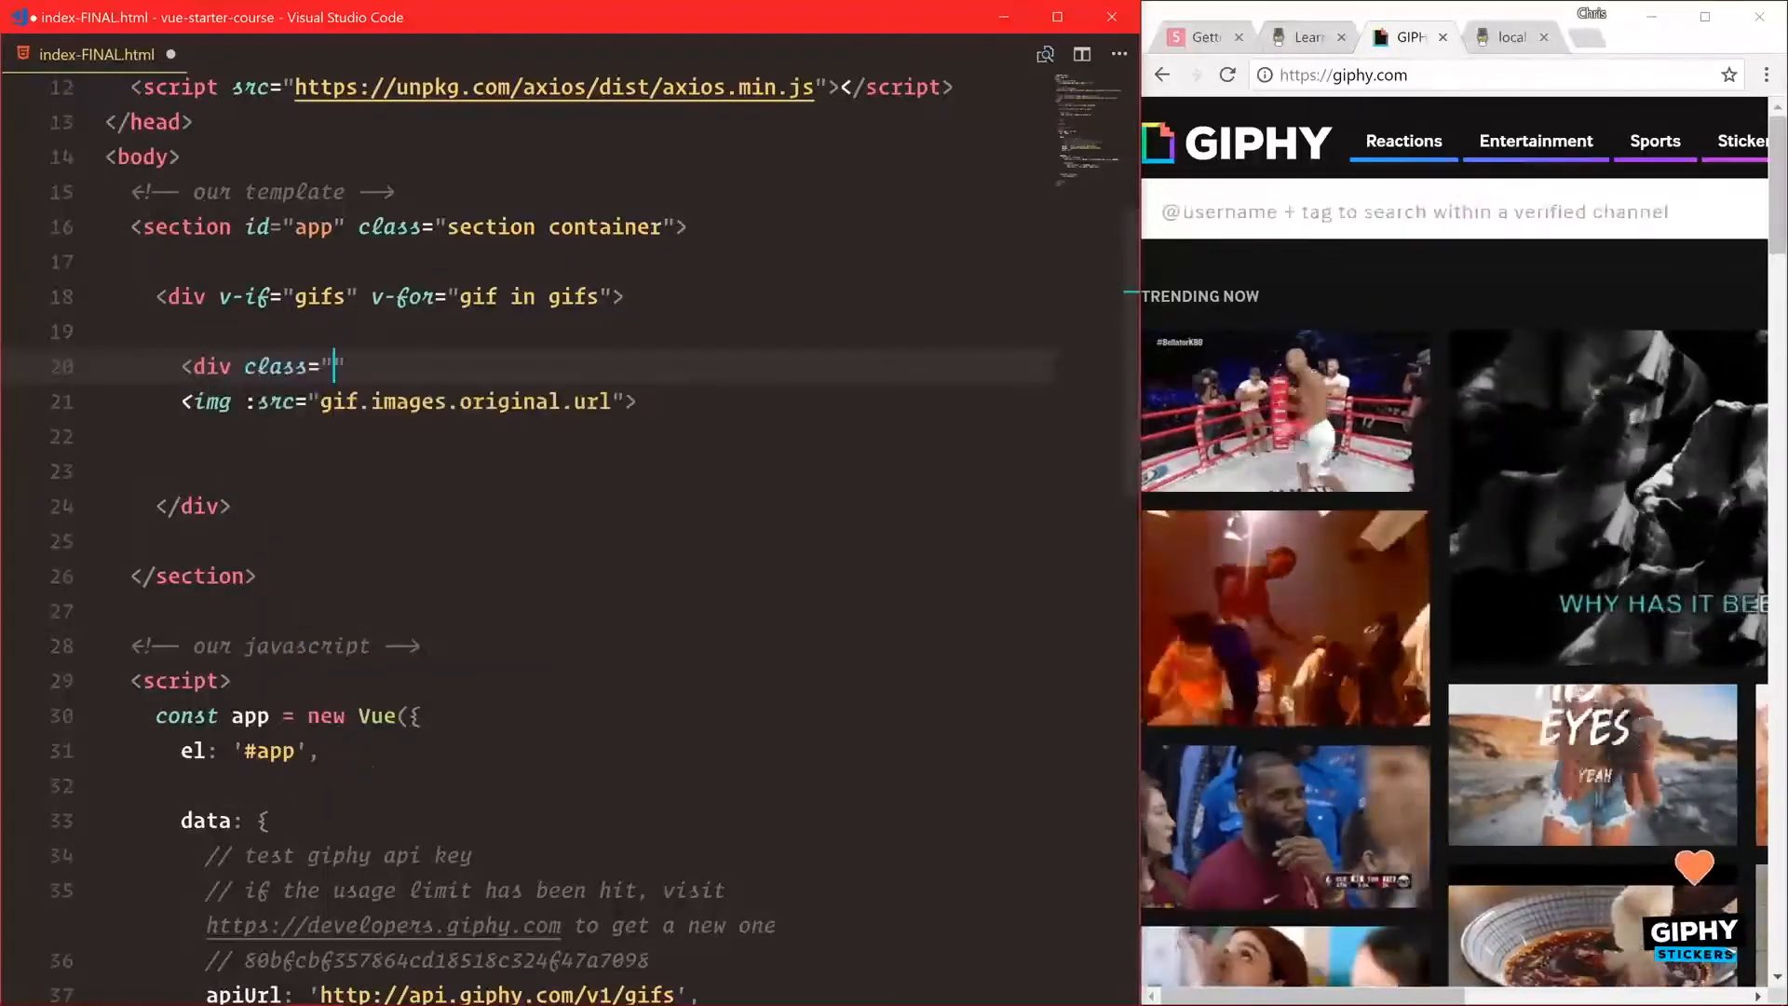
# Add a container div class "columns is-multiline" rendered only v-if="gifs".
pyautogui.write('columns is-m')
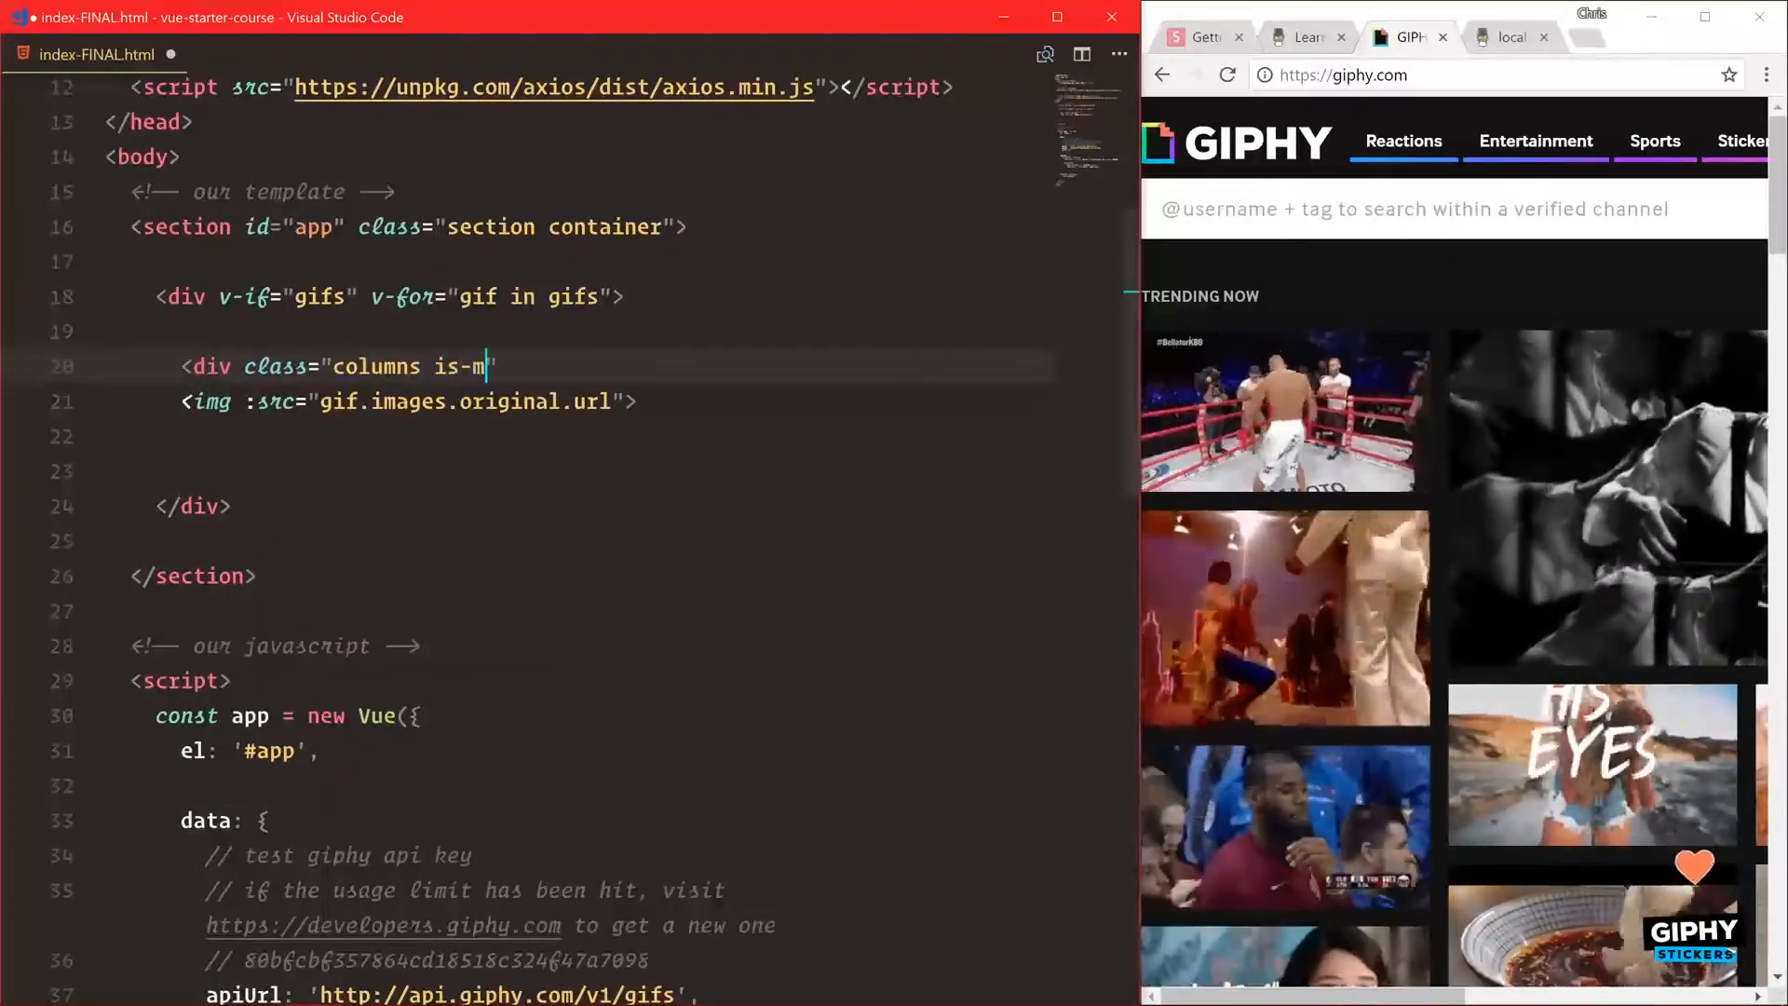
pyautogui.write('ultiline')
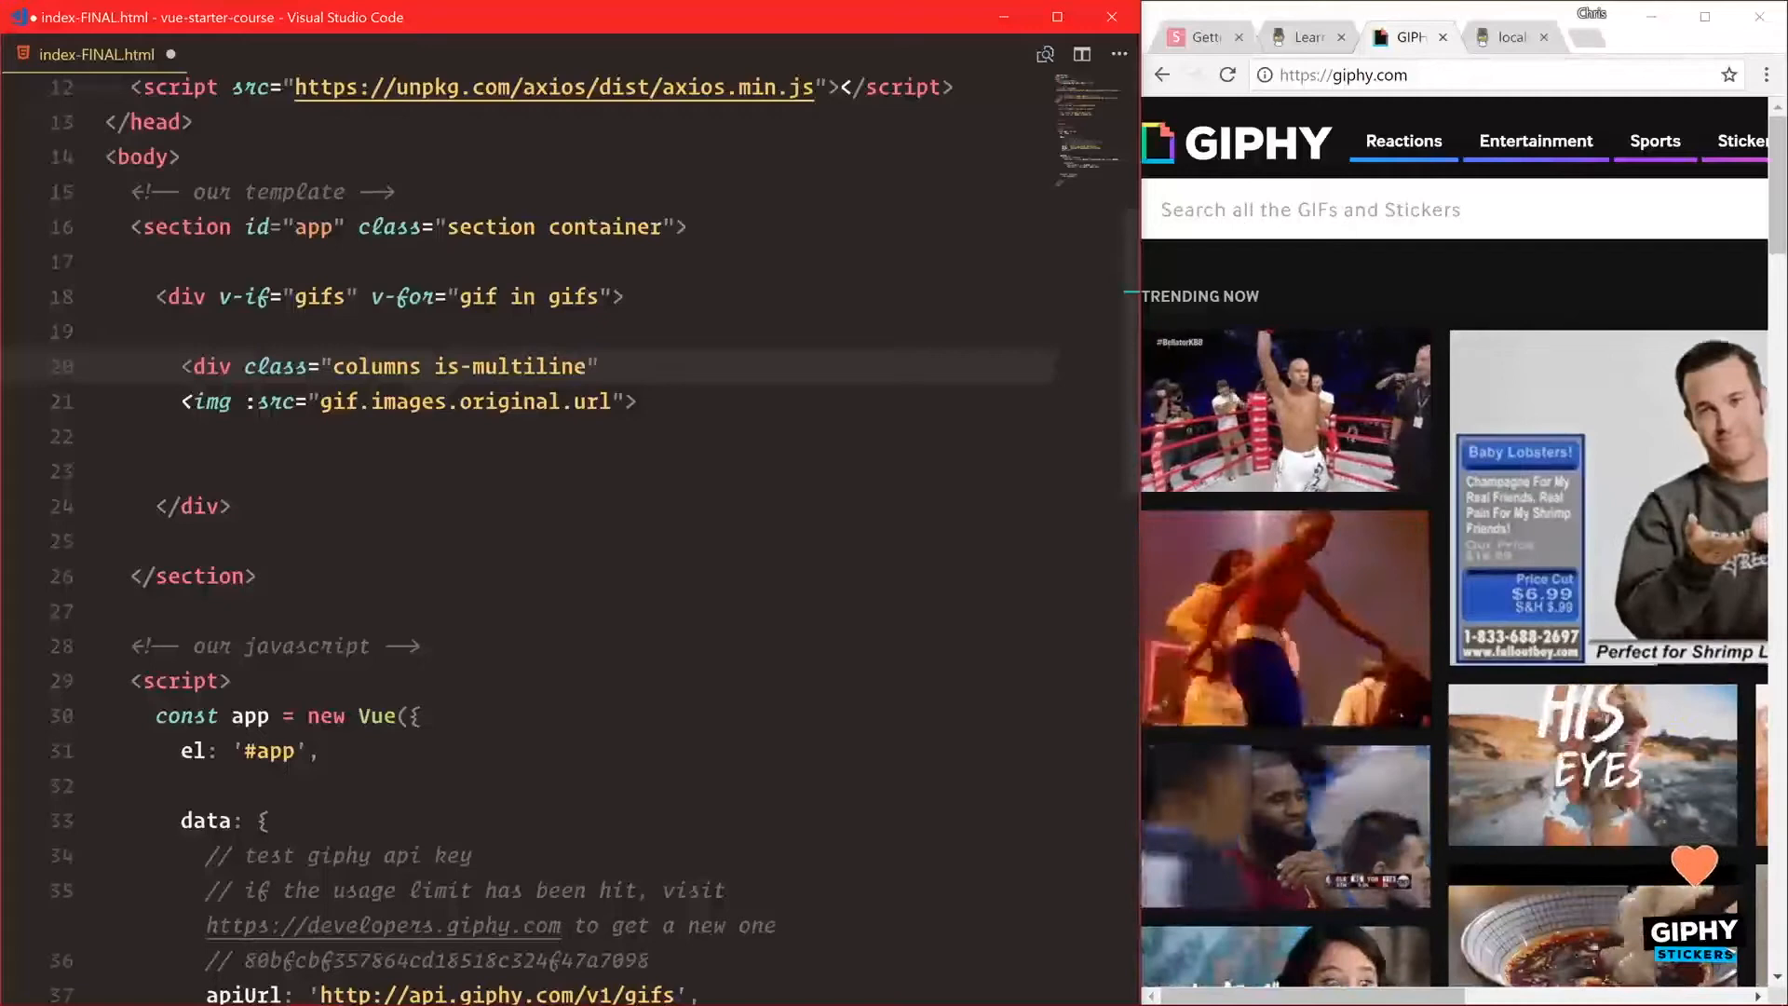
pyautogui.write('v-if')
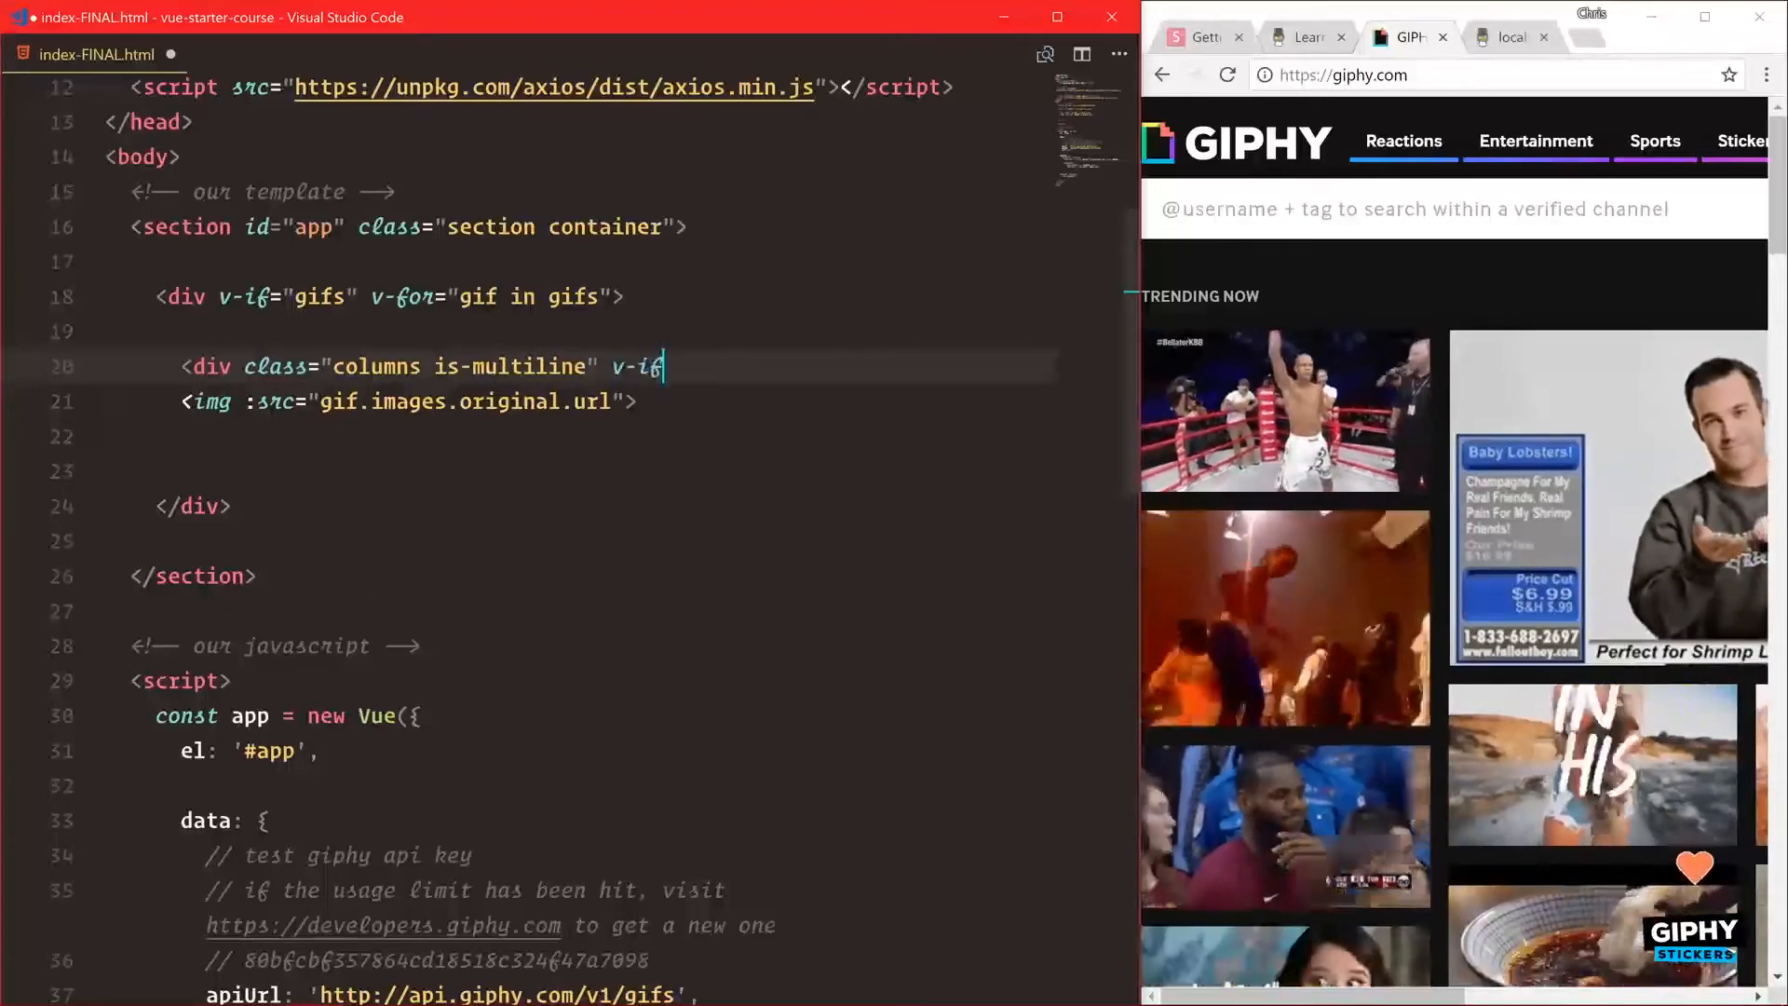
pyautogui.write('="g')
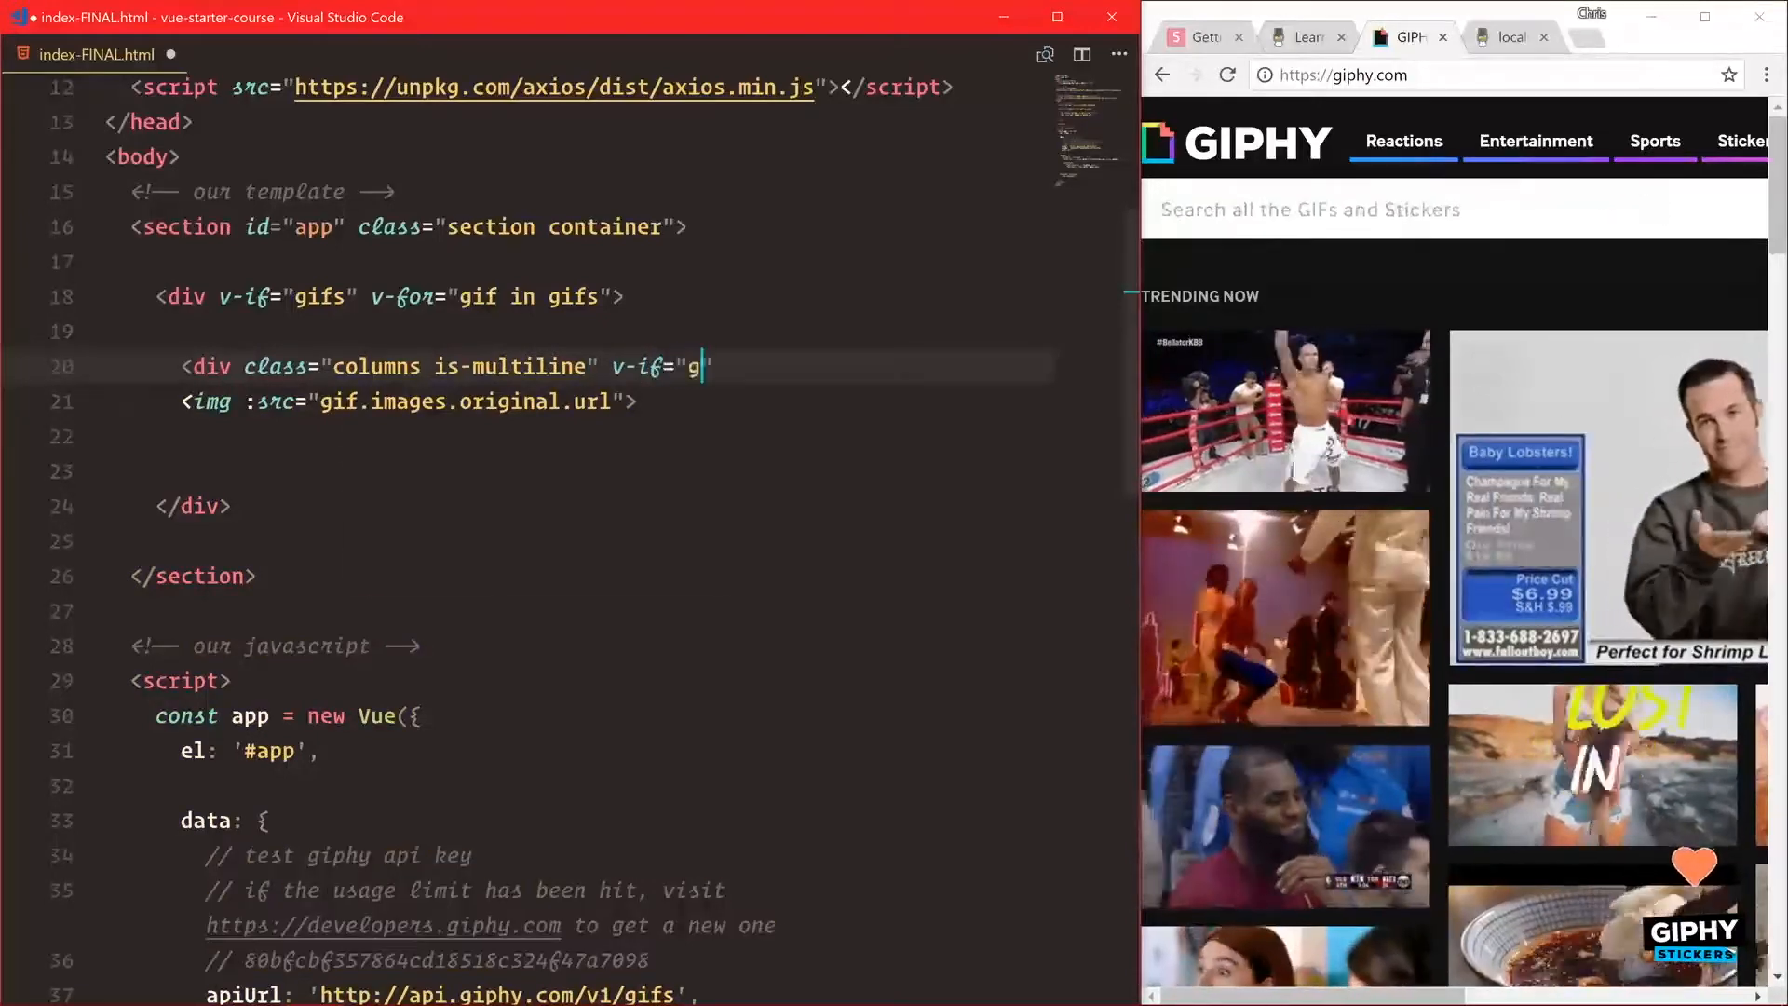
pyautogui.write('ifs"></div>')
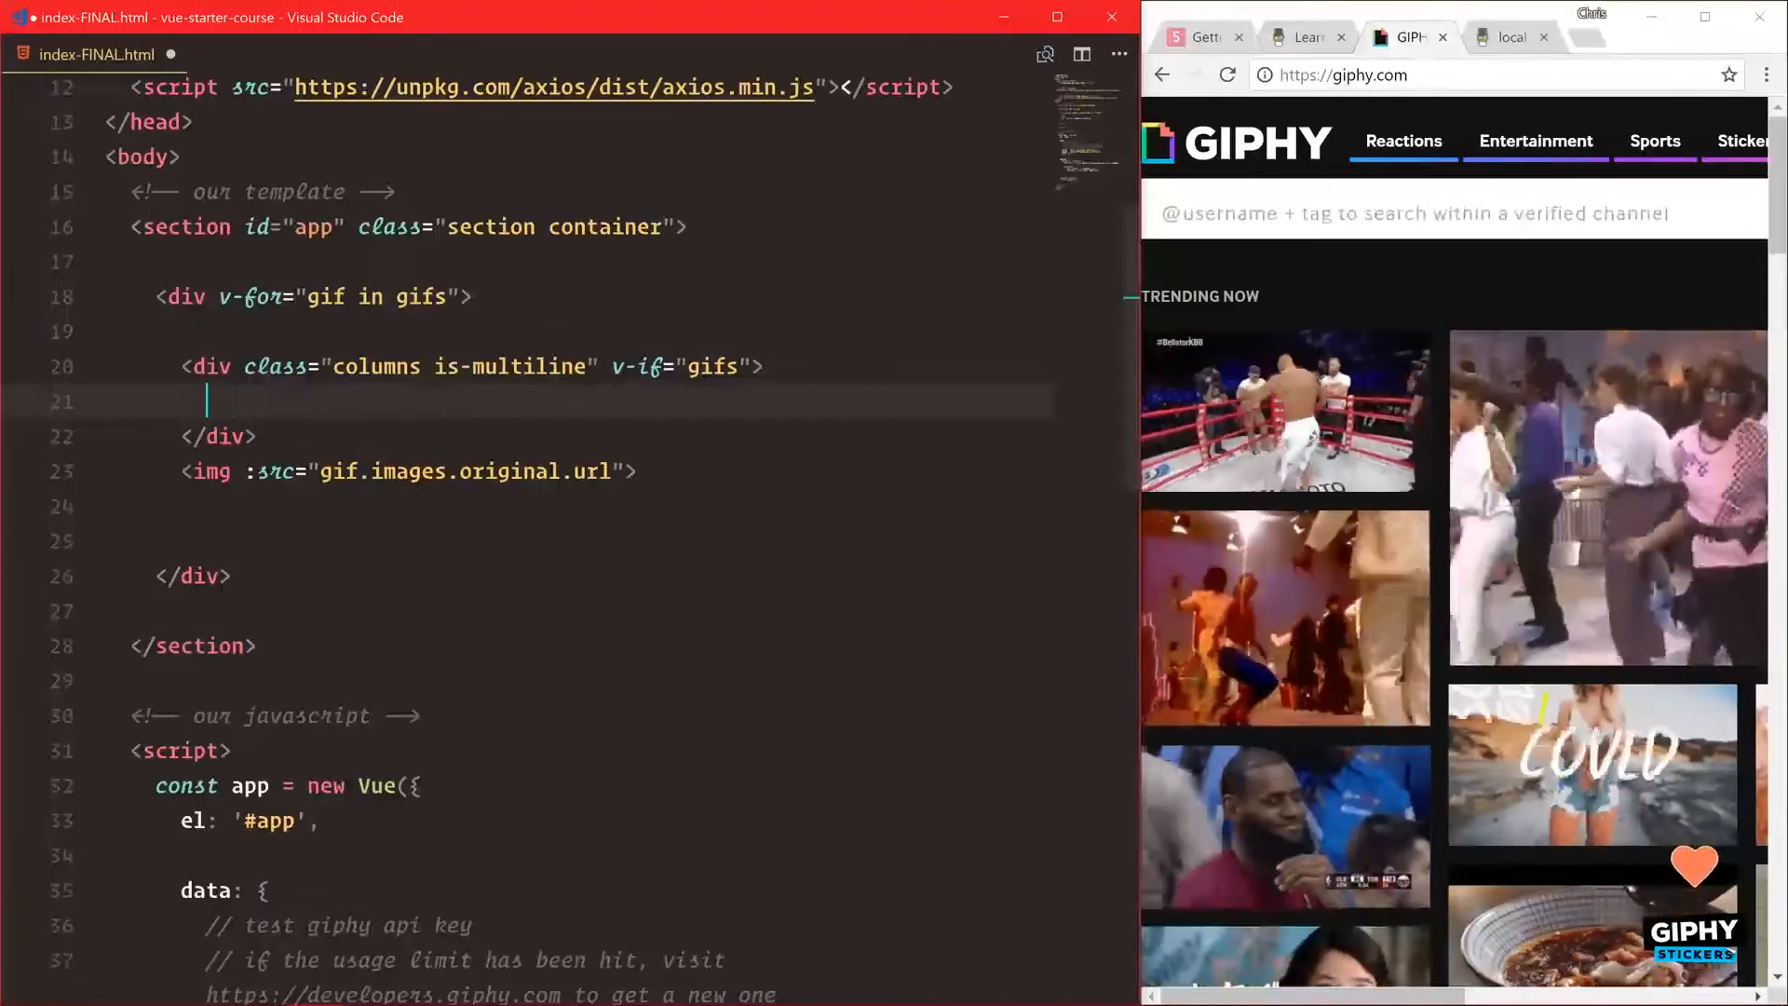
# Wrap the img in a div class "column is-one-quarter" repeated with v-for="gif in gifs".
pyautogui.write('<div class="column is-')
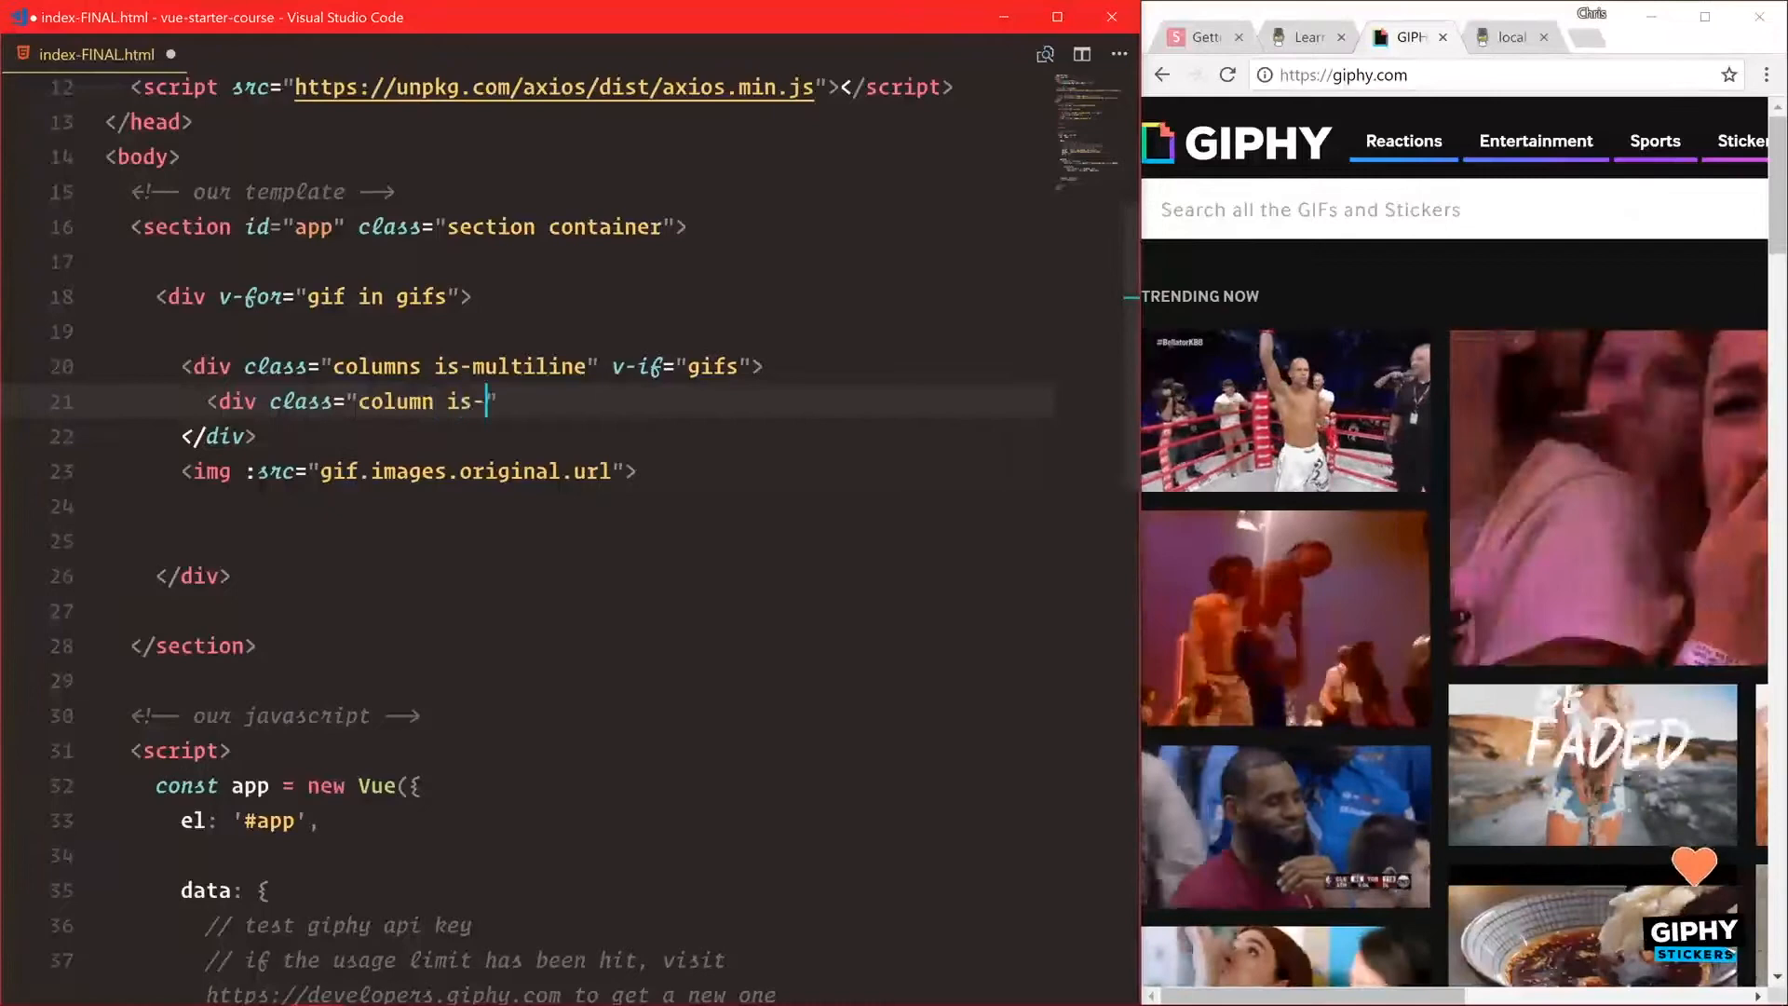
pyautogui.write('one-quarter')
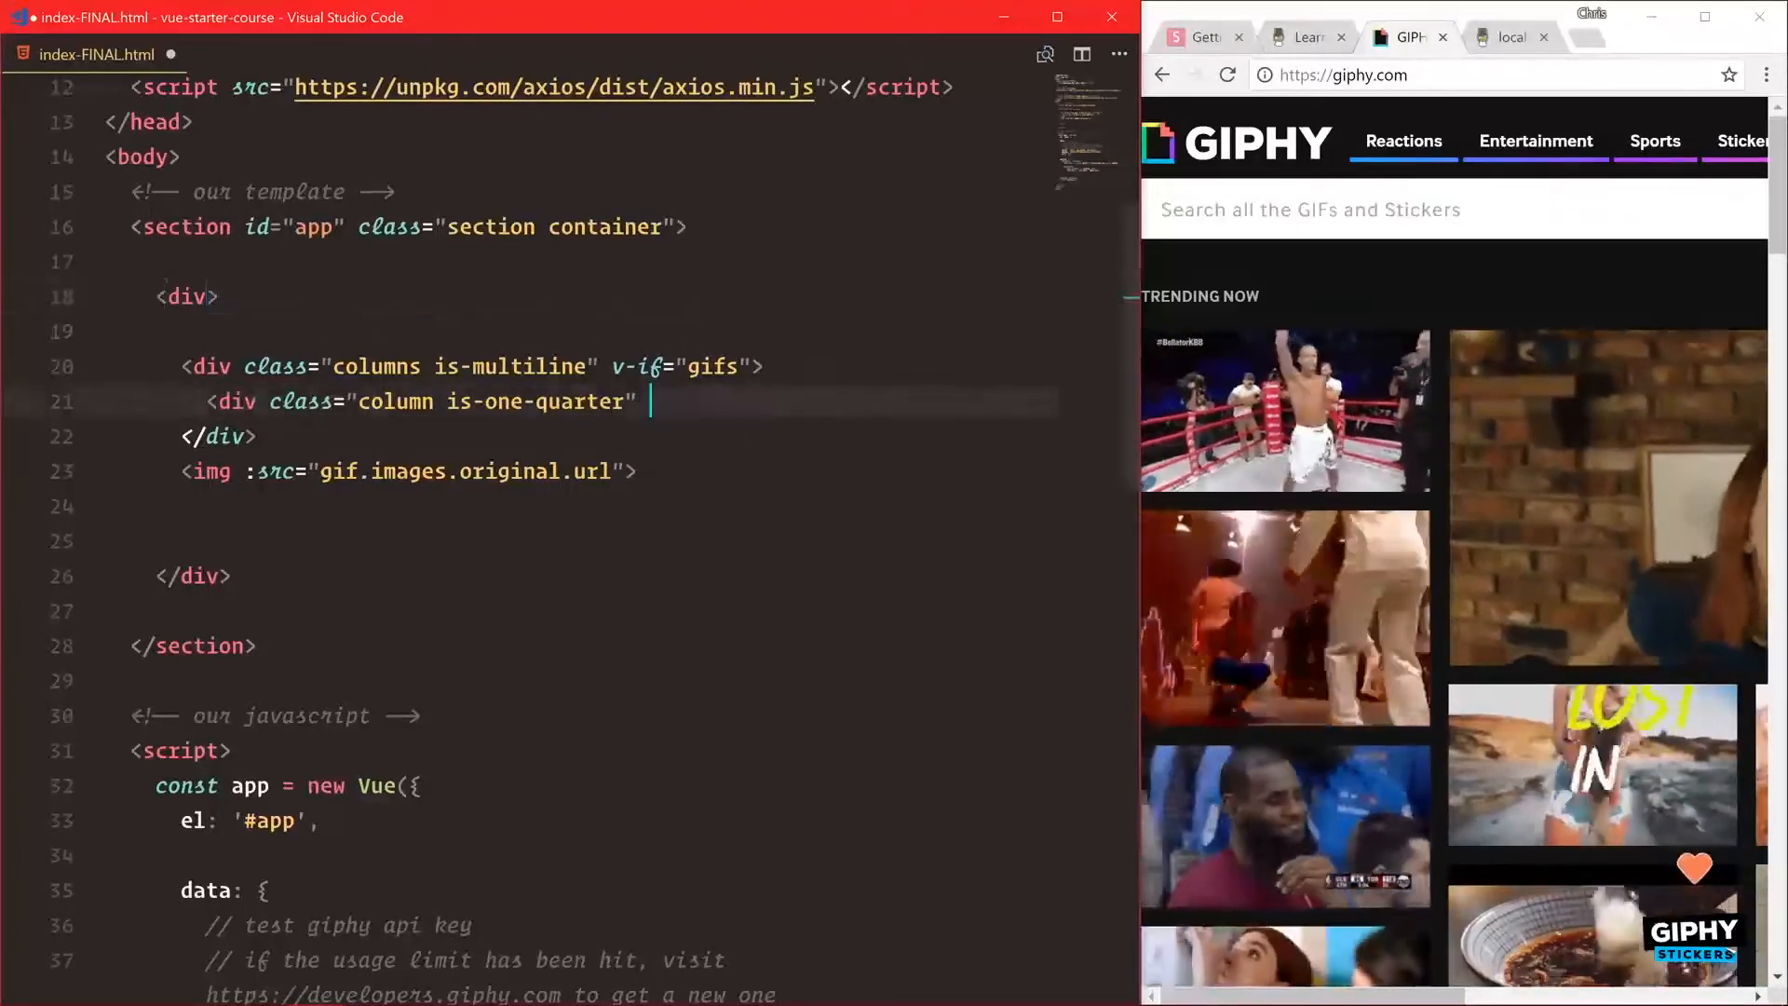
pyautogui.write('v-for="gif in gifs">')
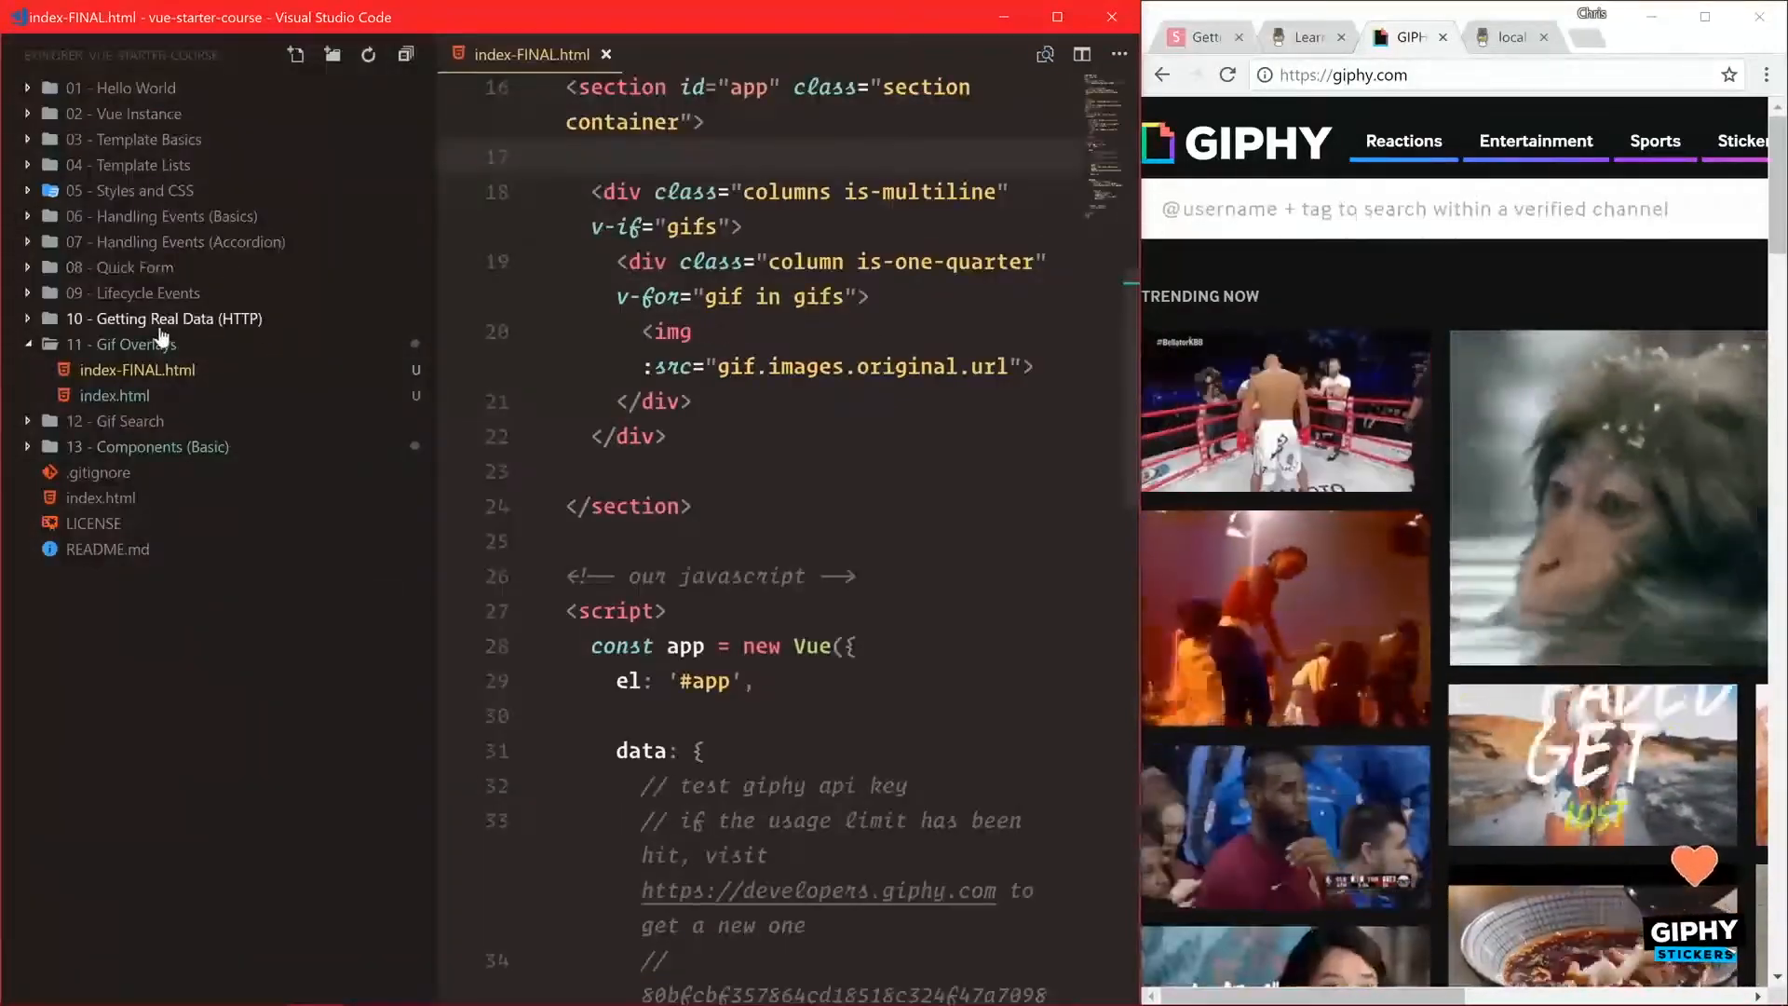
# Expand the Getting Real Data (HTTP) and Gif Overlays lesson folders in the Explorer.
pyautogui.click(162, 318)
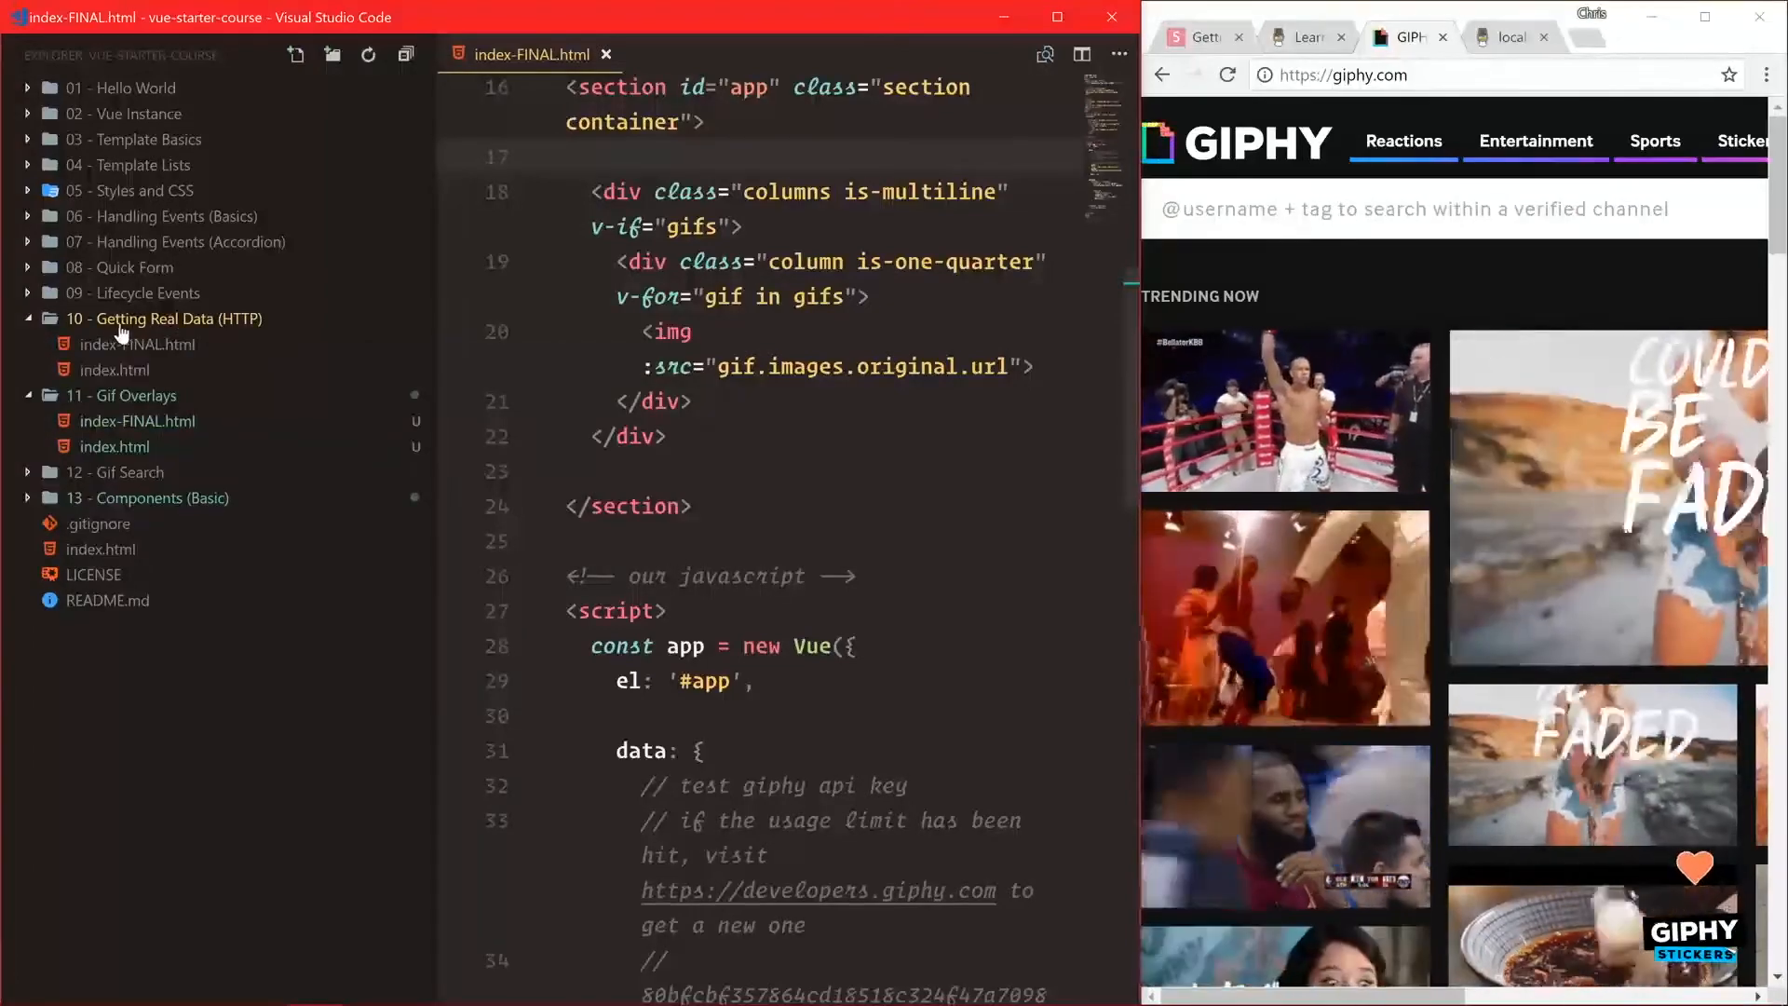
pyautogui.moveTo(114, 446)
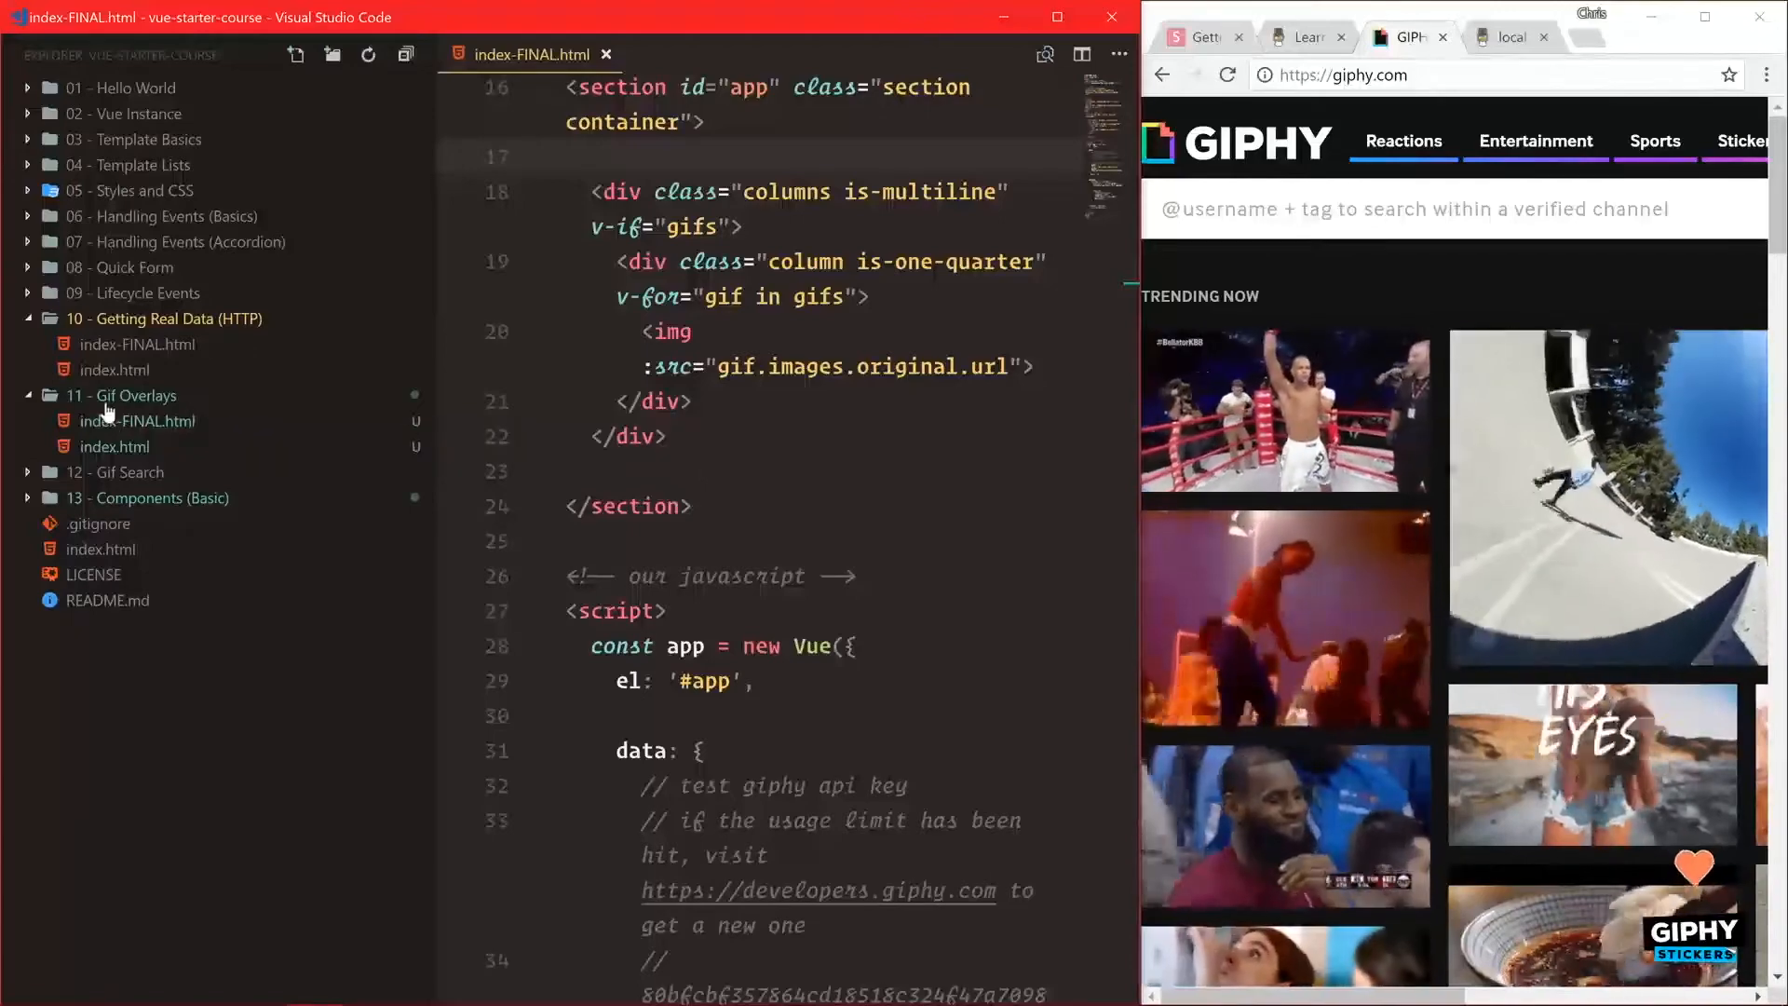
pyautogui.click(639, 401)
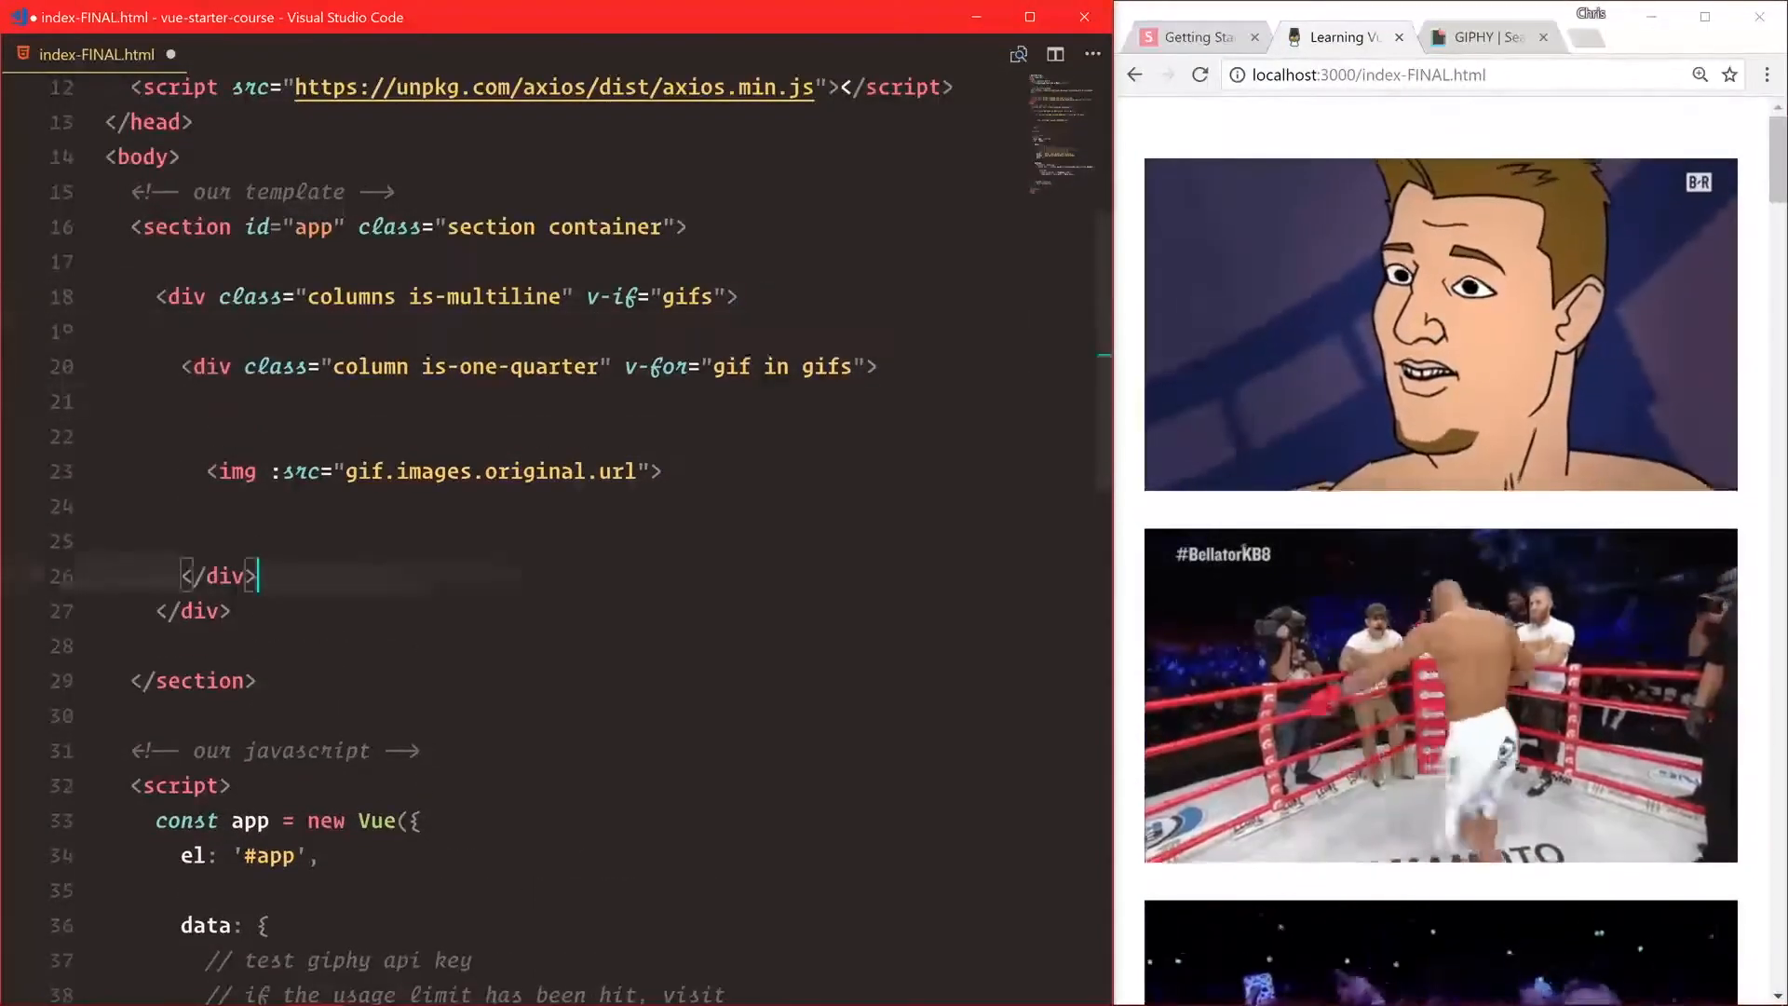
# Wrap the image in a div class="gif-box" containing a link to gif.url.
pyautogui.press('Enter')
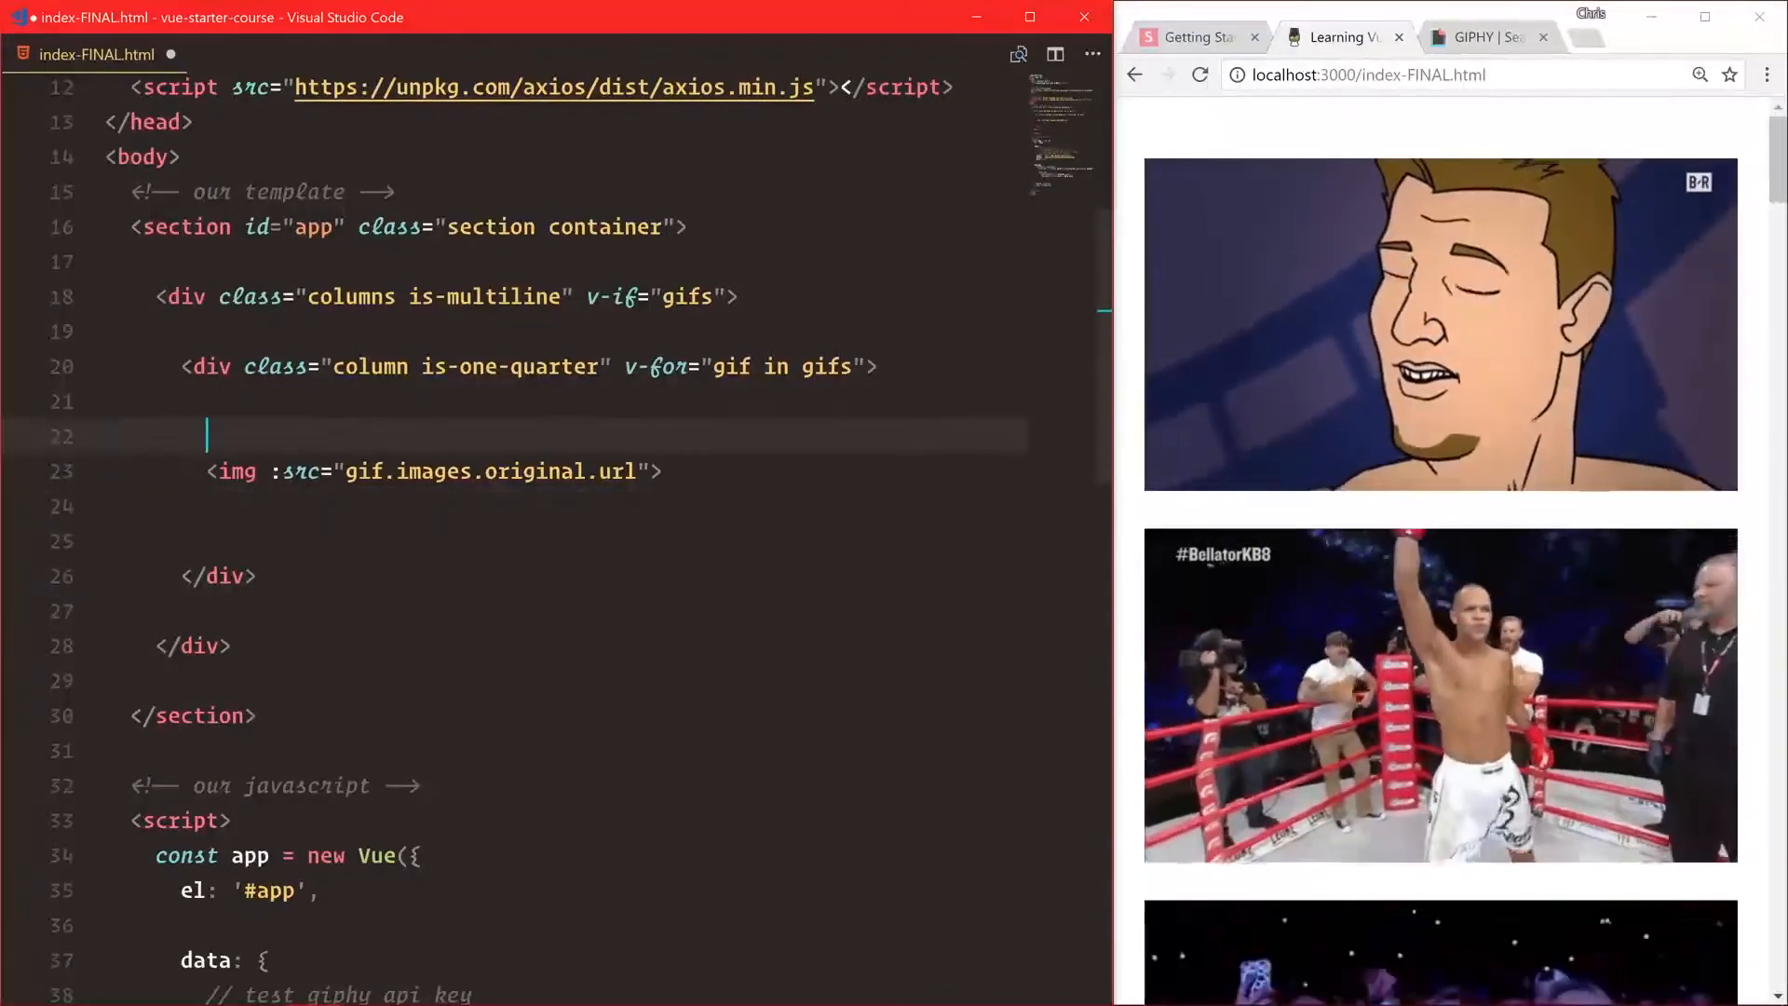
pyautogui.write('<div class="gif-box"></div>')
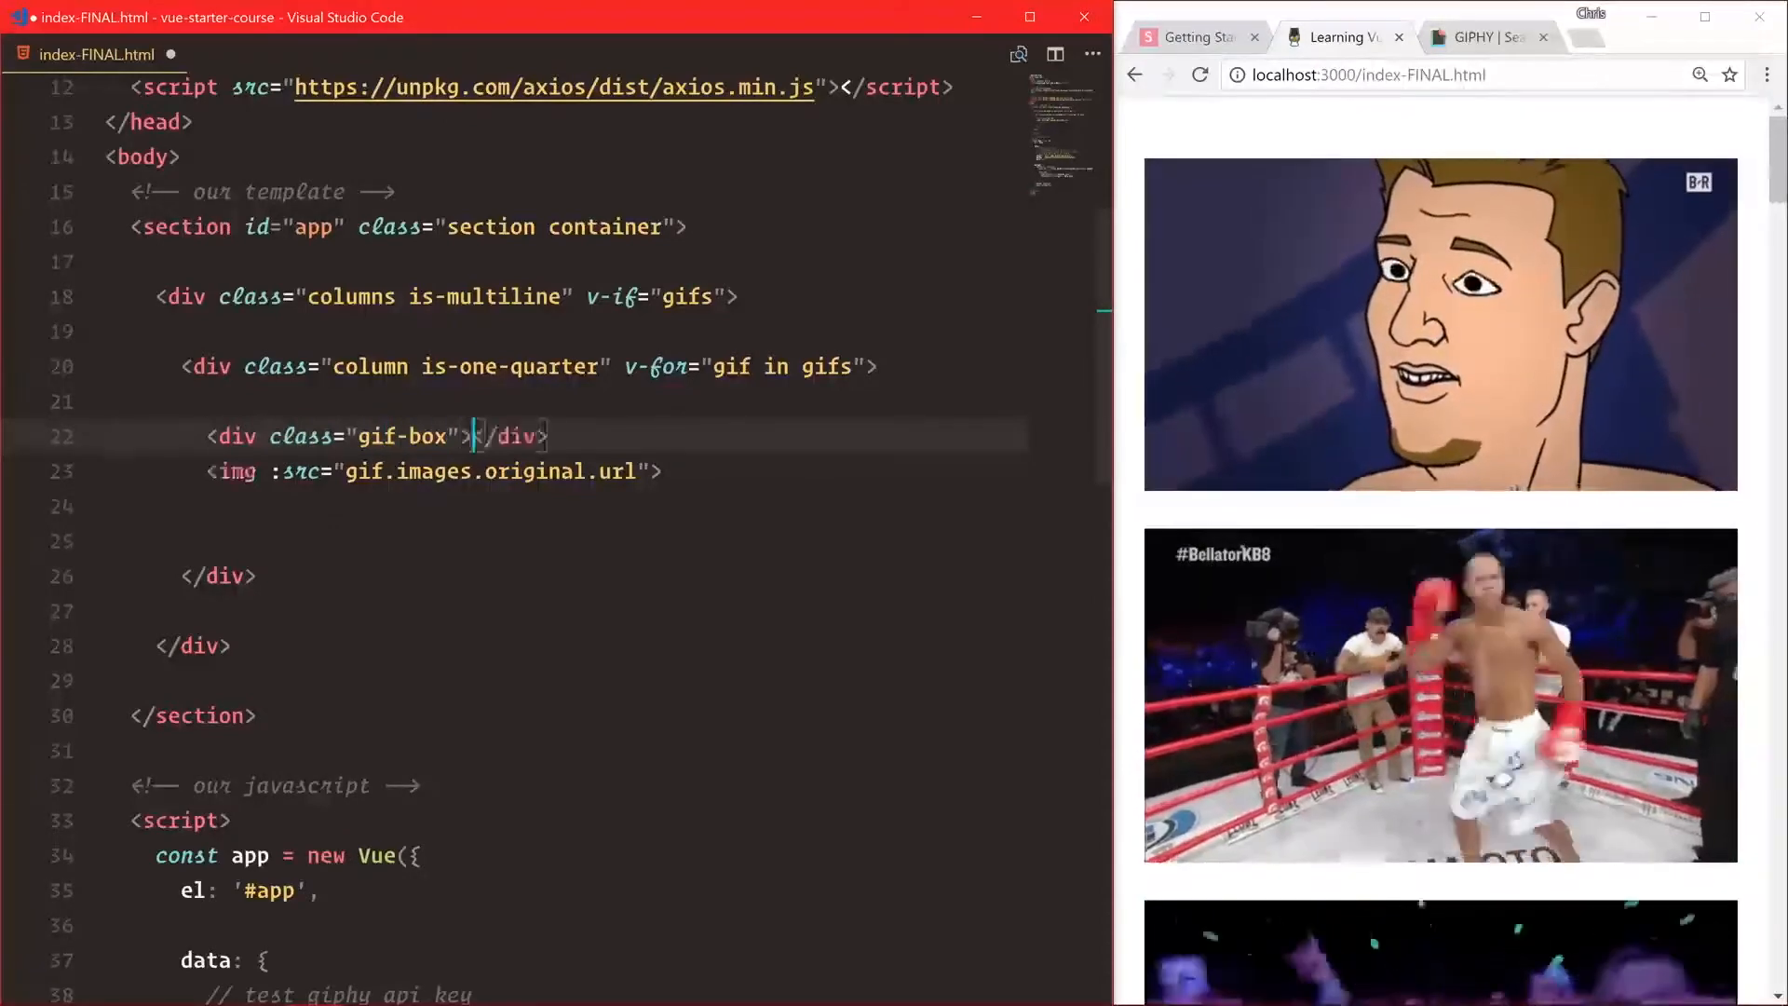
pyautogui.press('Enter')
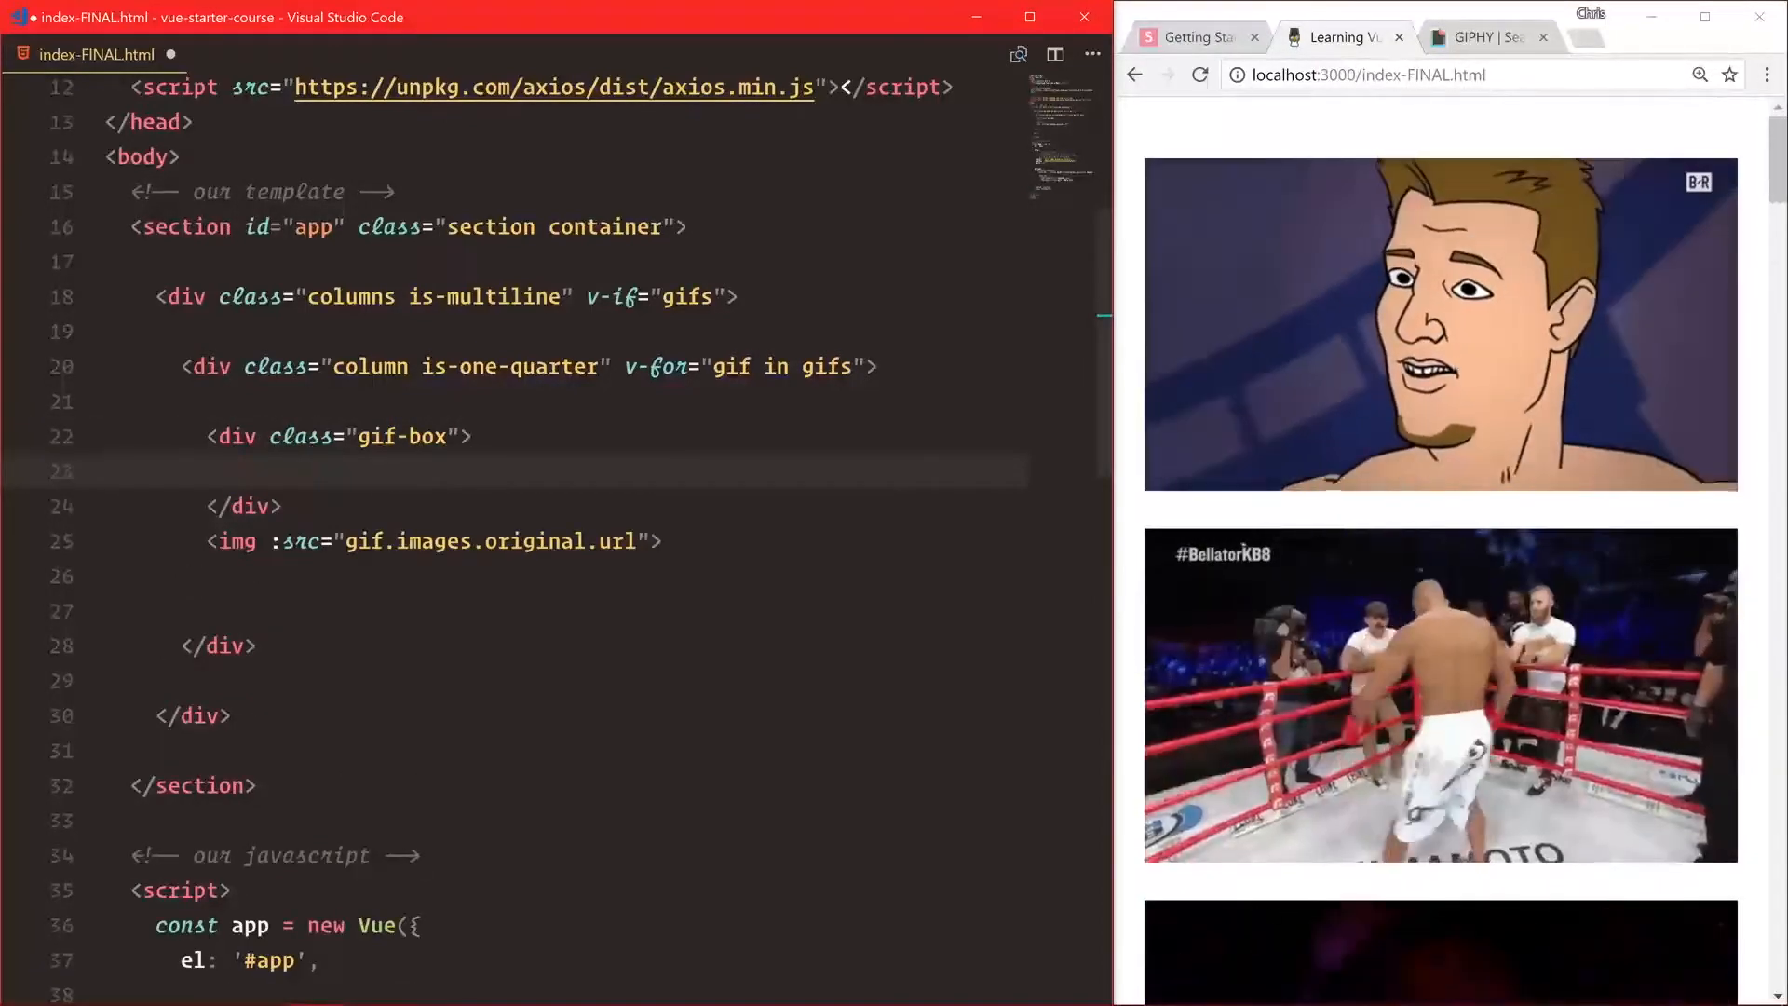
pyautogui.write('<')
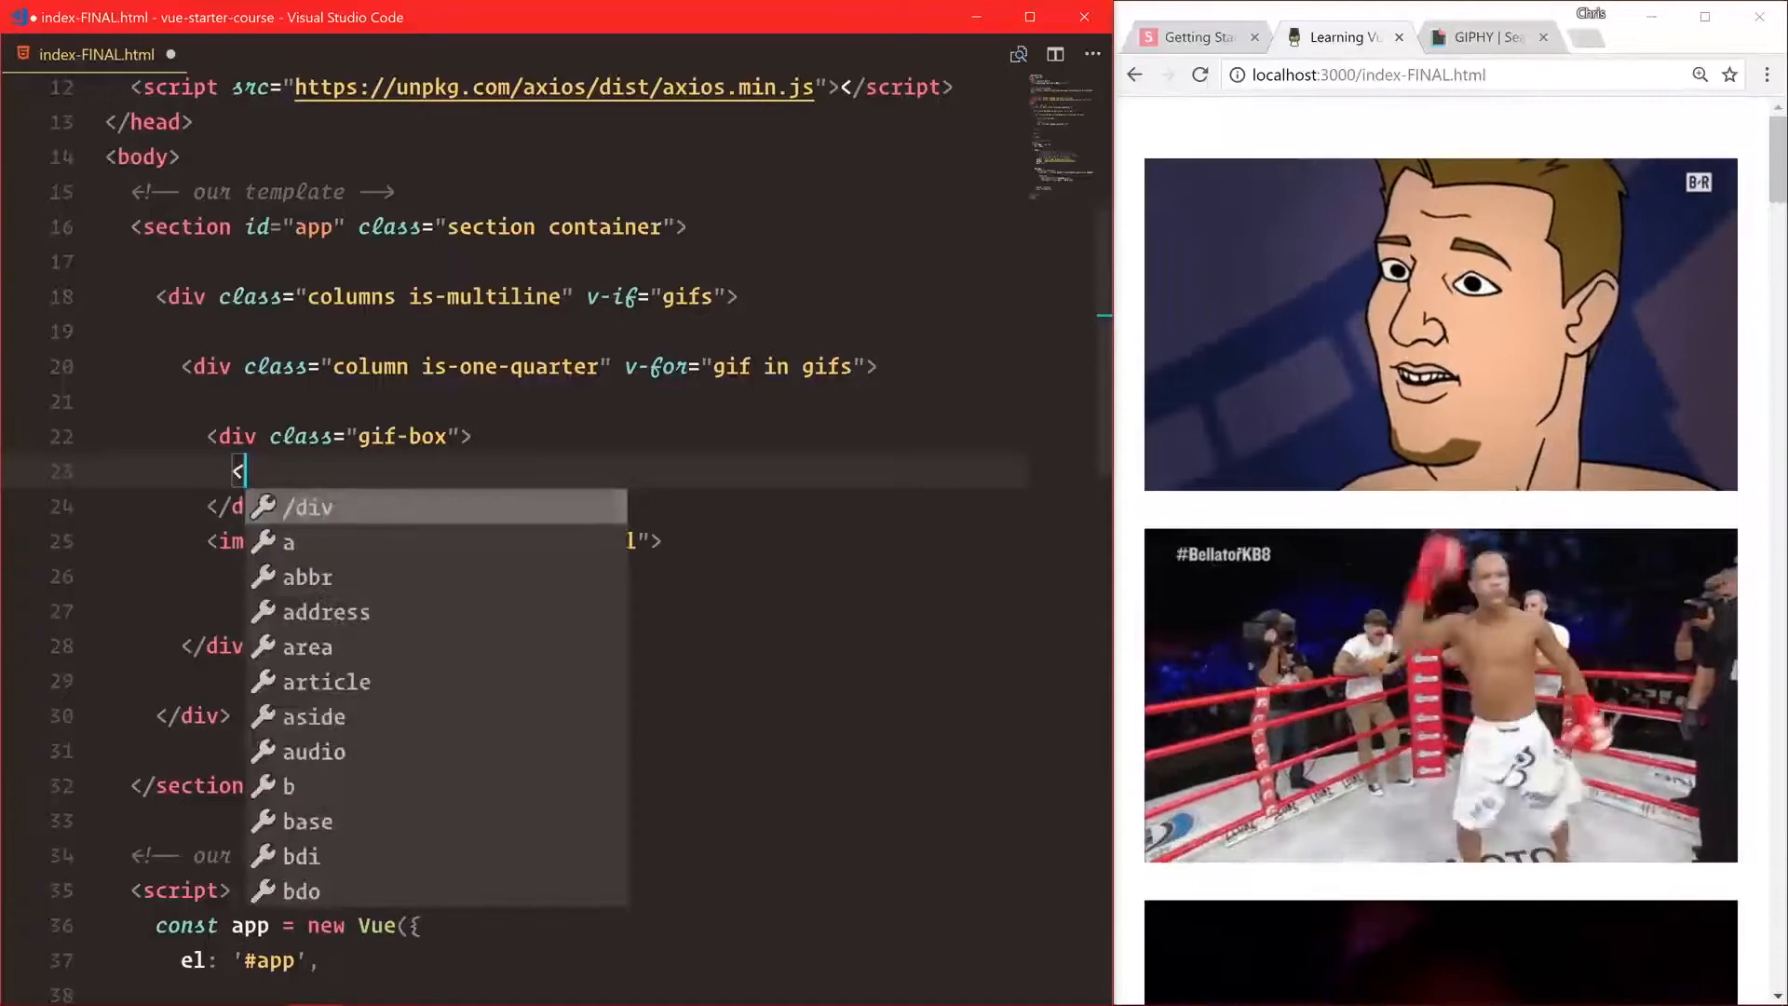
pyautogui.write('a :')
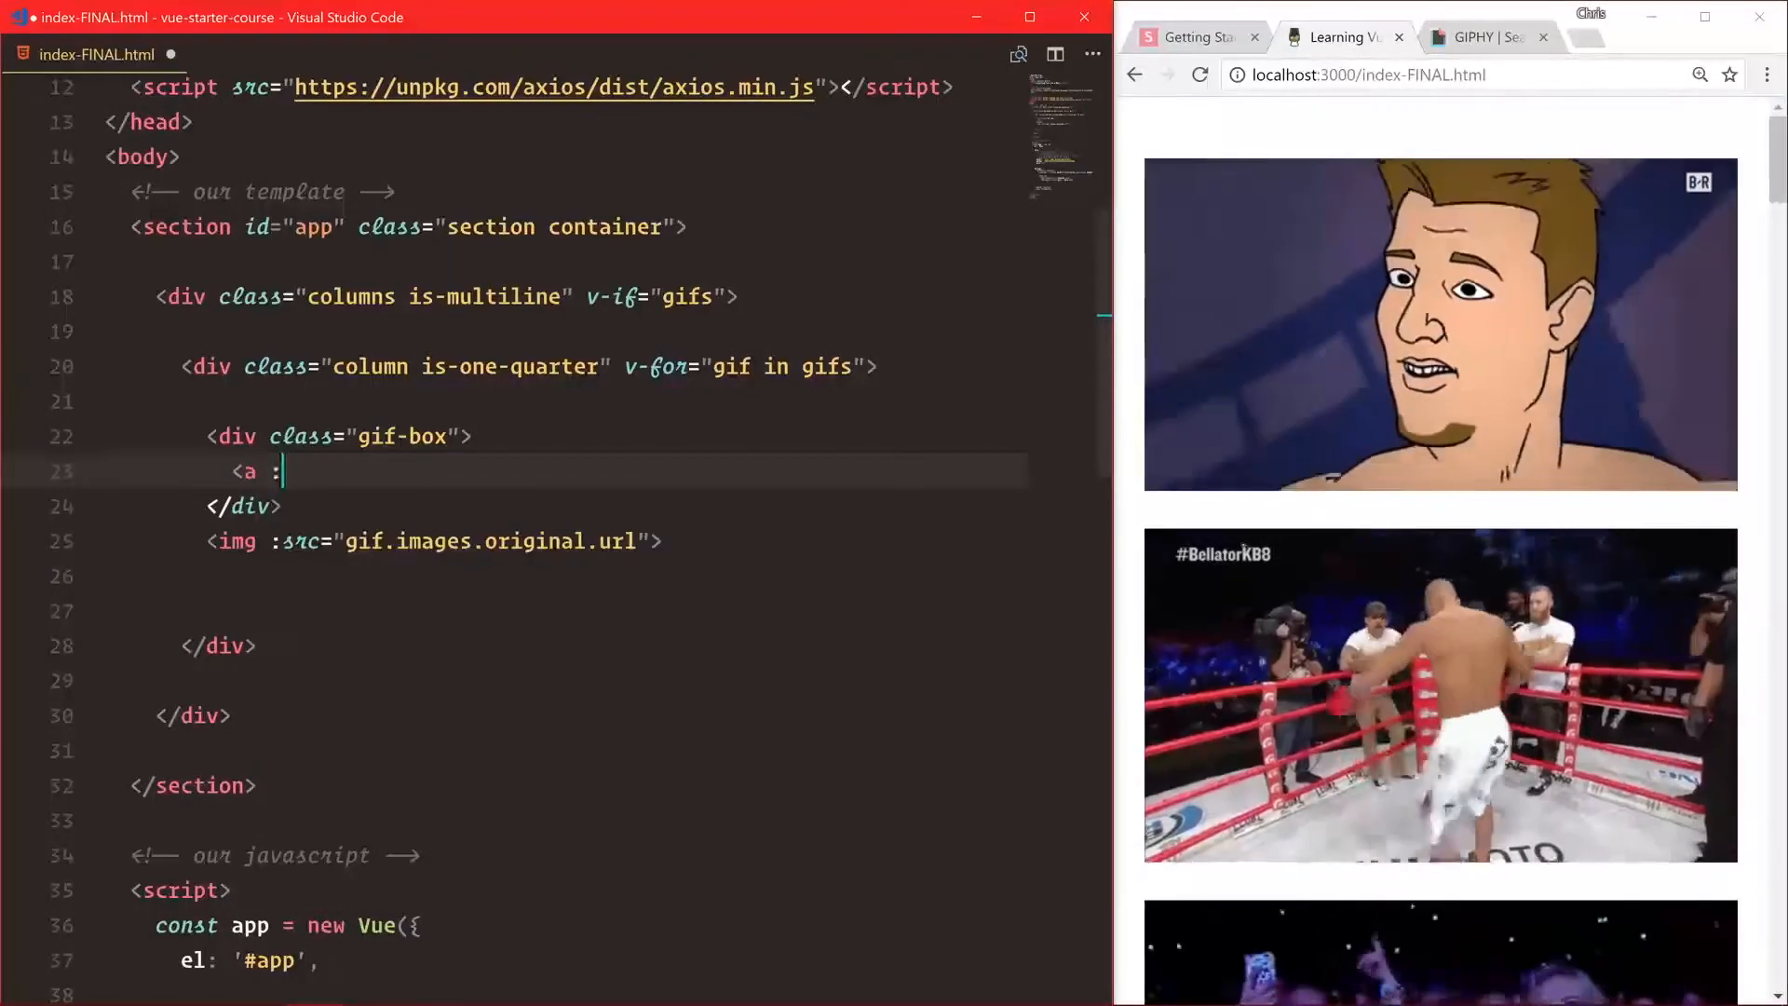
pyautogui.write('href="gif.gu')
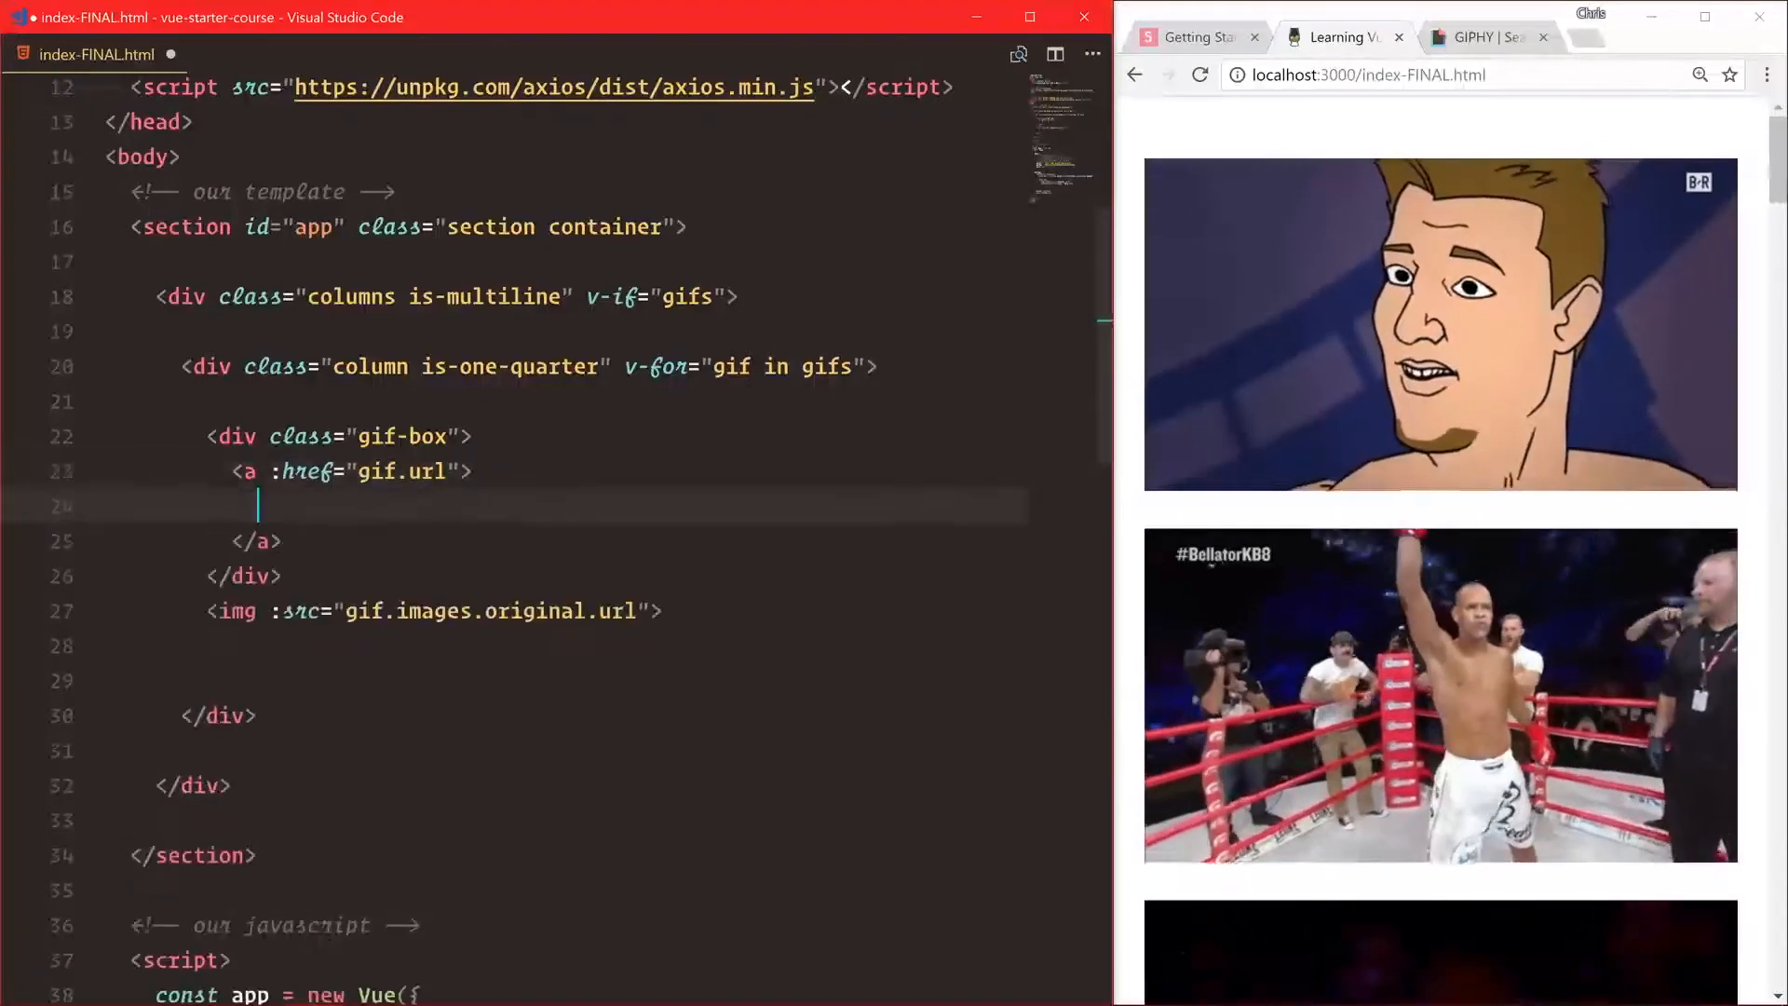
# Give the img class "gif-image" with :src bound to gif.images.original.url.
pyautogui.write('img')
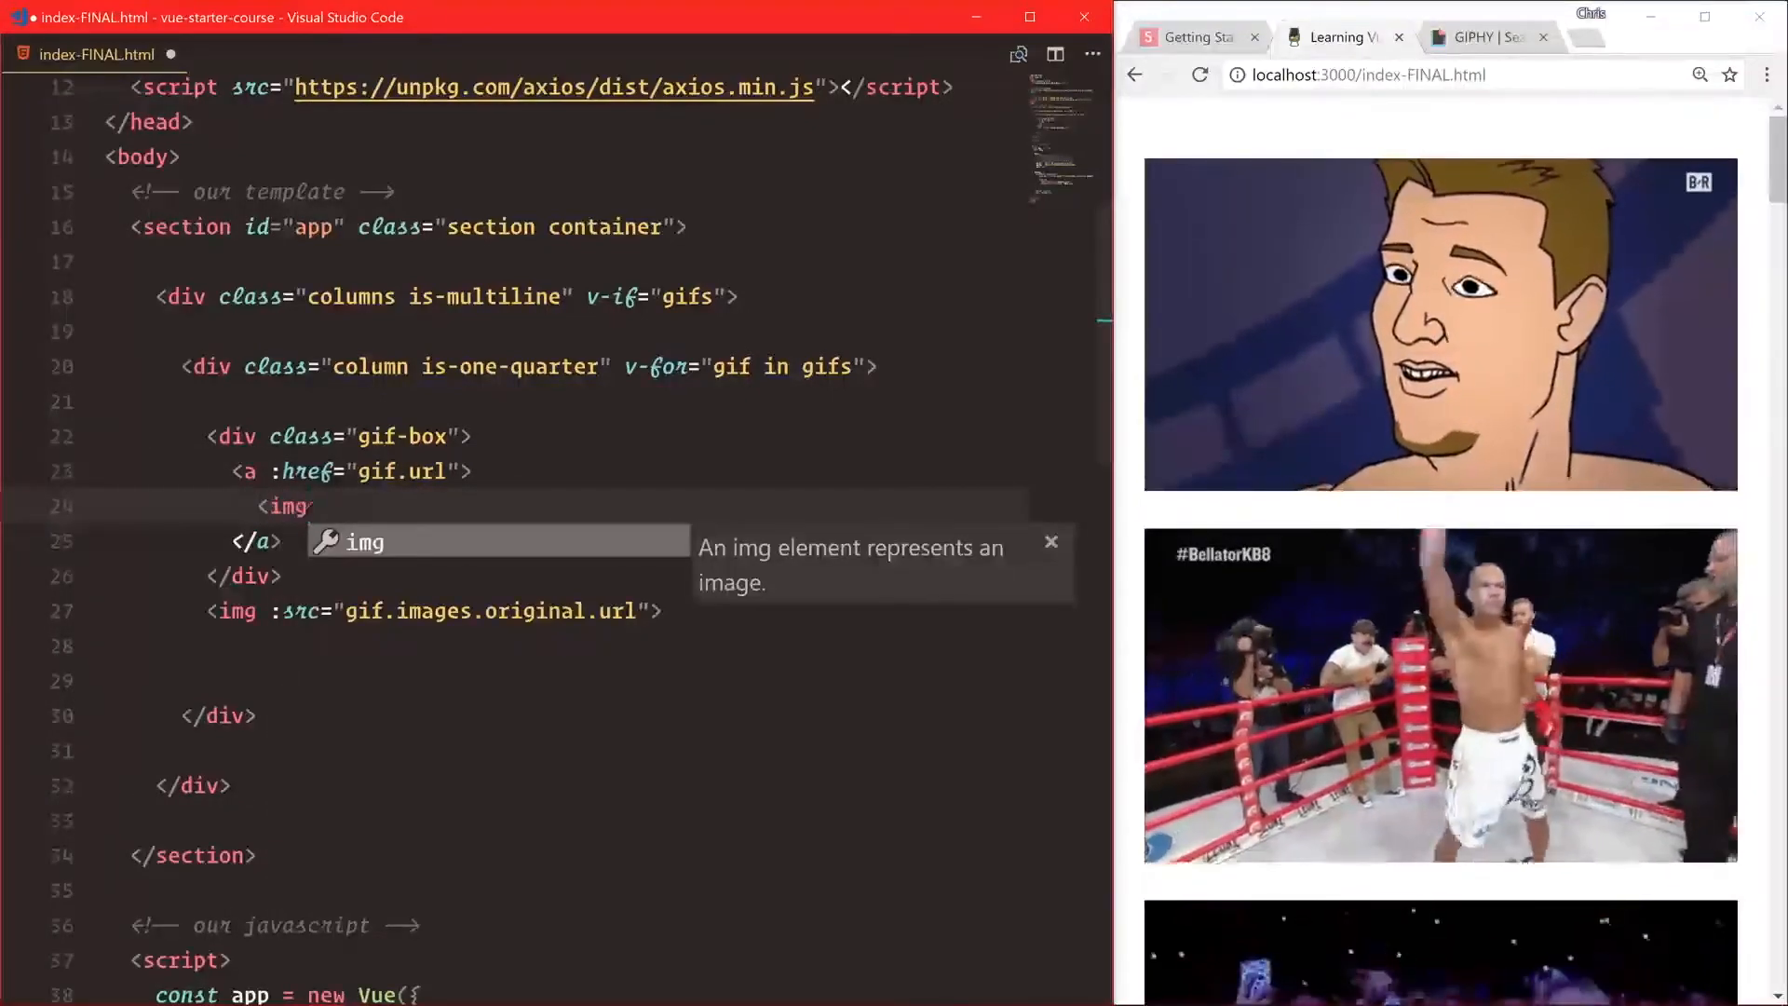
pyautogui.write('class="g"')
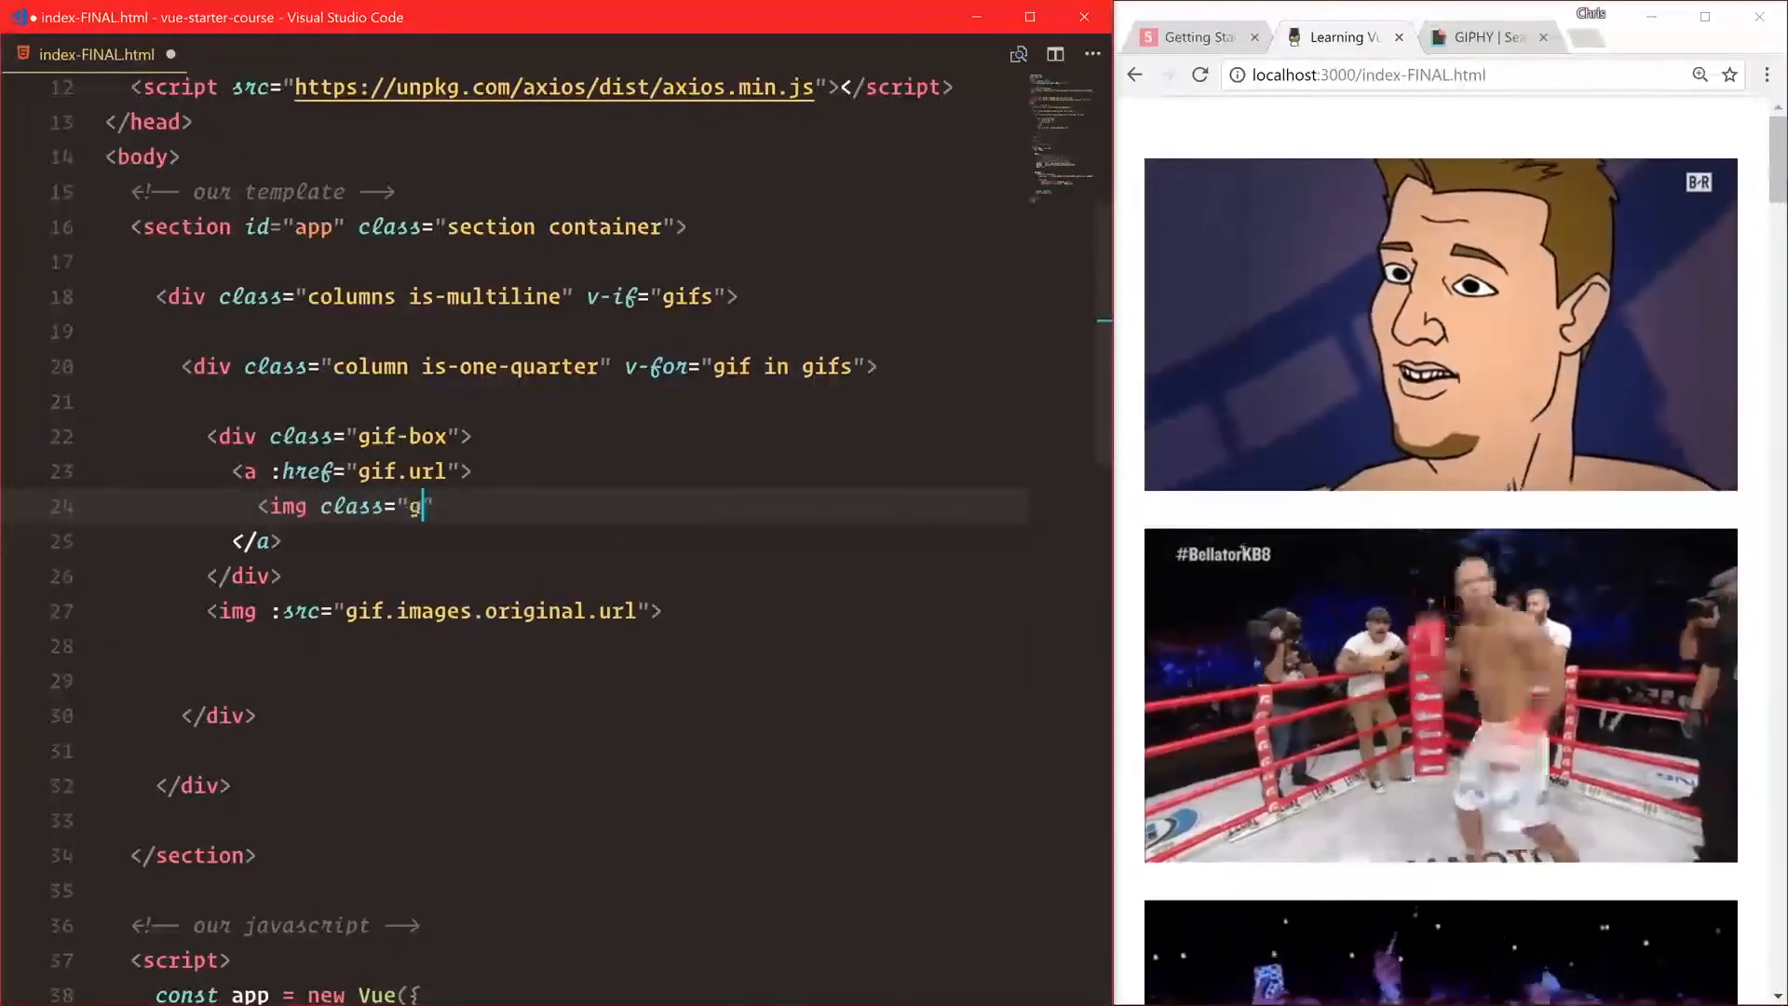
pyautogui.write('if-image')
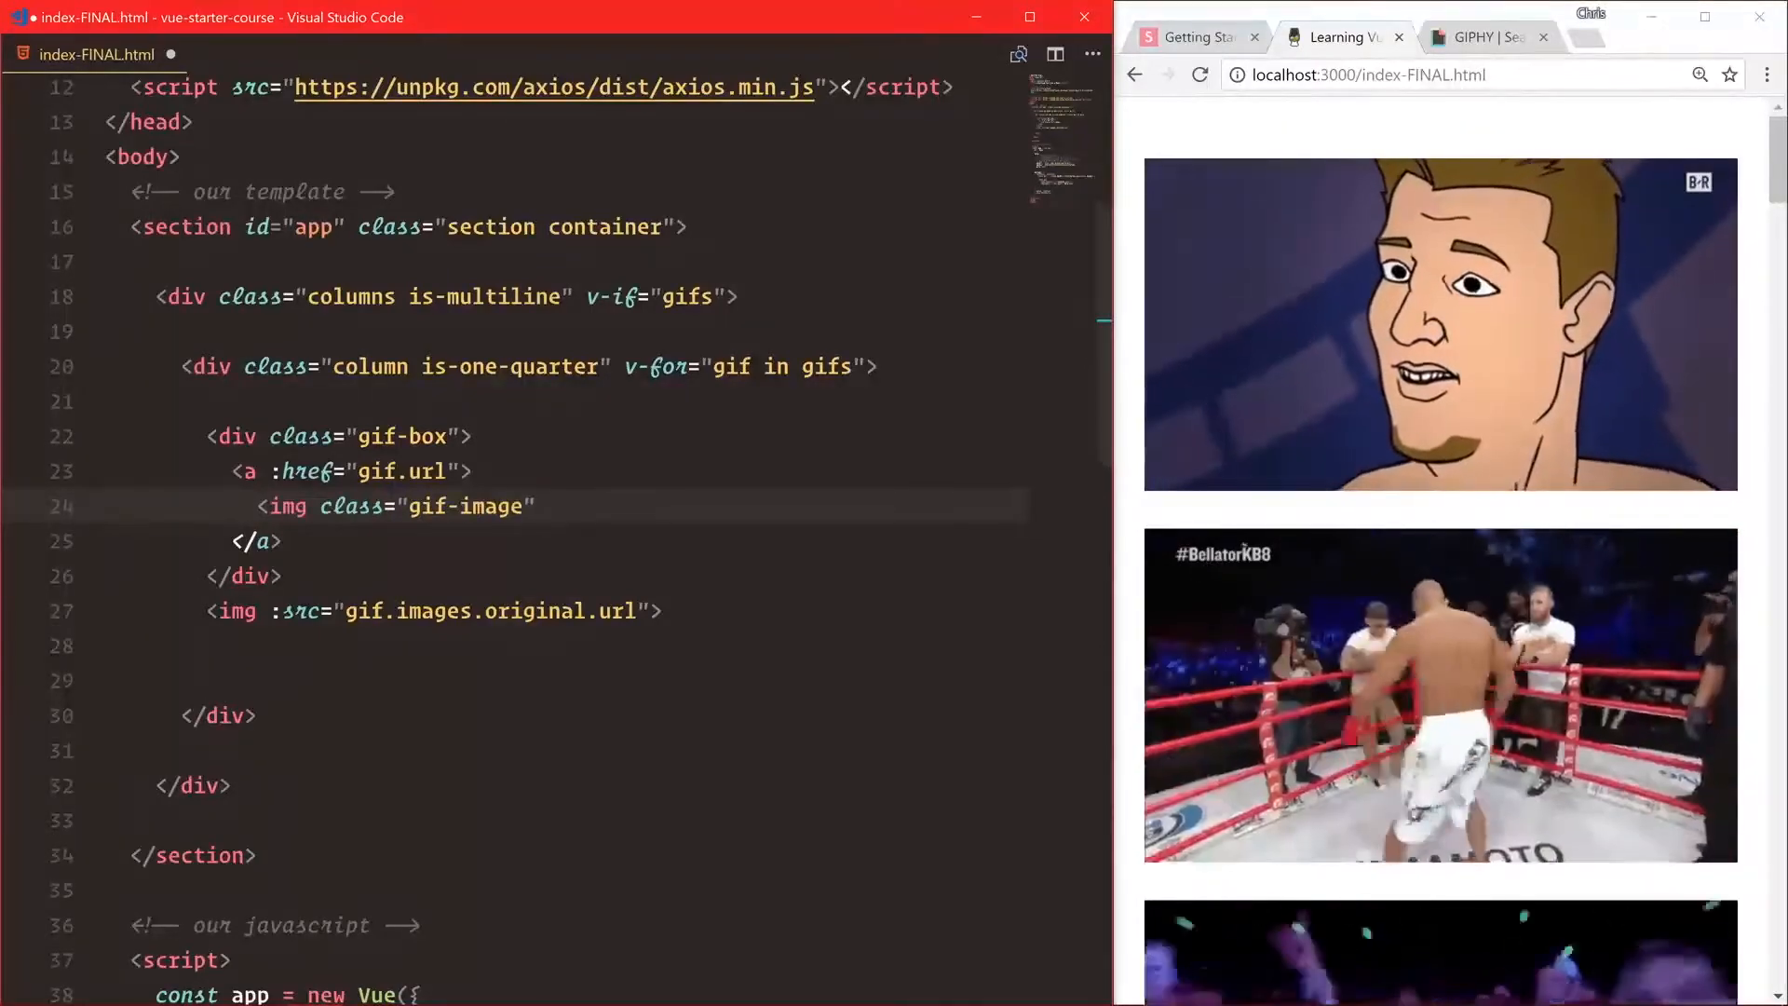
pyautogui.write(':src="gi')
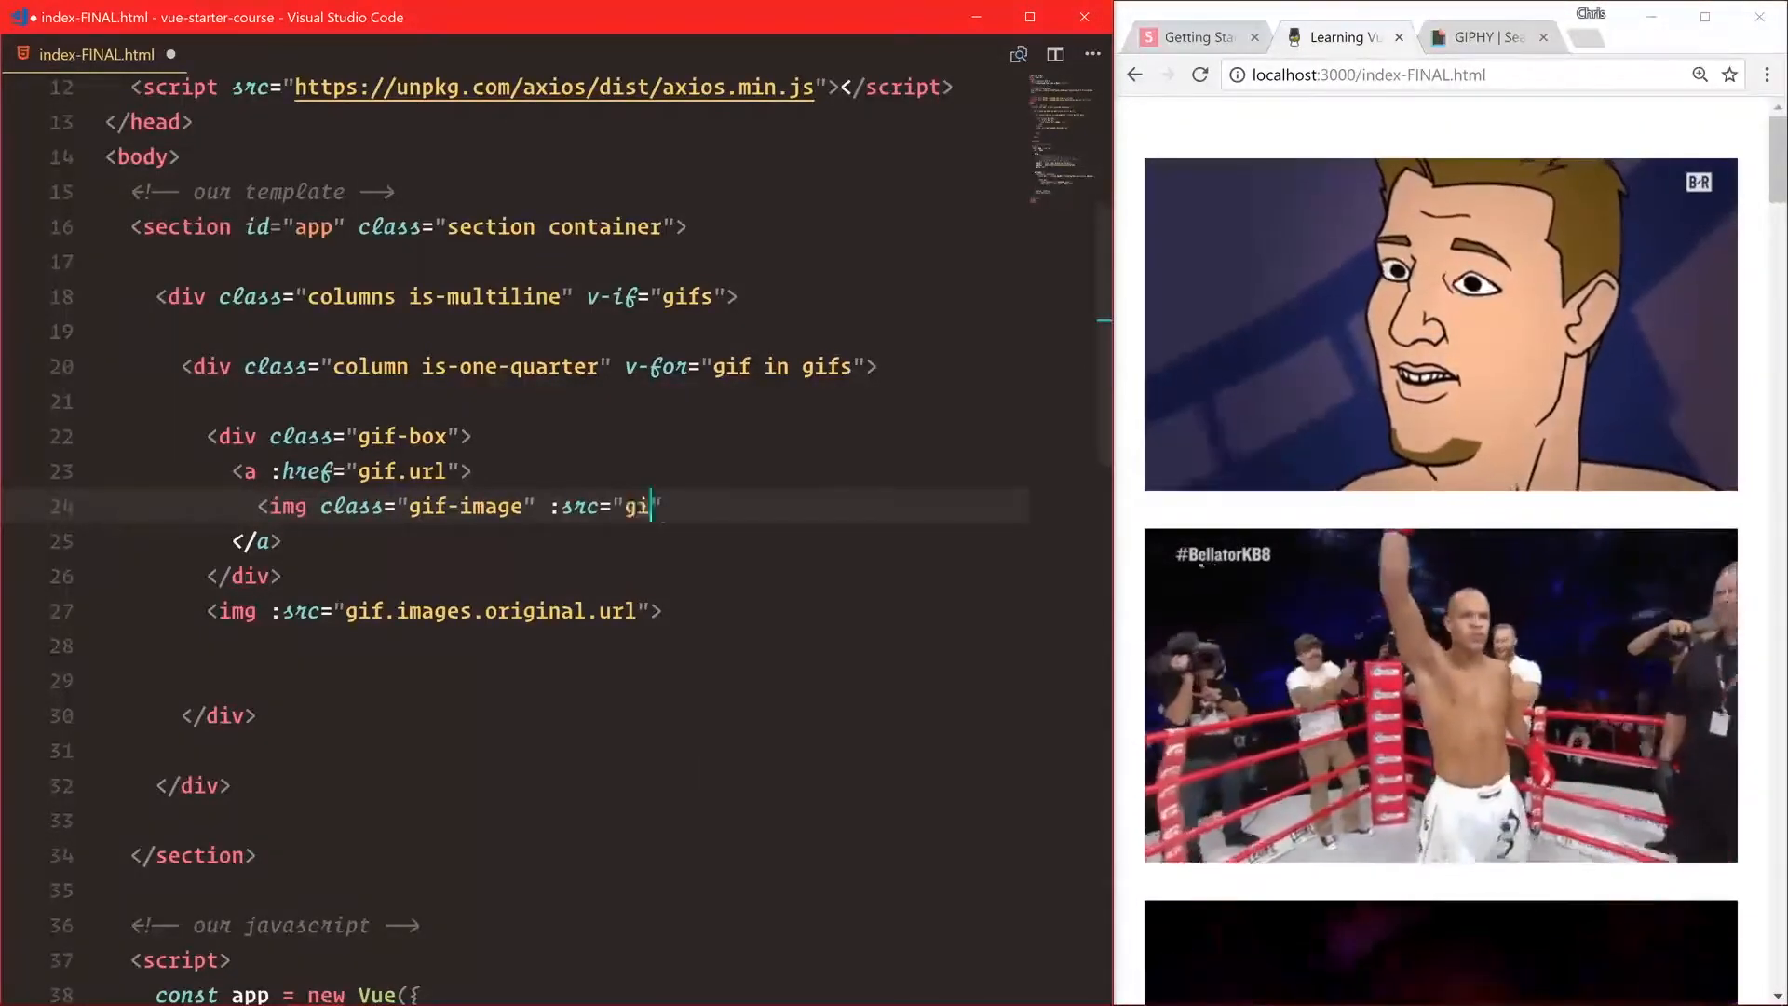
pyautogui.write('f.images.orig')
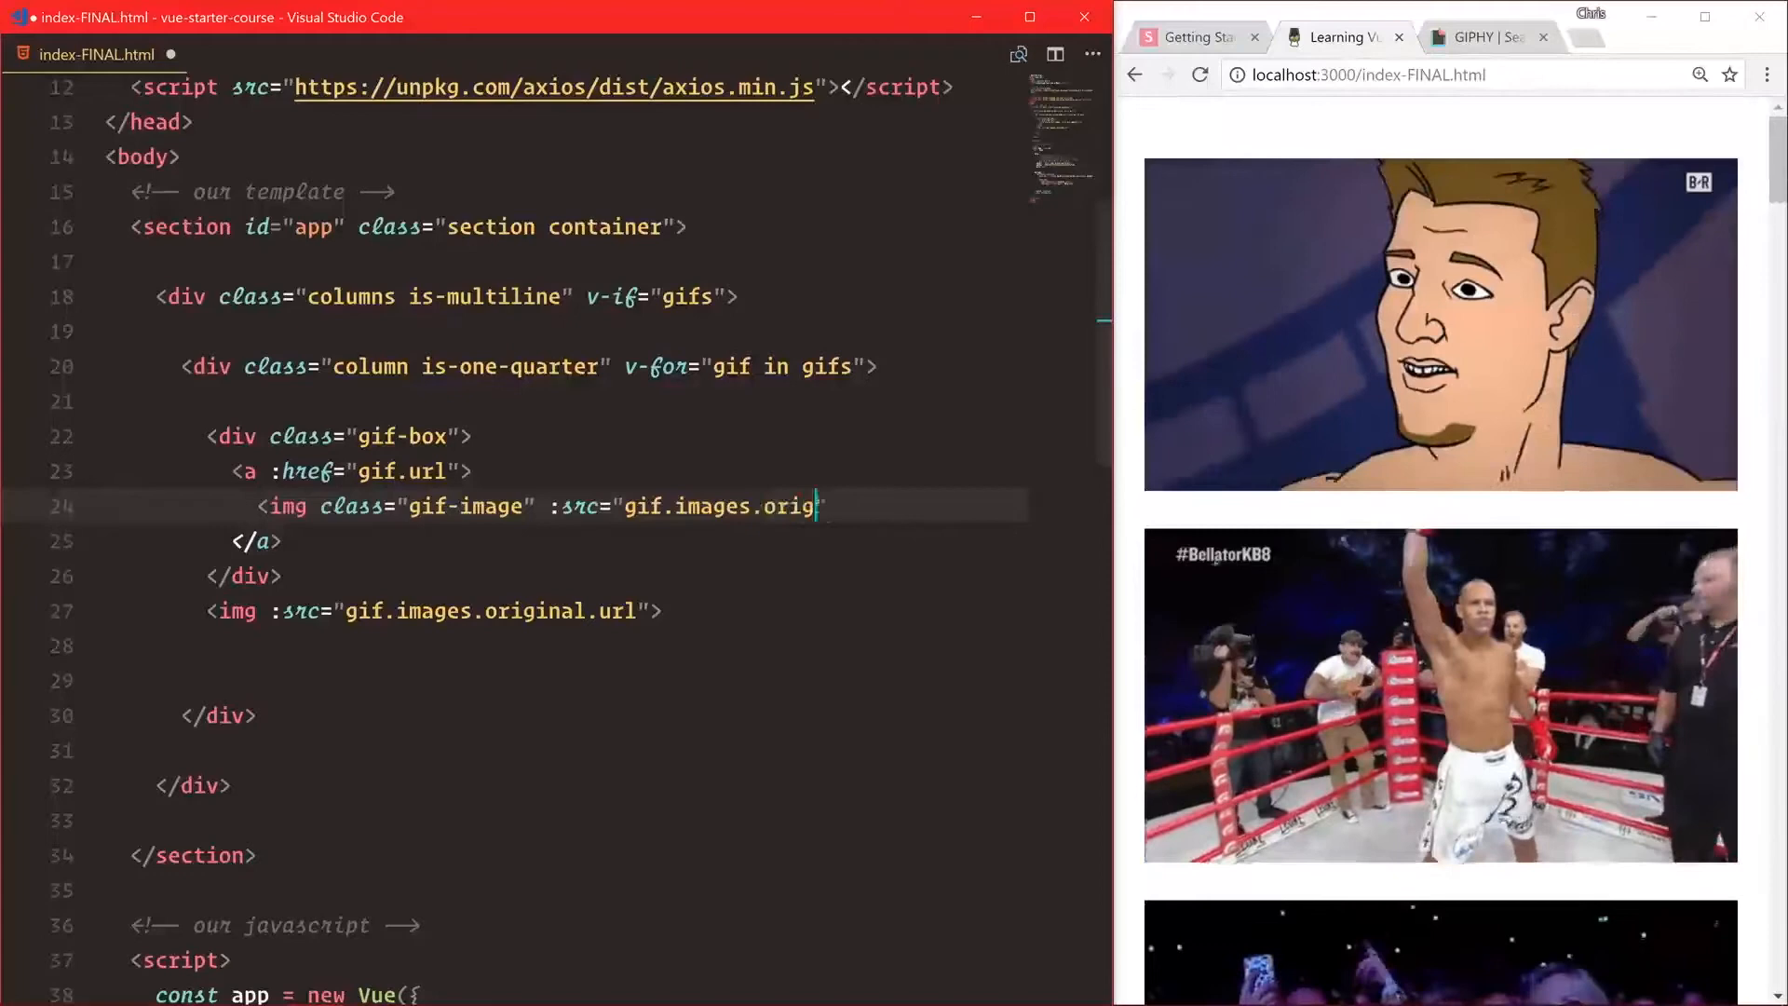
pyautogui.write('inal.url">')
pyautogui.write('<')
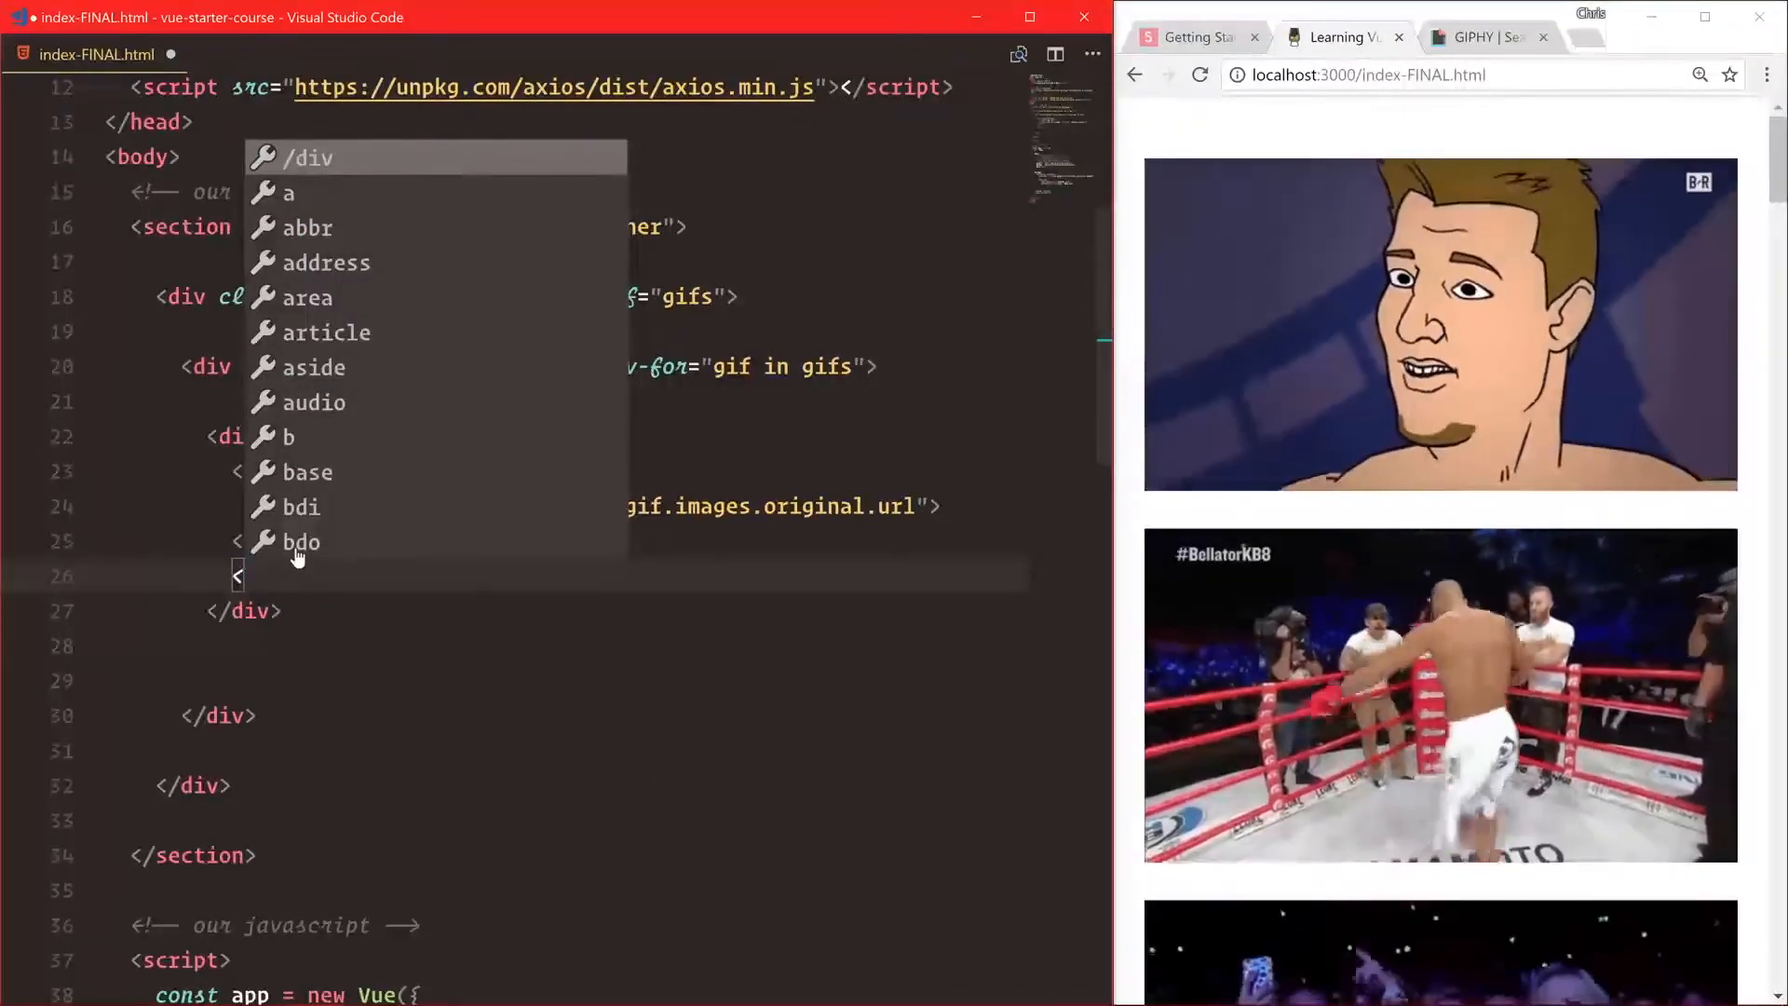
# Add an a class="gif-user" holding an img bound to gif.user.avatar_url.
pyautogui.write('class=')
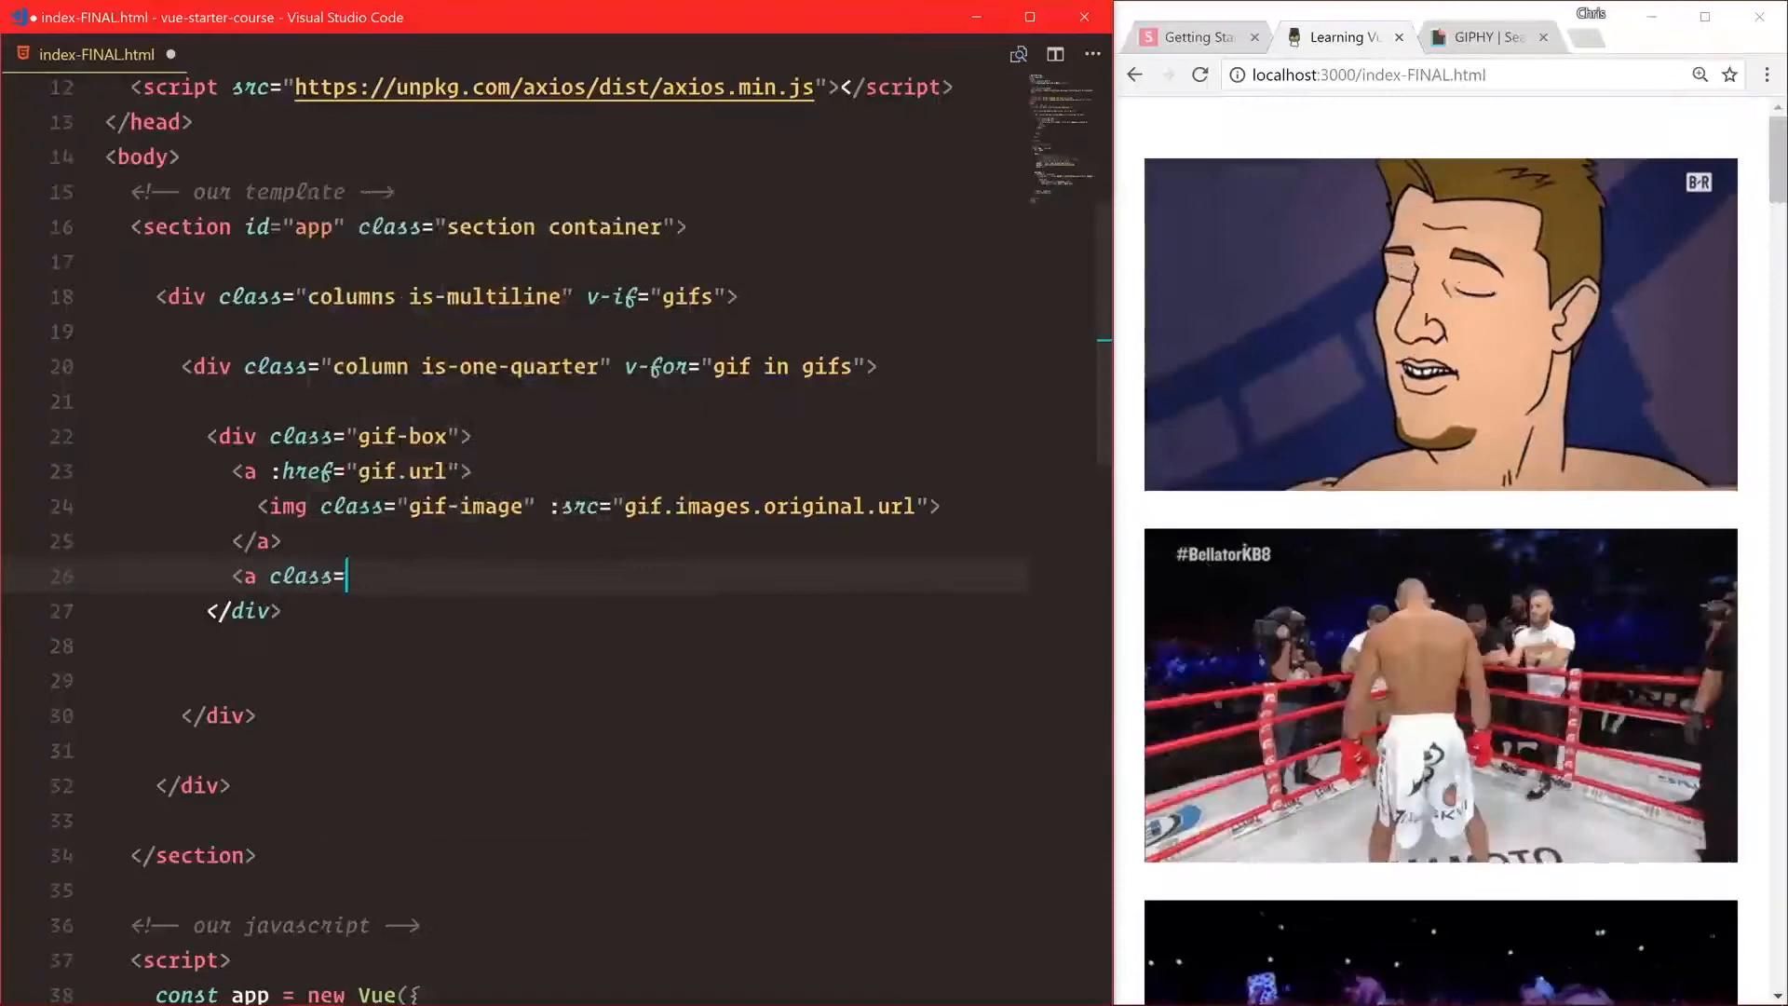
pyautogui.write('"gif-user">')
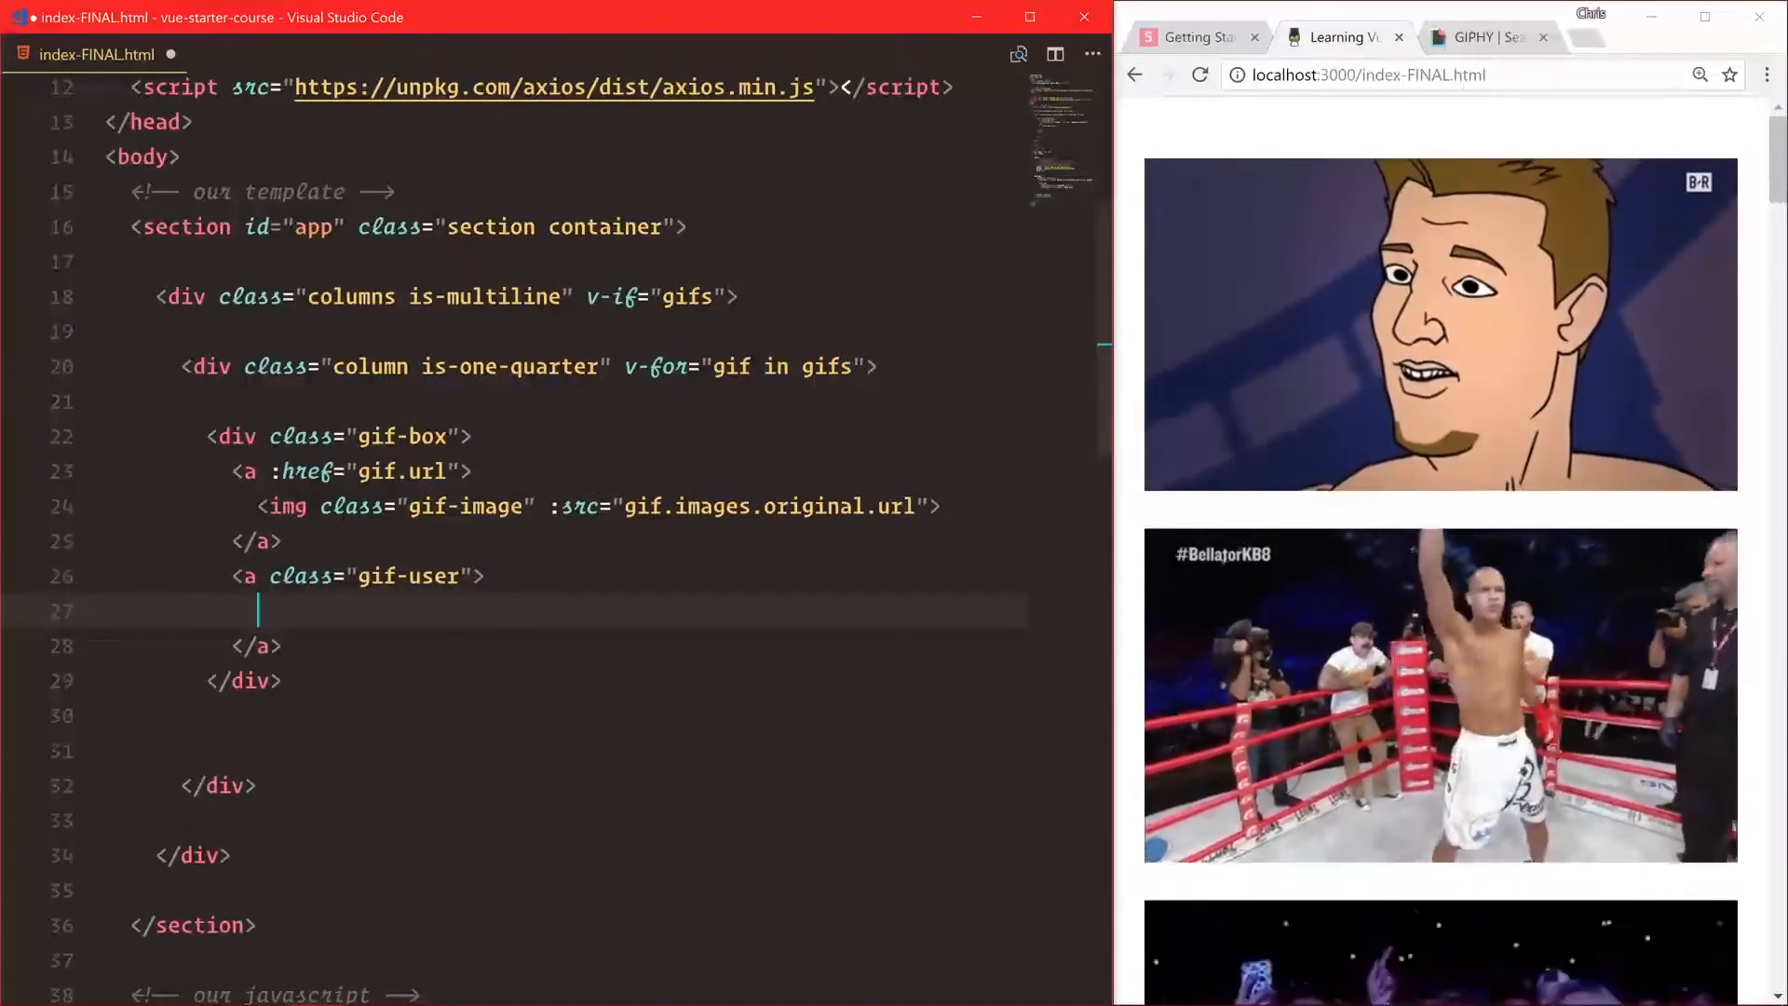
pyautogui.write('<img')
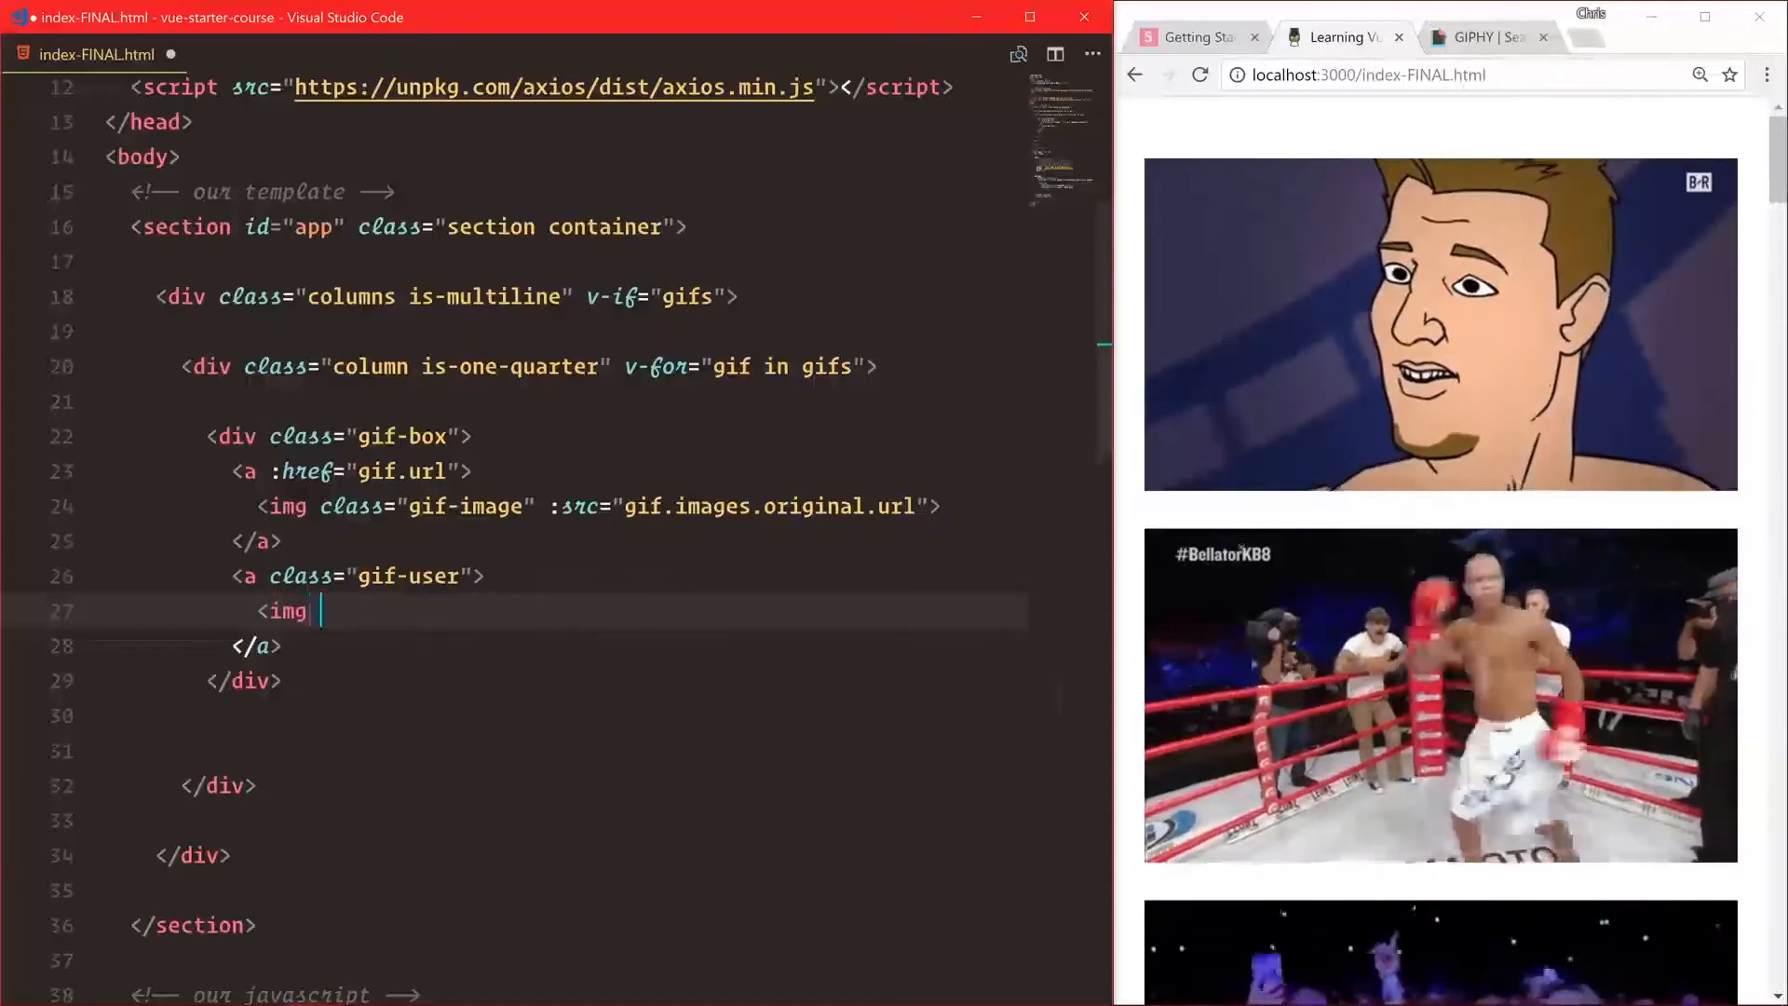
pyautogui.write(':src="')
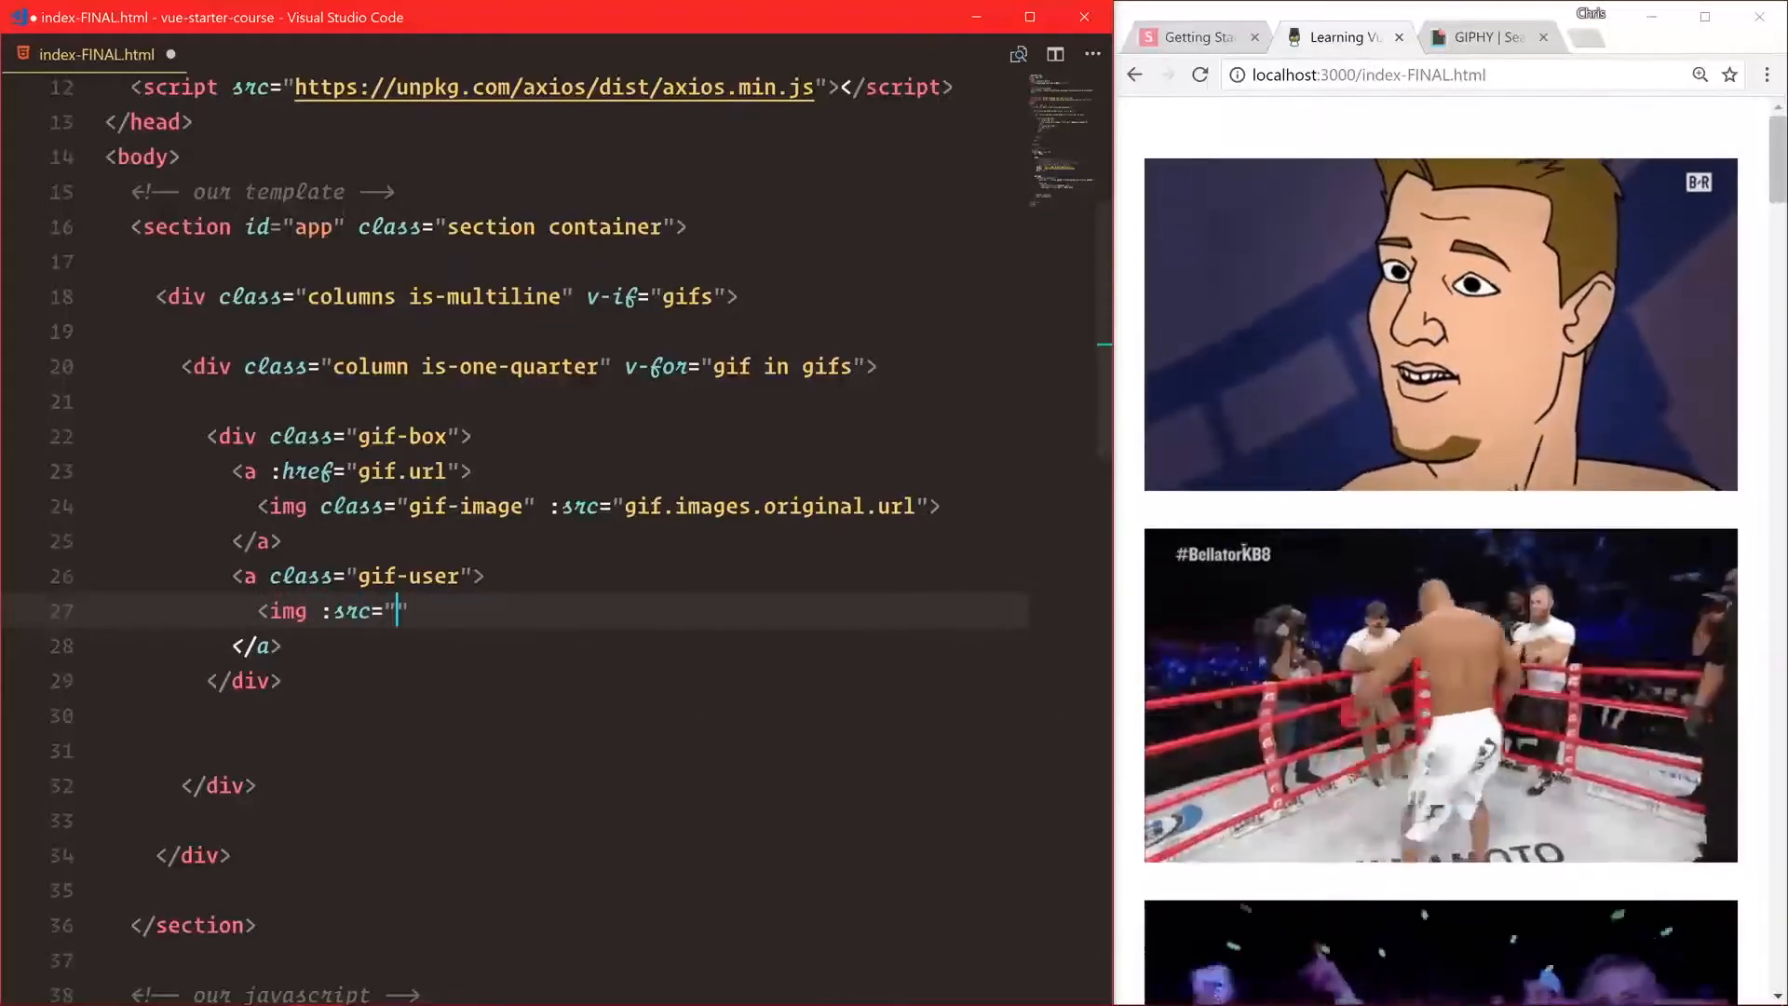
pyautogui.write('gif.users.')
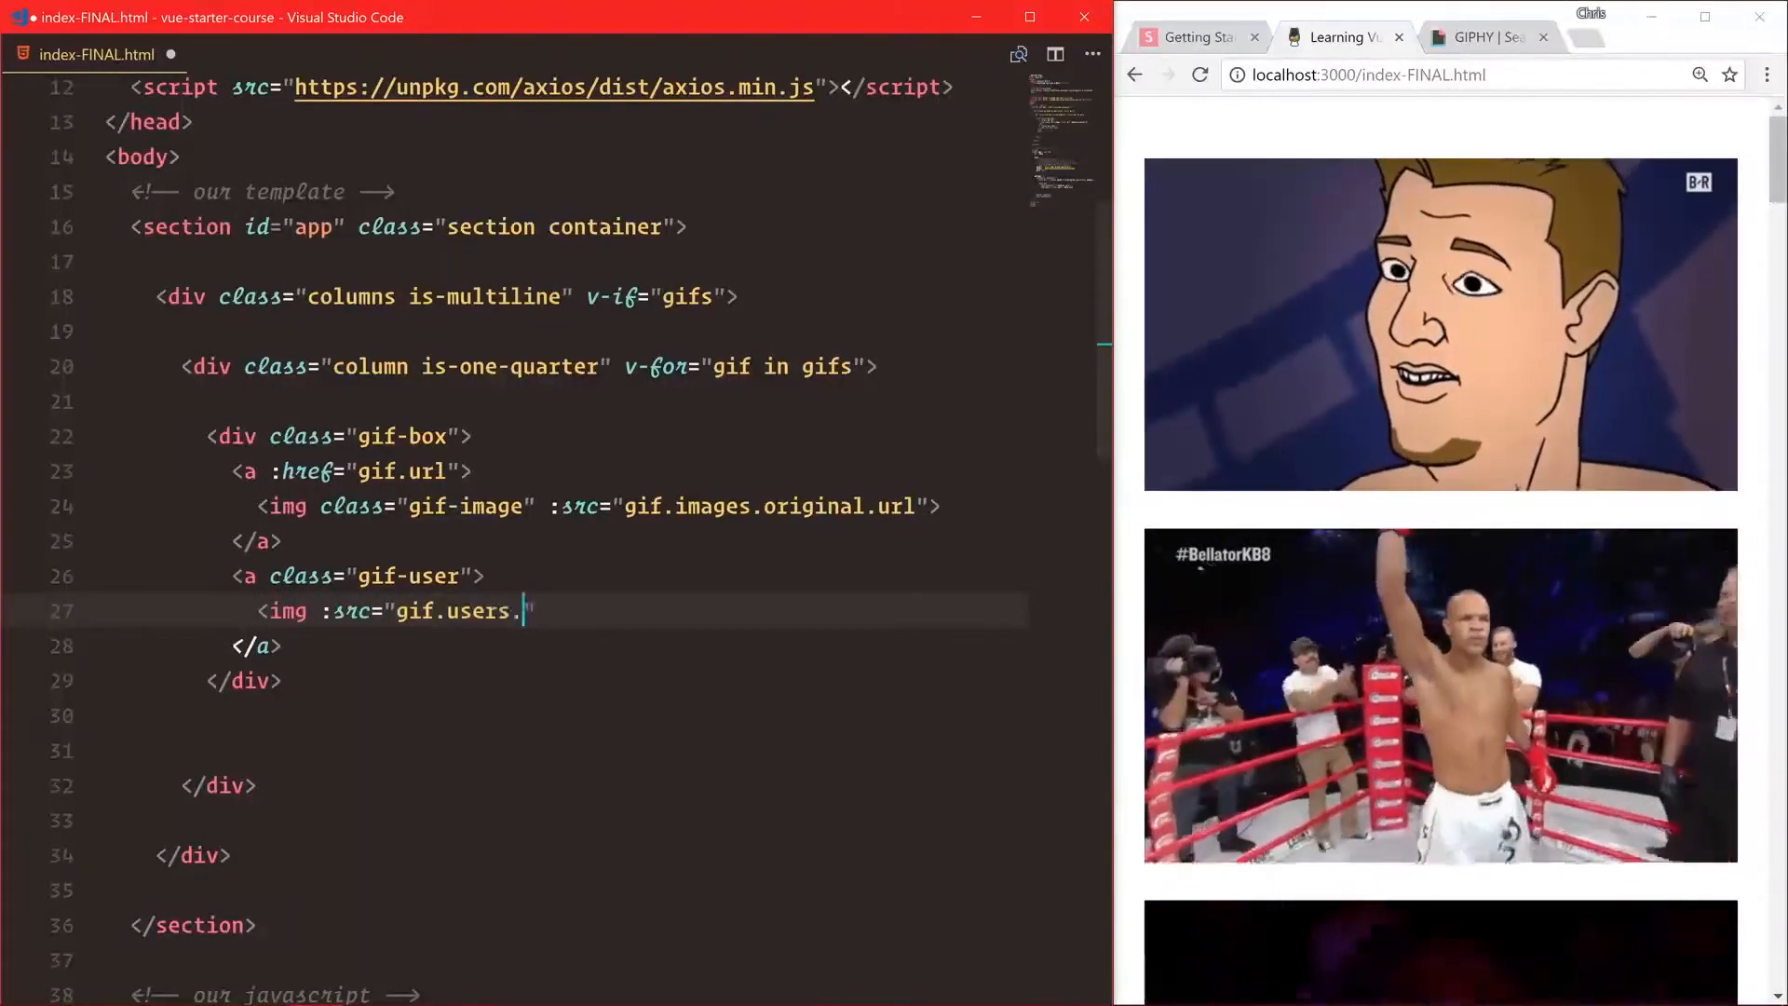
pyautogui.press('Backspace')
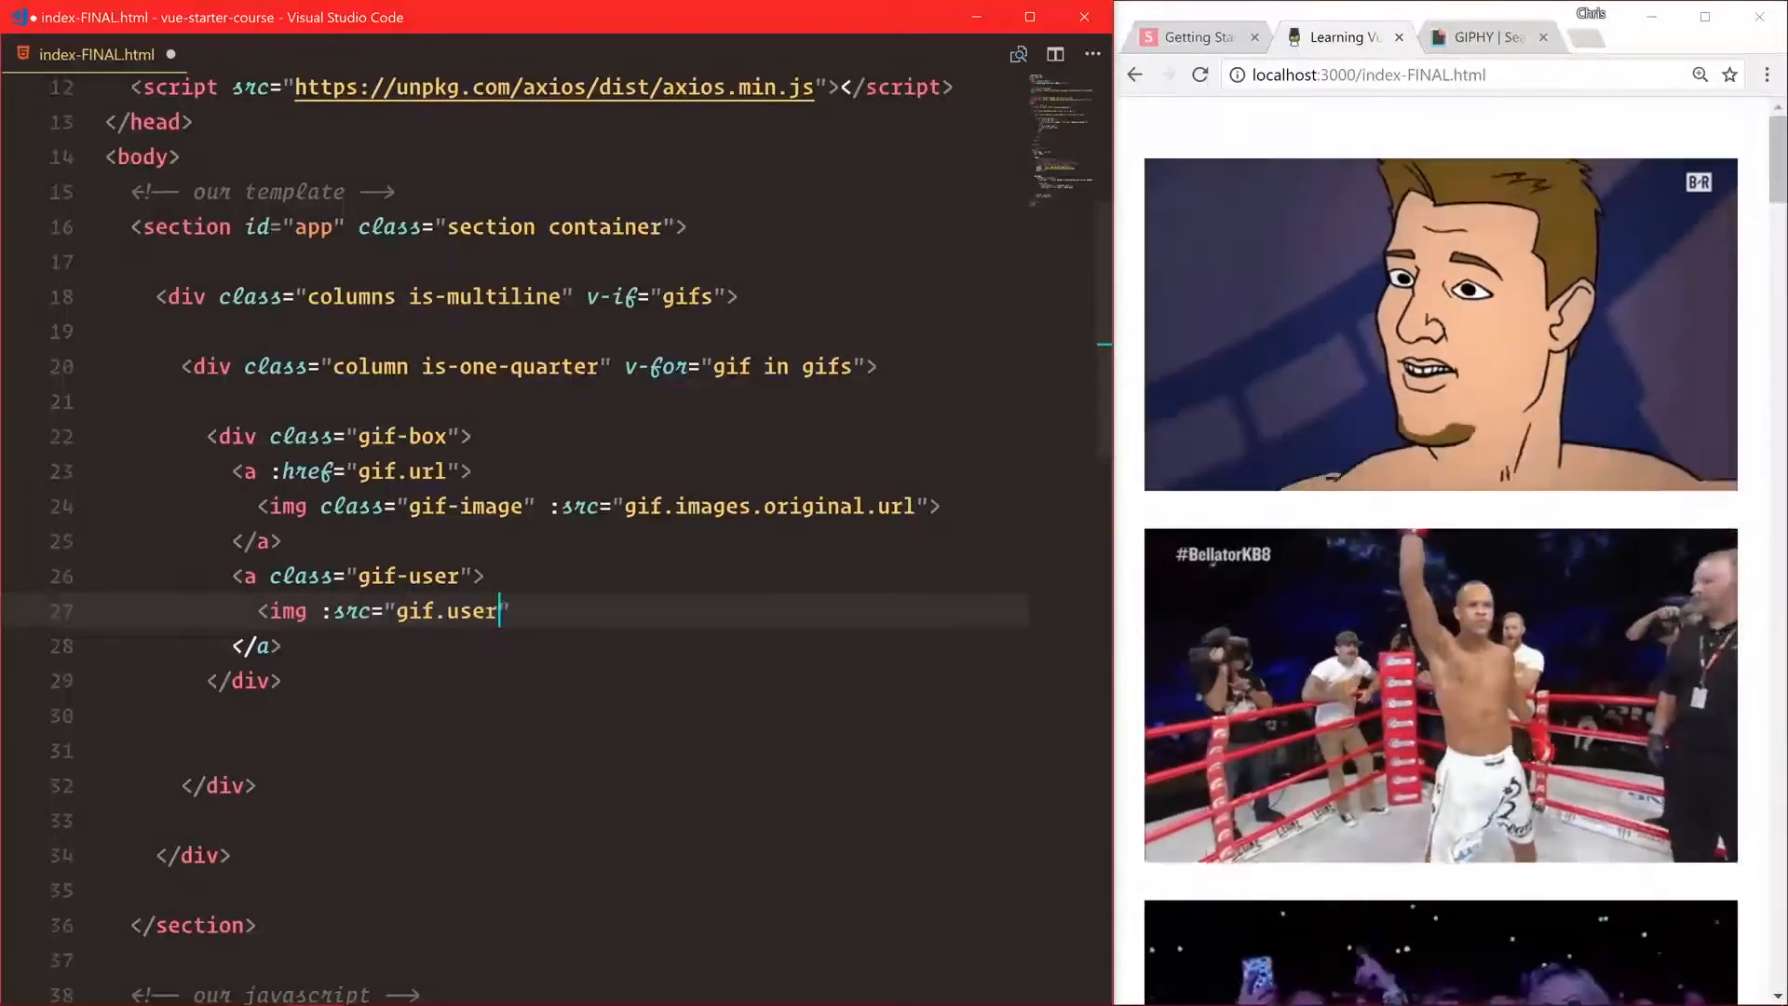
pyautogui.write('.avatar_url"')
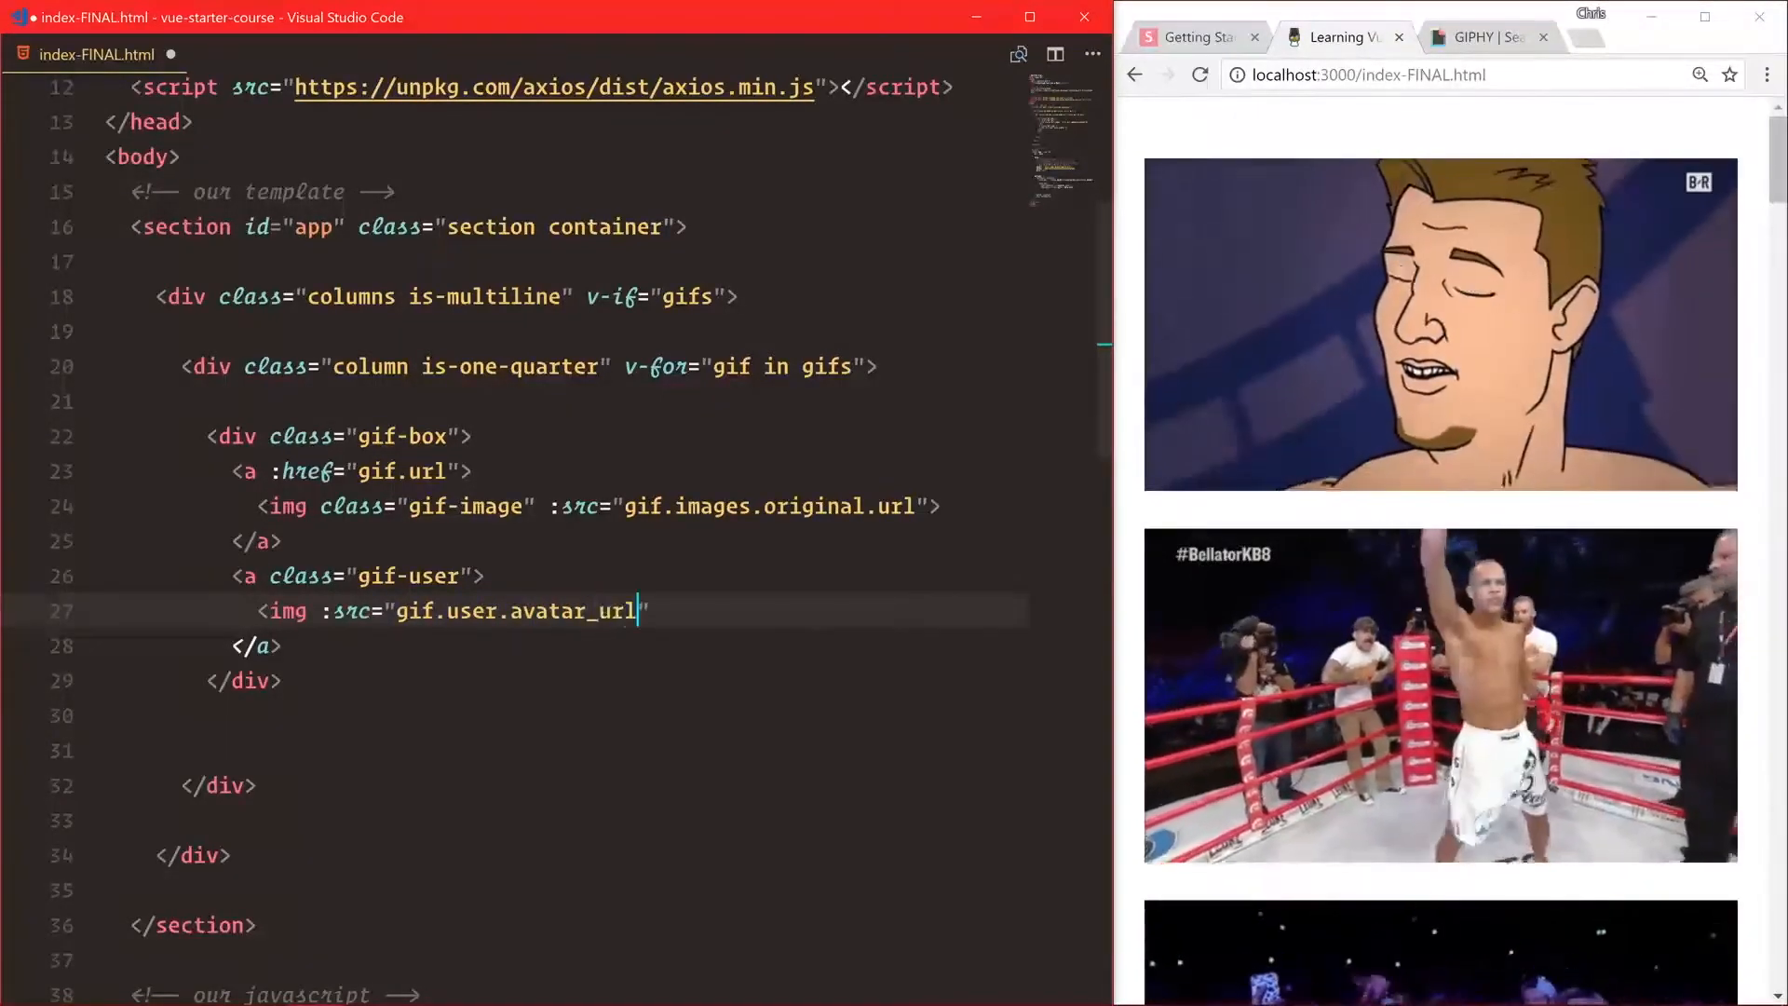
pyautogui.write('>')
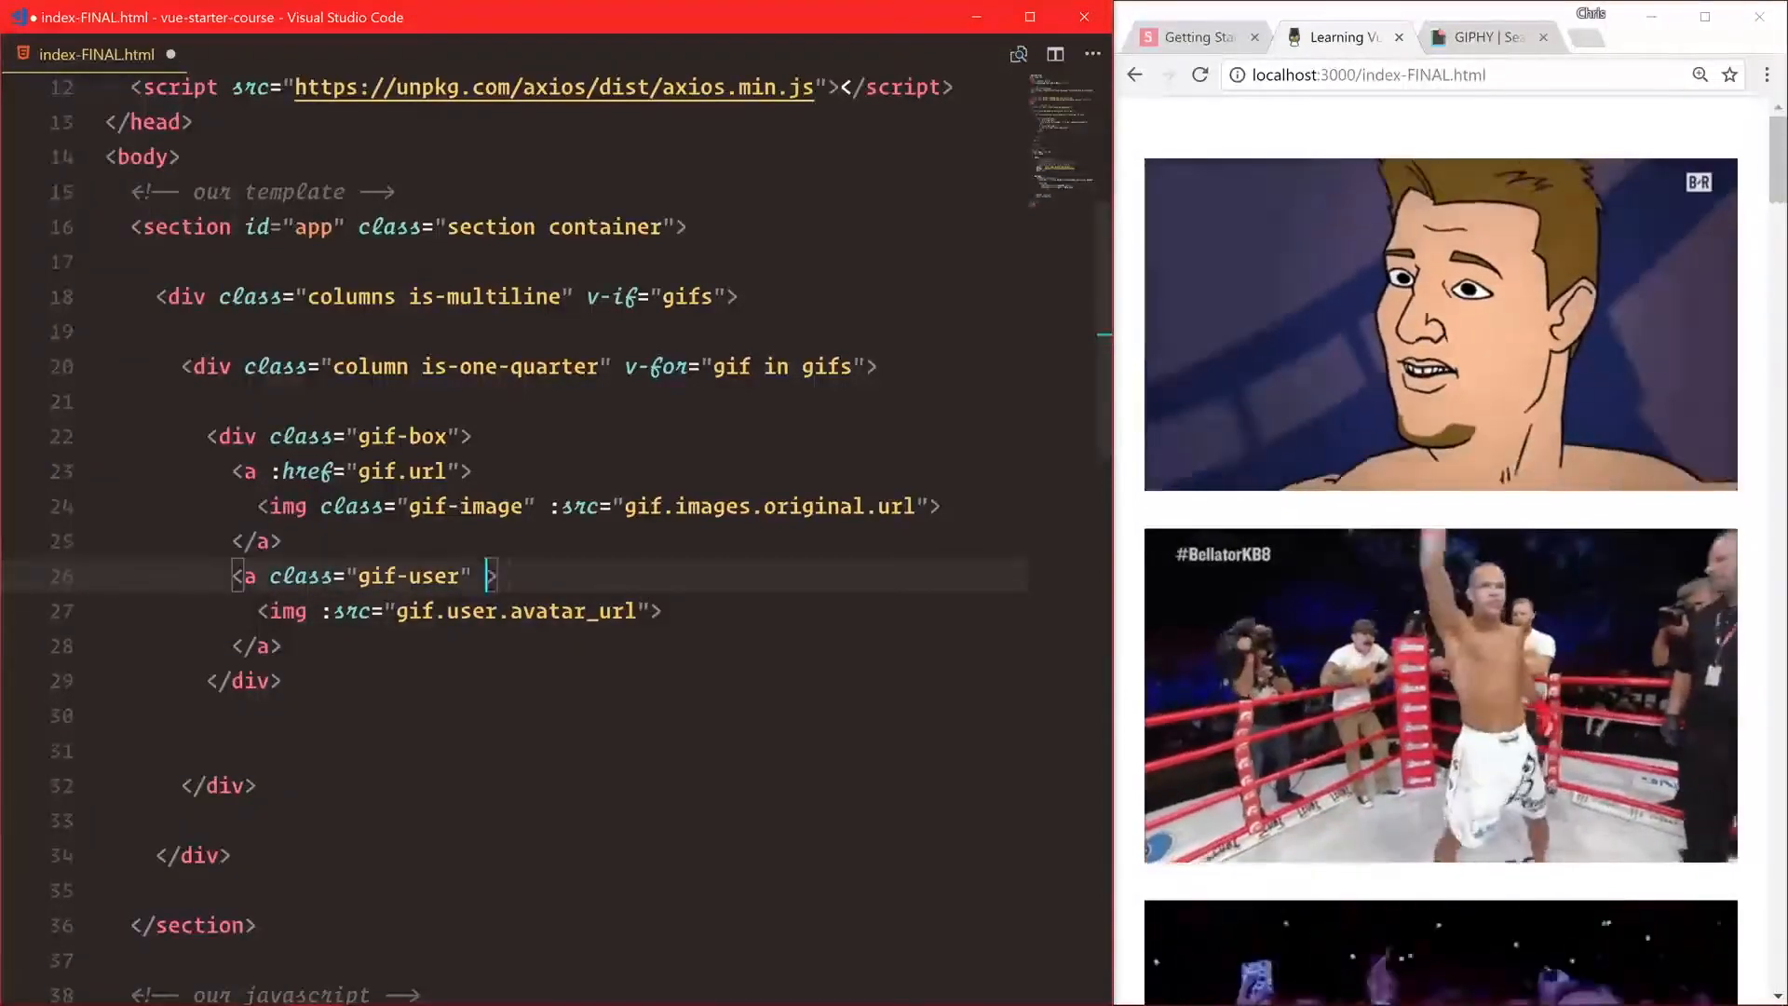
# Link gif-user to gif.user.profile_url and size the avatar height 40.
pyautogui.write(':href="')
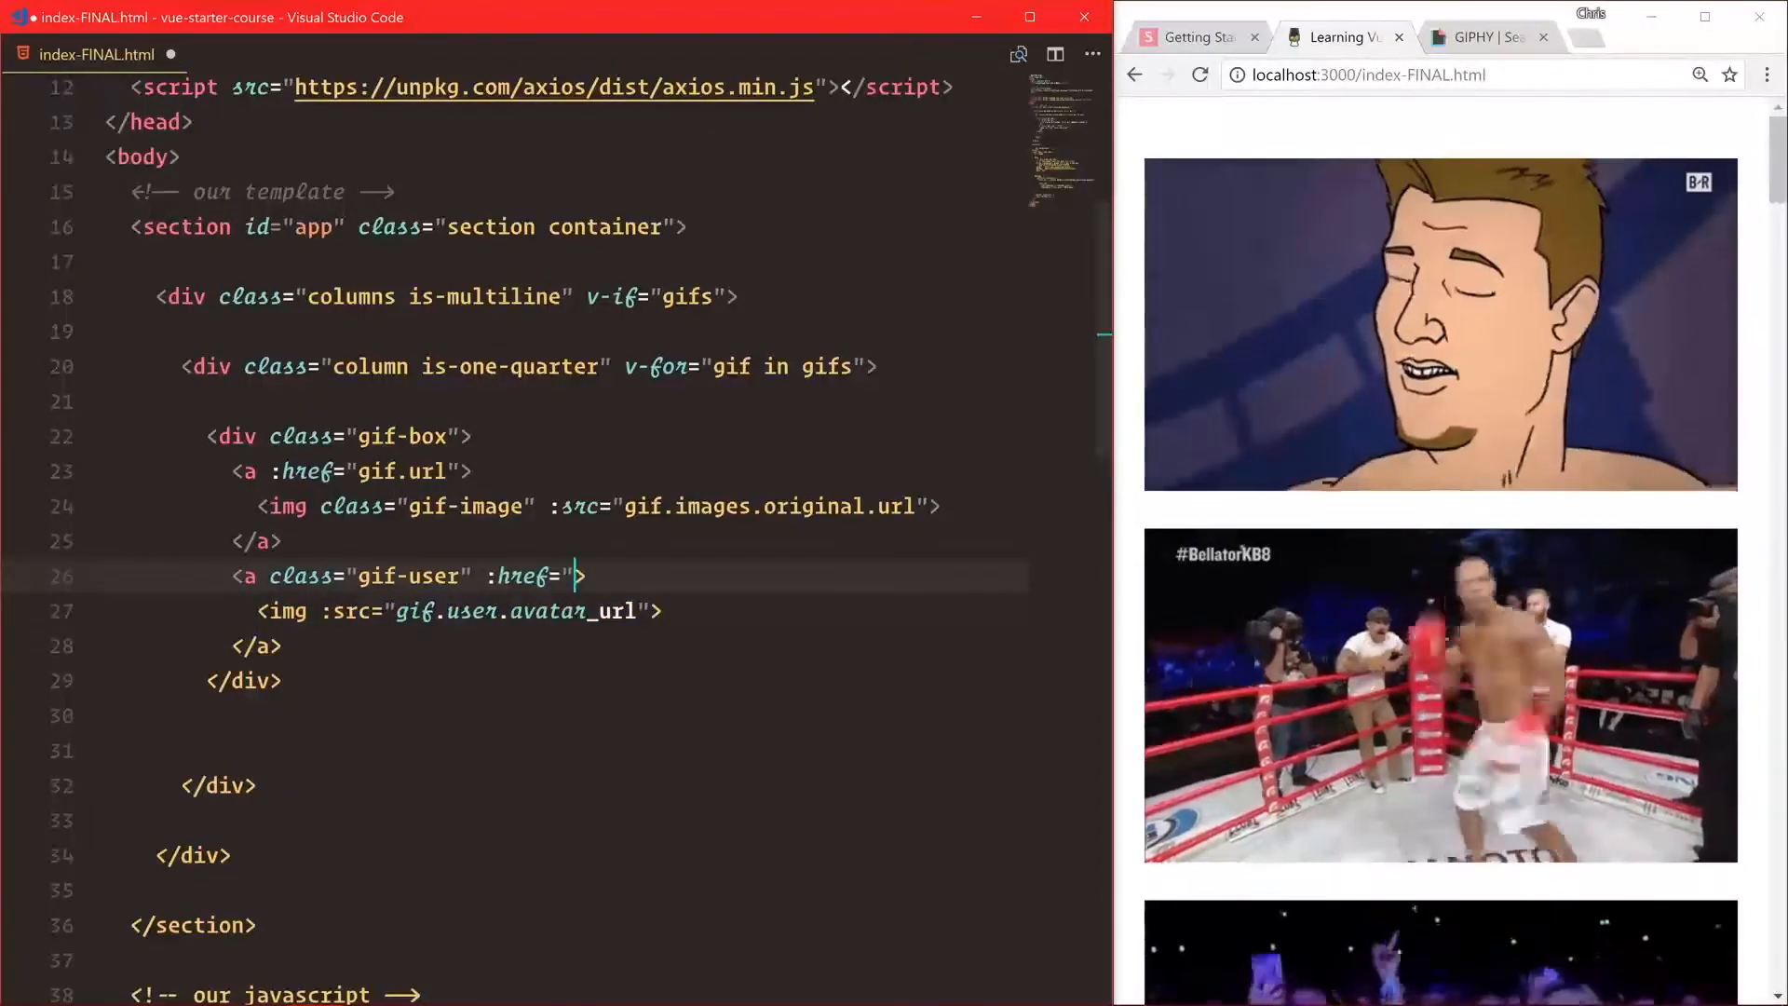
pyautogui.write('gif.user.')
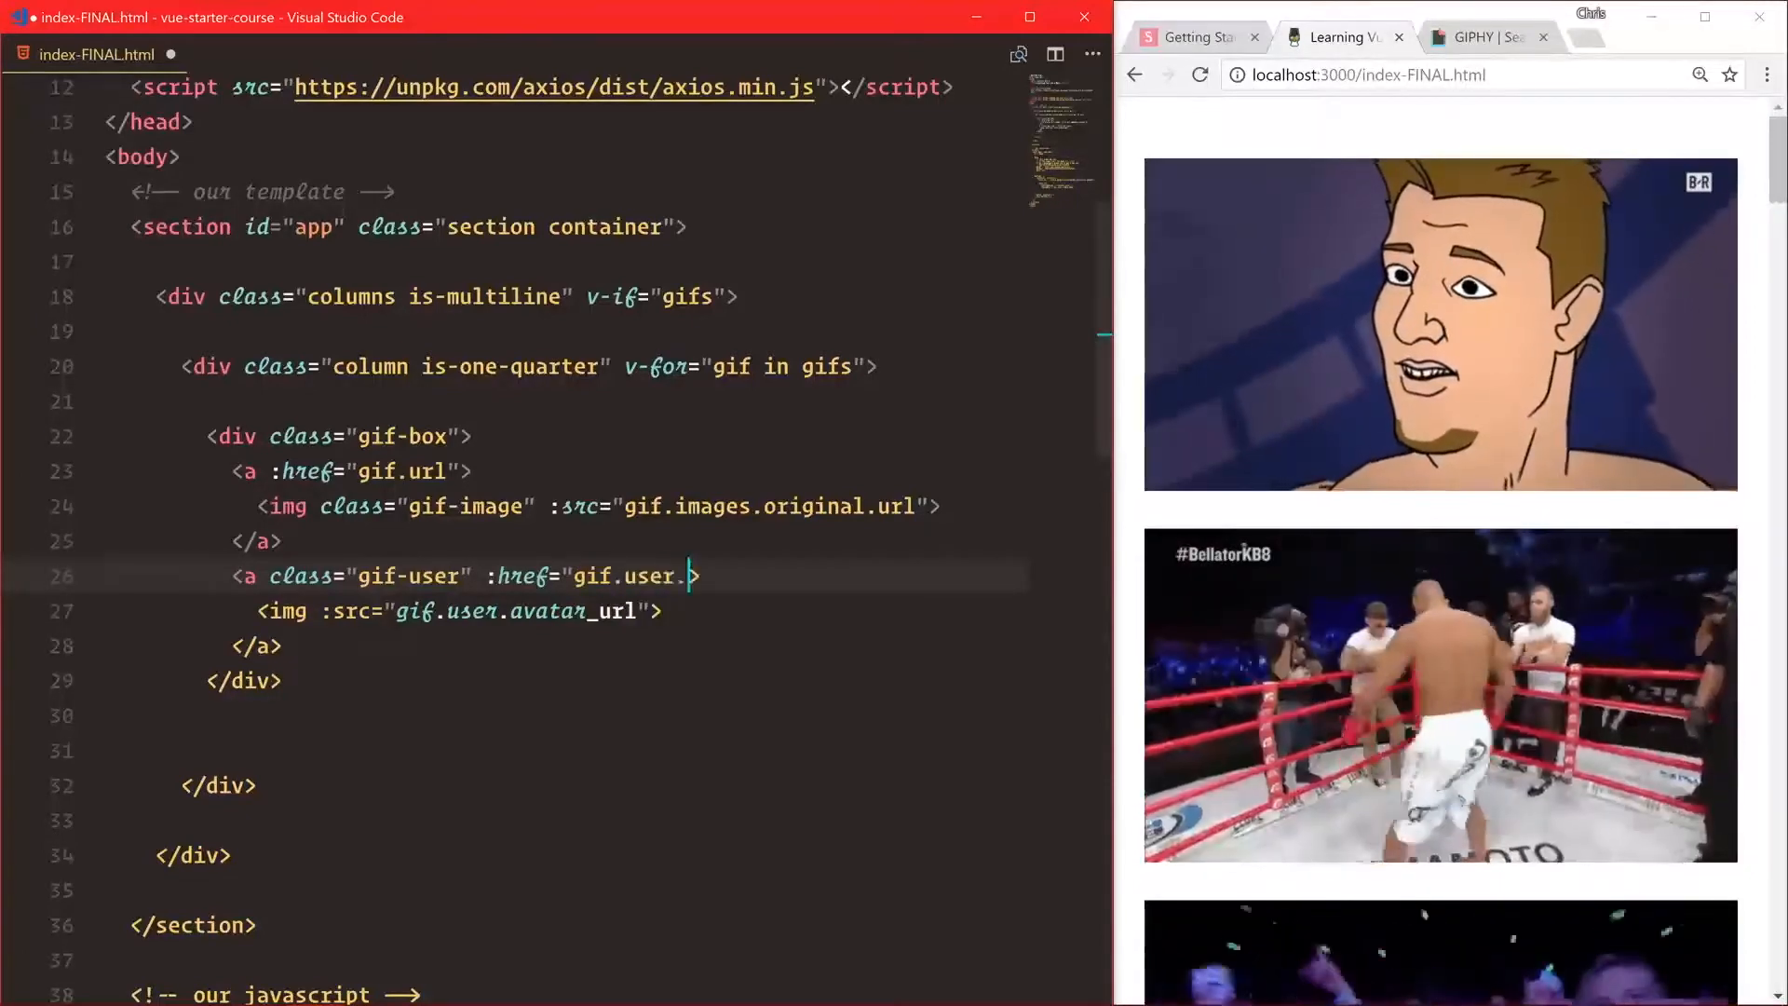
pyautogui.write('profile_url"')
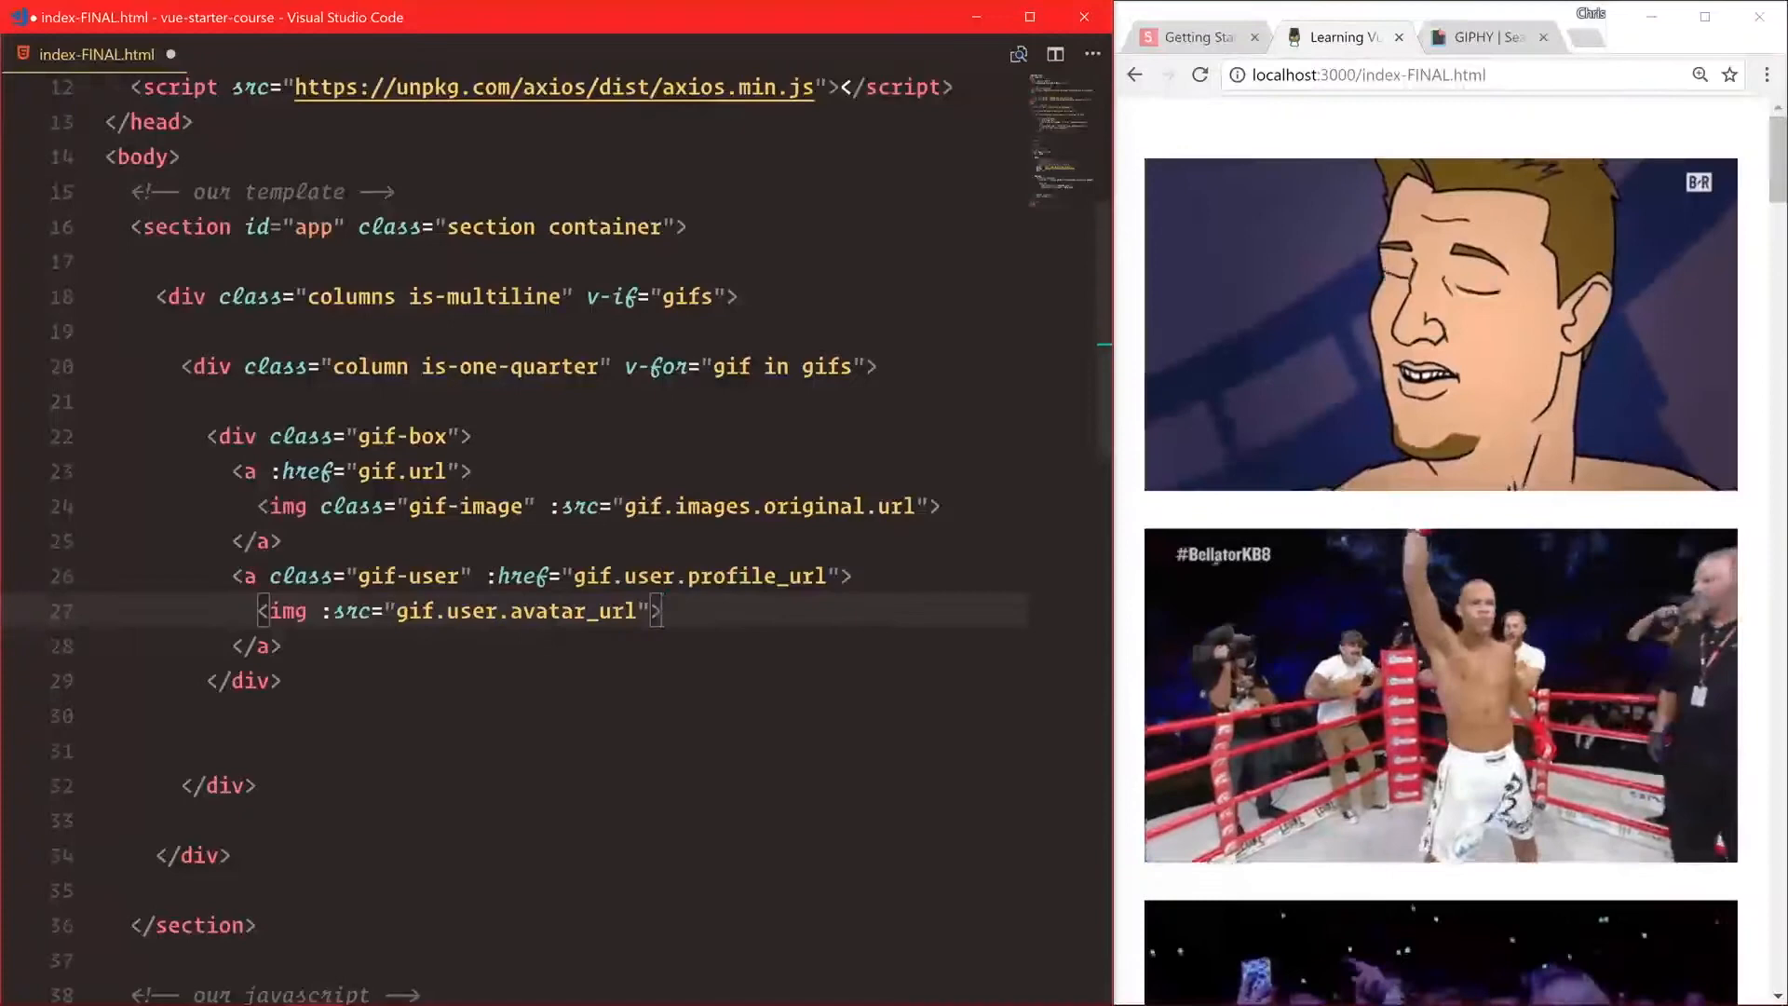
pyautogui.write('height="40" width="40"')
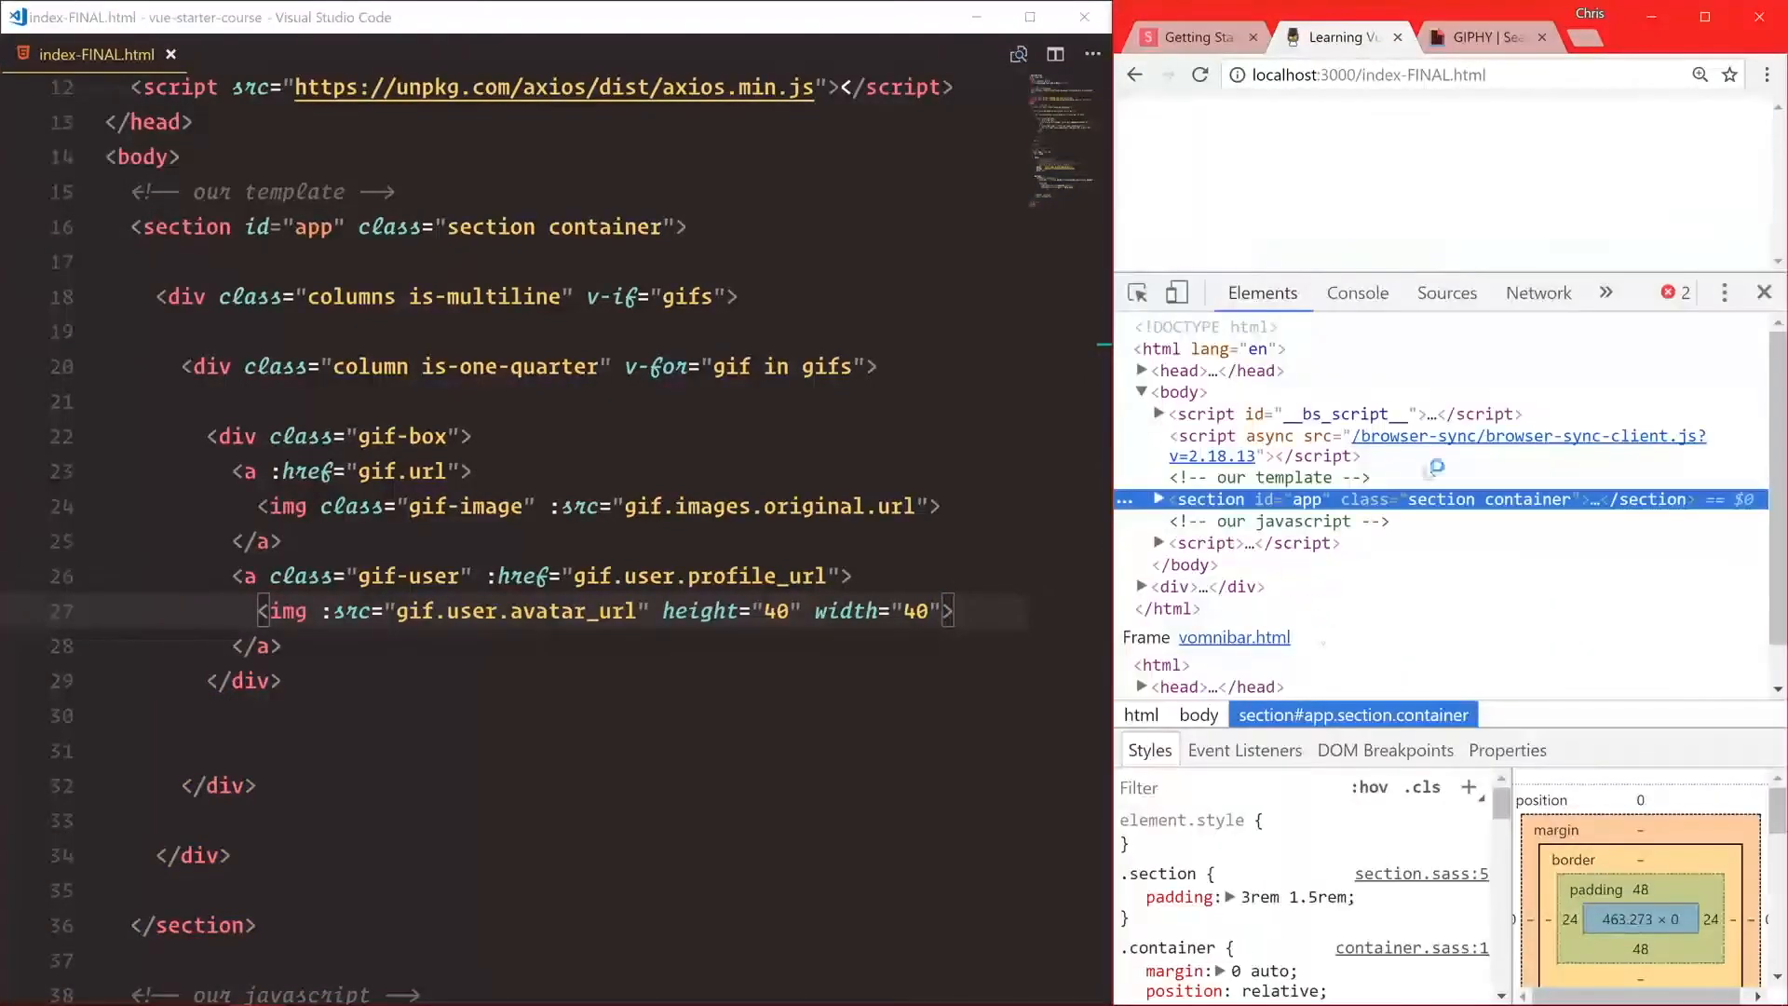
# Read the profile_url error in the console, then guard the gif-user link with v-if="gif.user".
pyautogui.click(1357, 292)
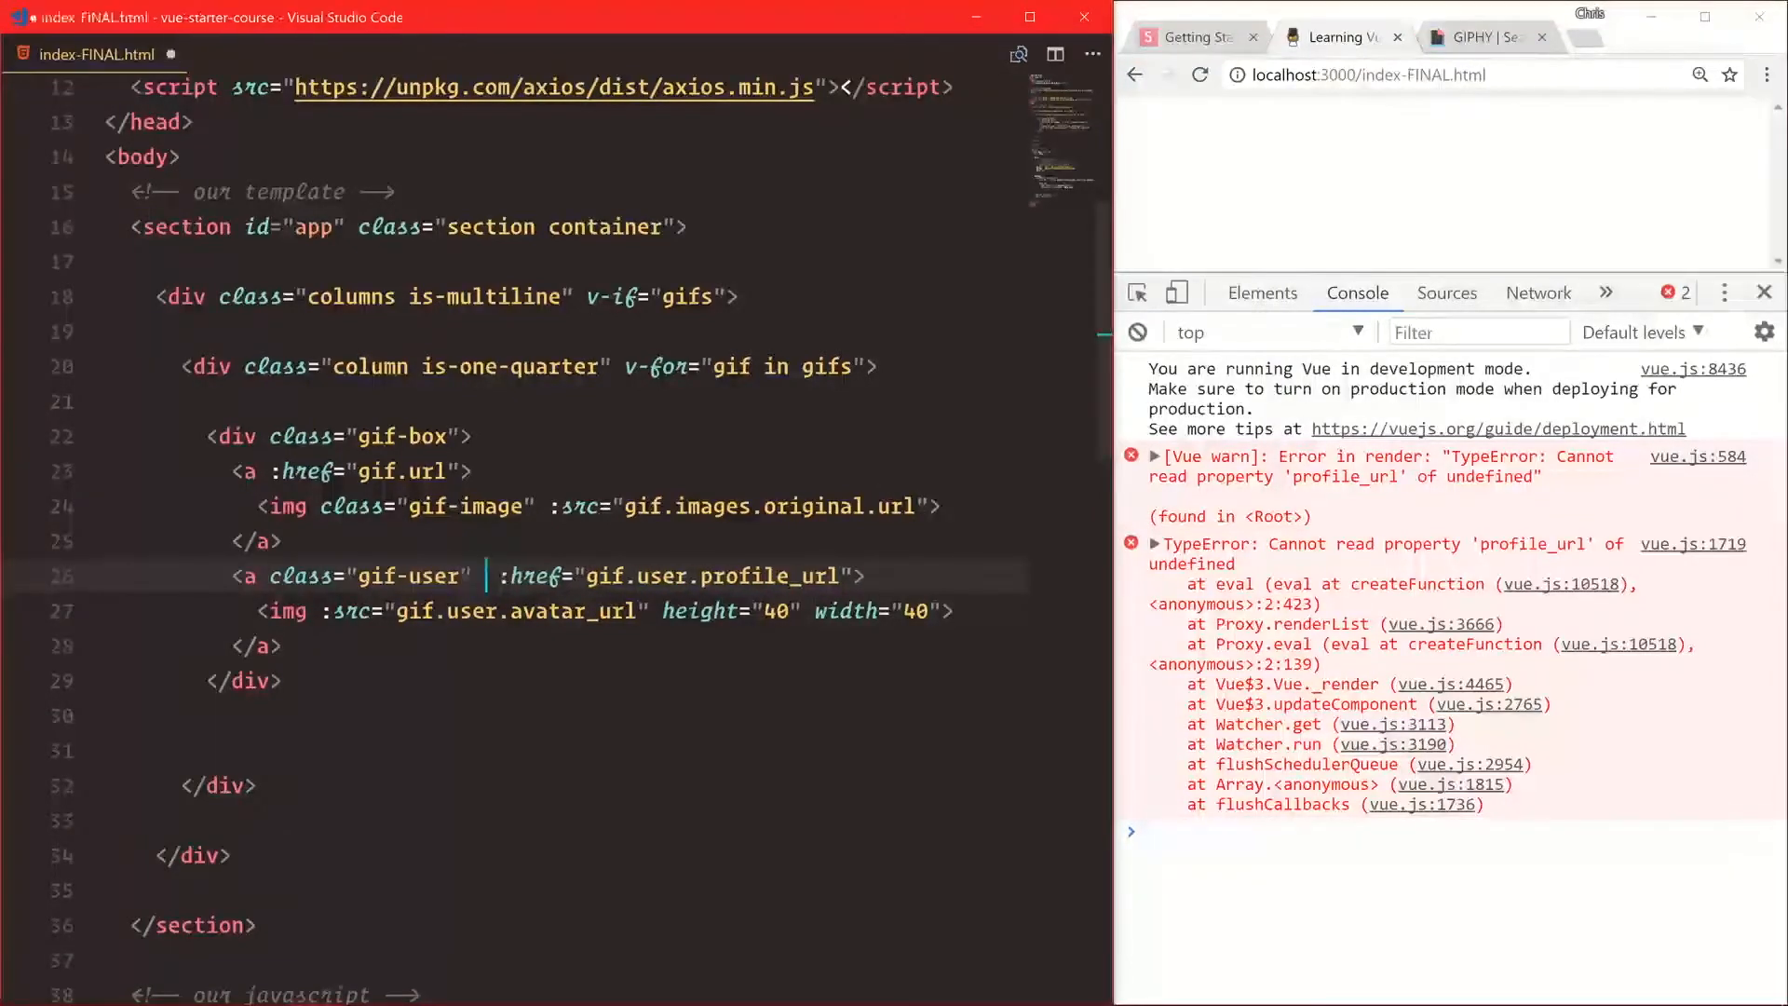
pyautogui.write('v-if="gif.user')
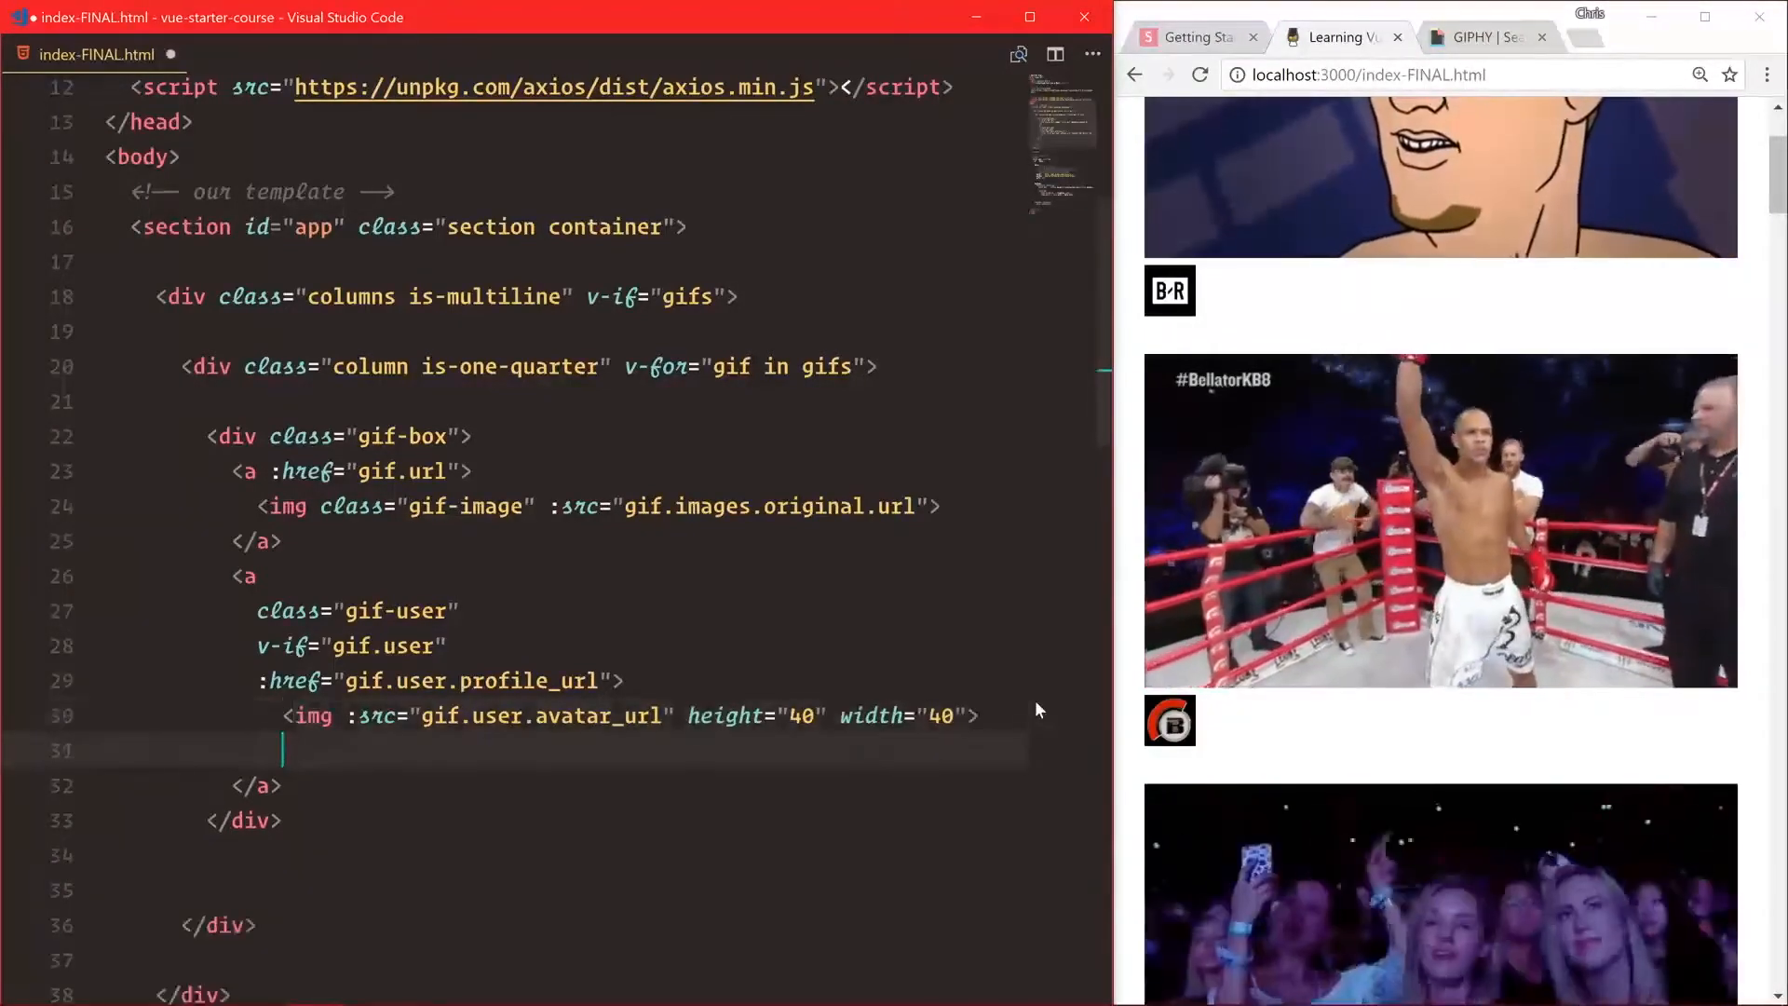
# Output {{ gif.user.display_name }} after the avatar inside the gif-user link.
pyautogui.write('{{ gif.use')
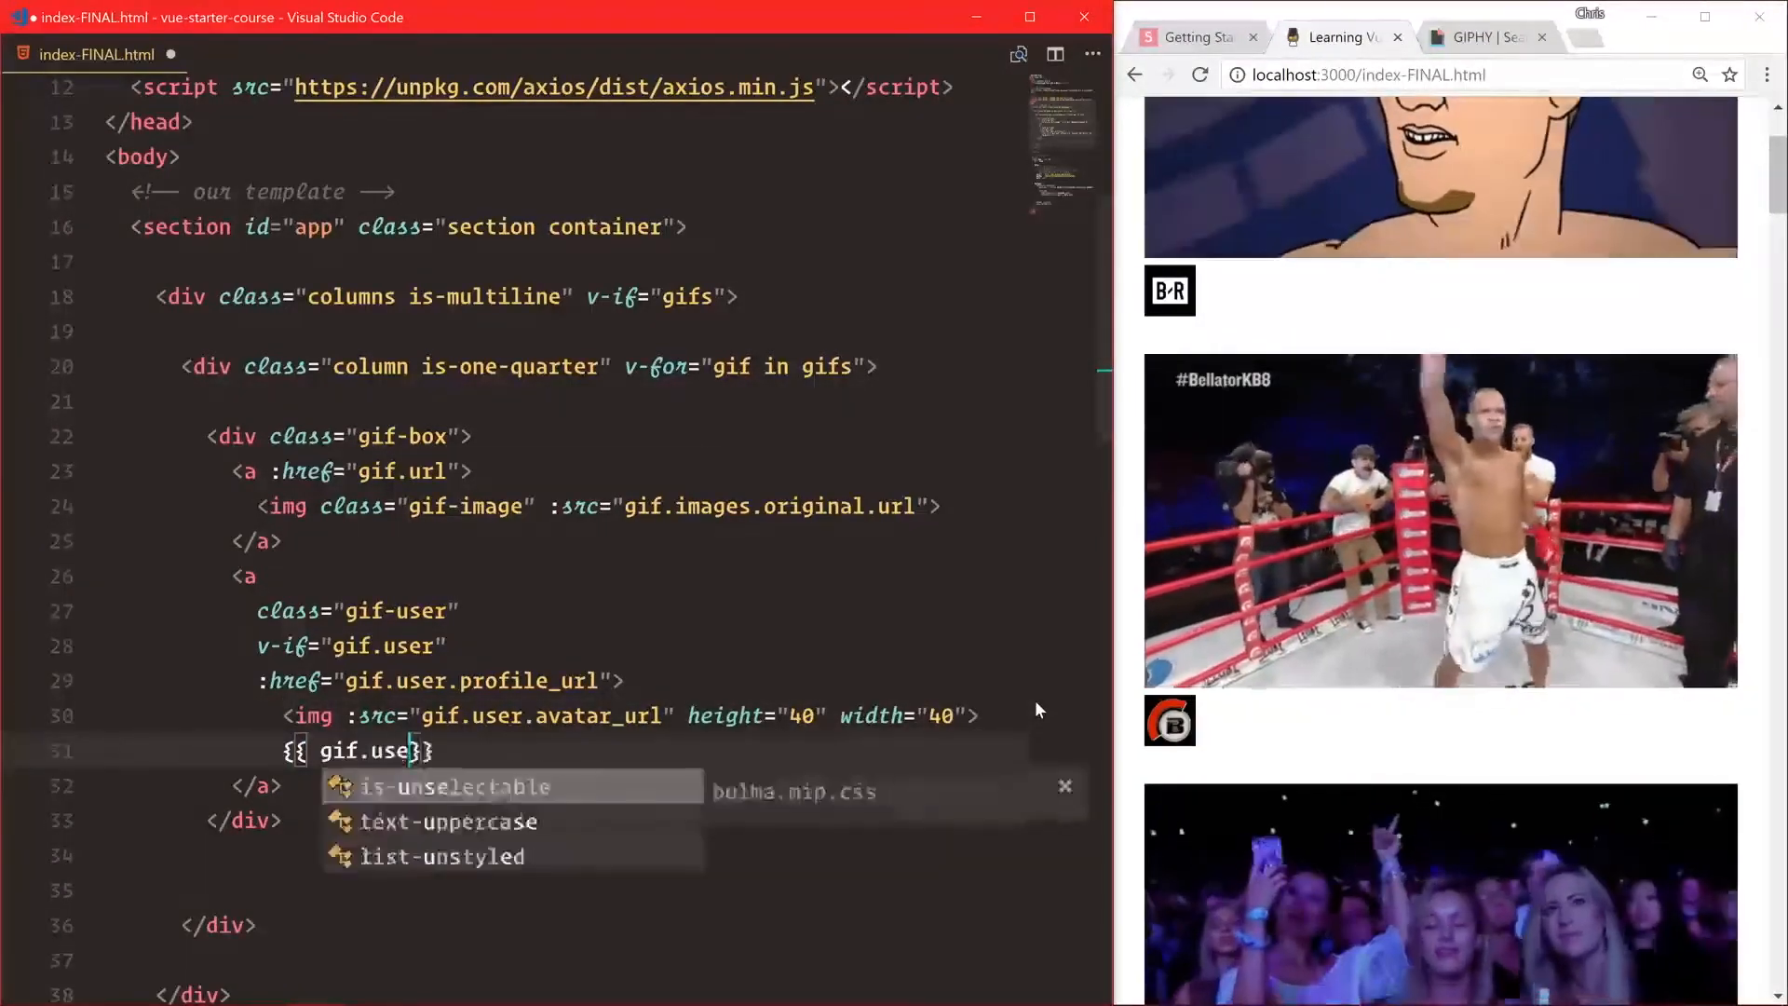
pyautogui.write('r.display_')
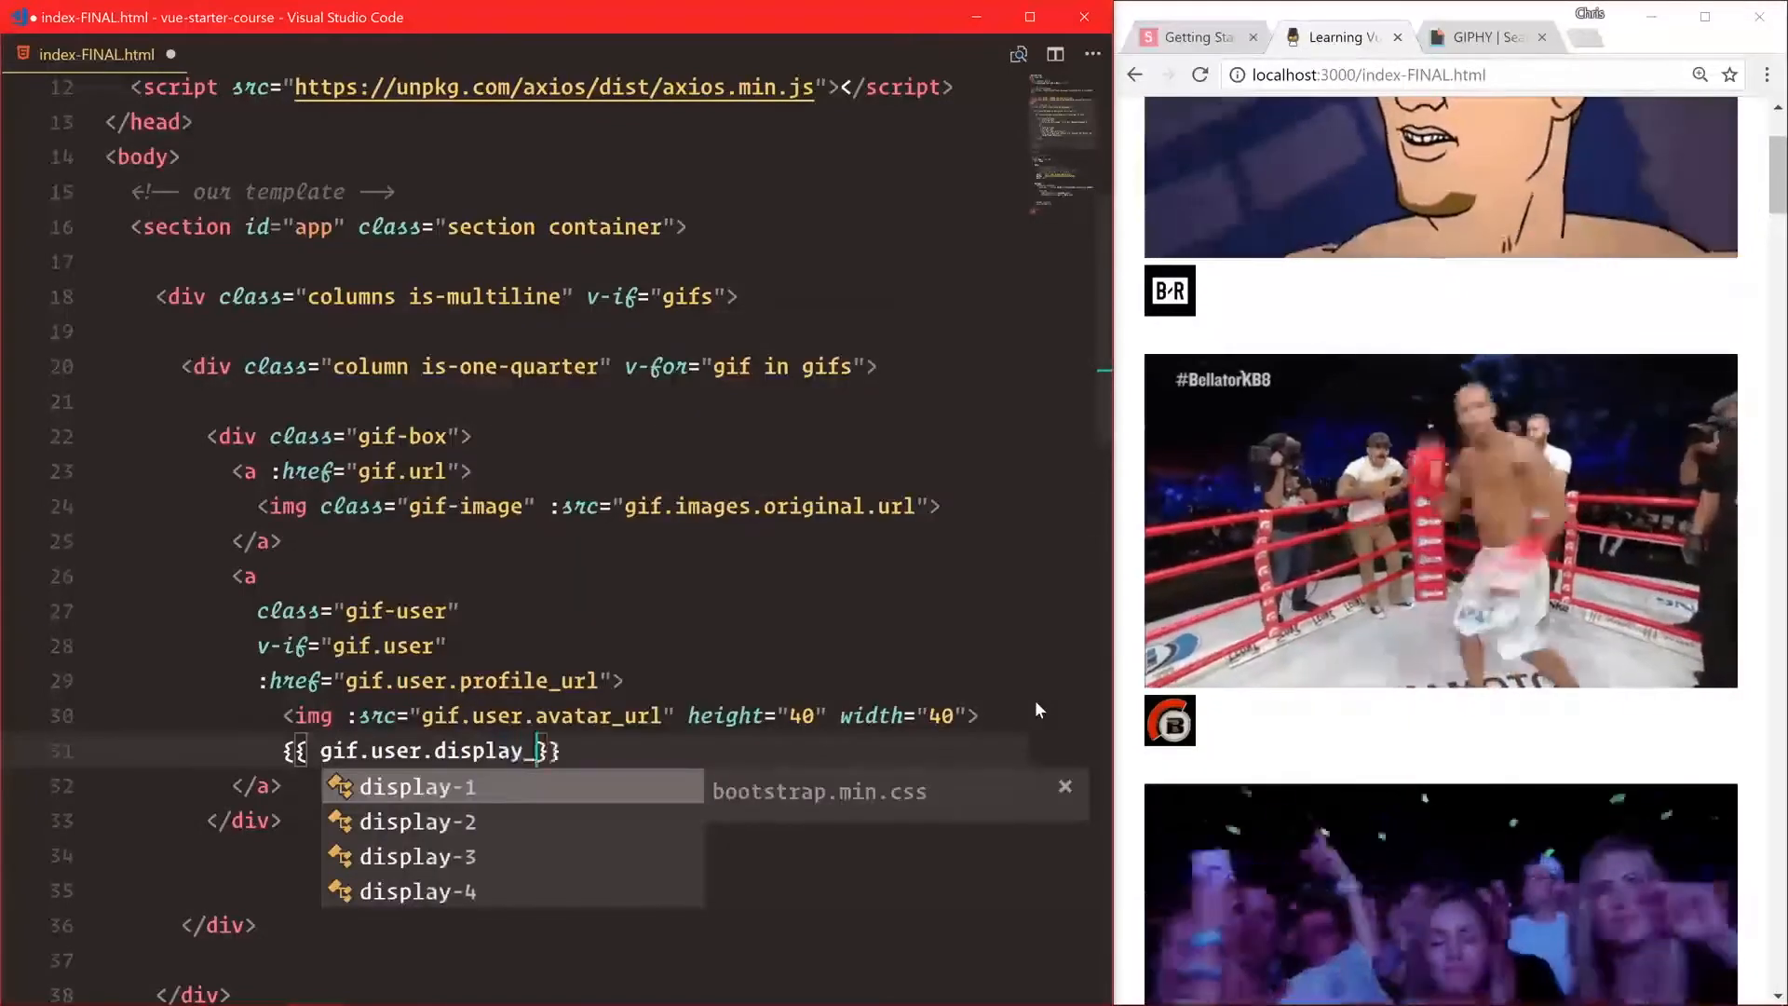
pyautogui.write('name')
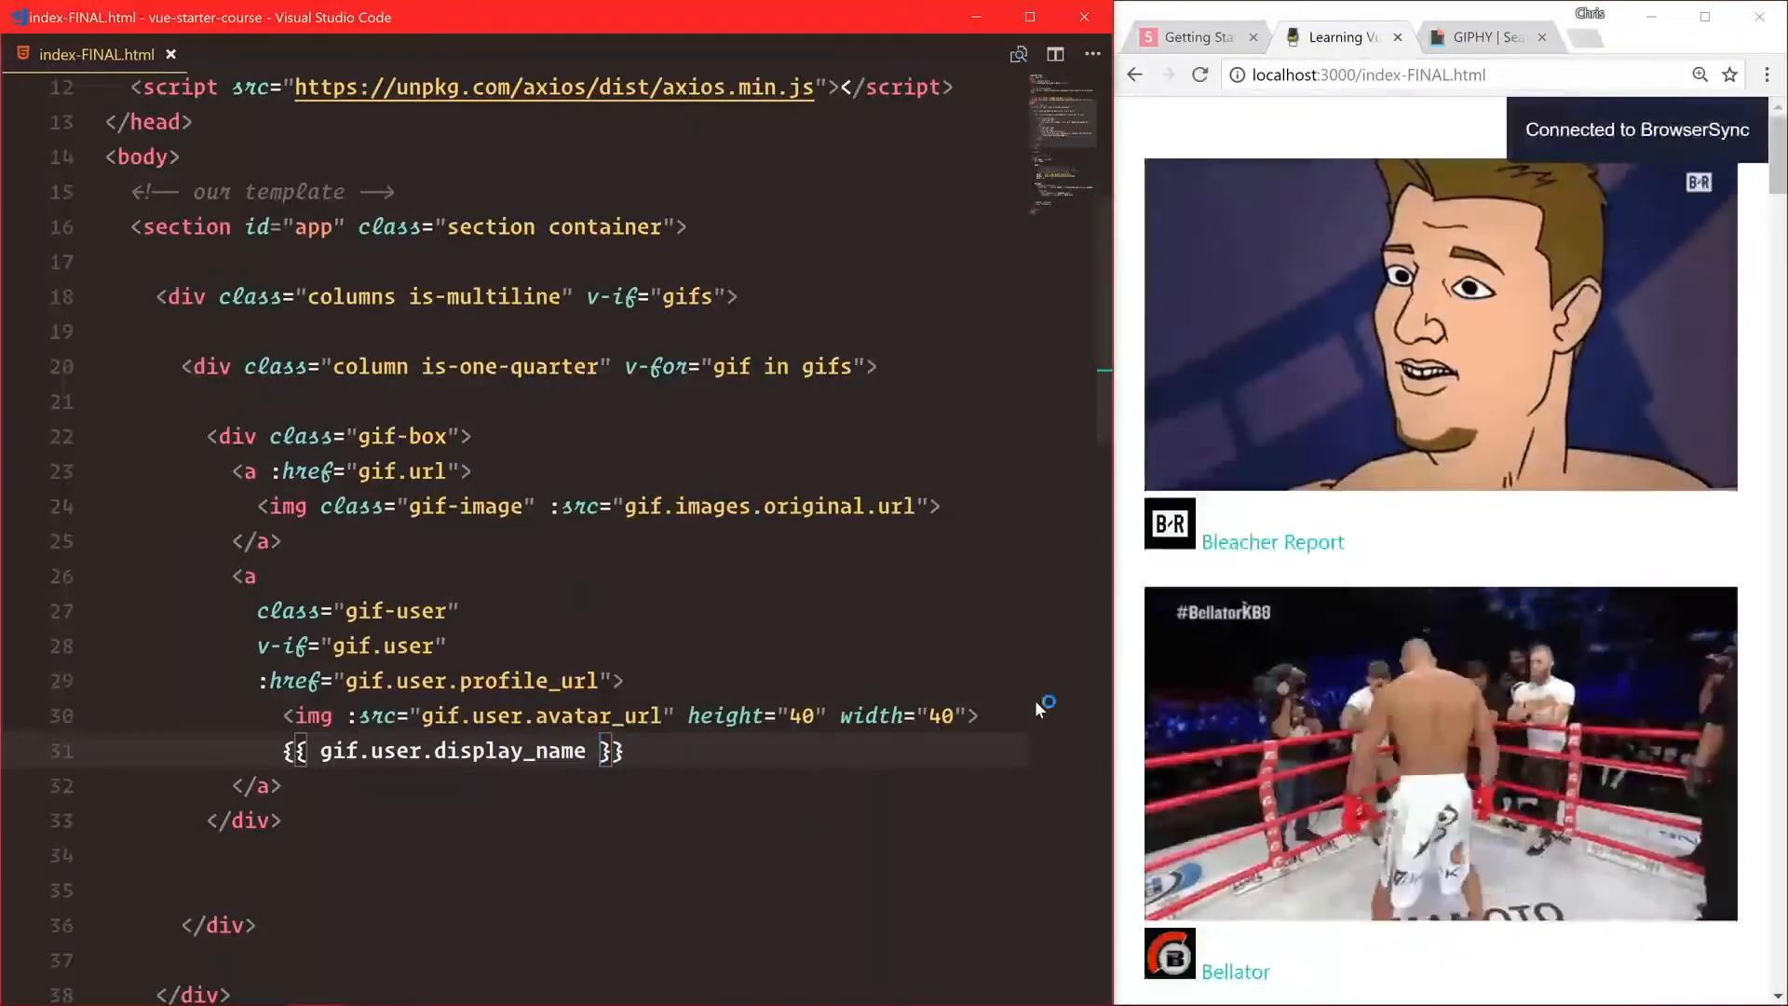
pyautogui.scroll(-3)
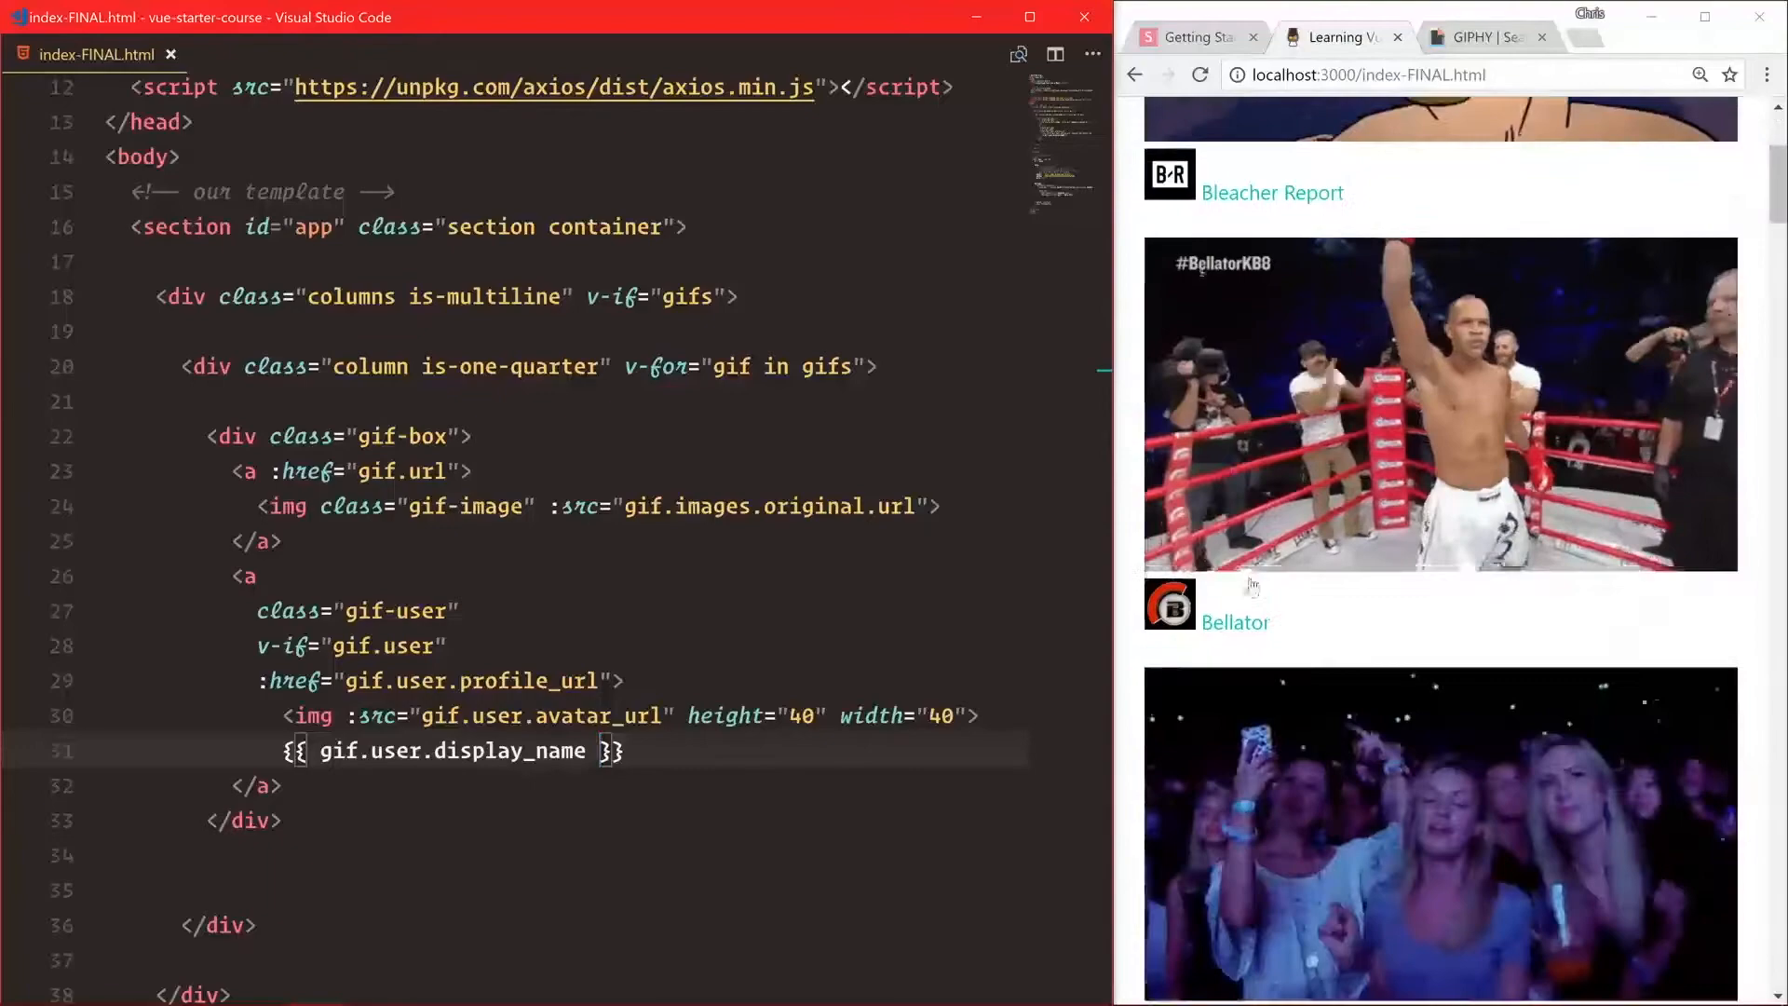
pyautogui.scroll(-3)
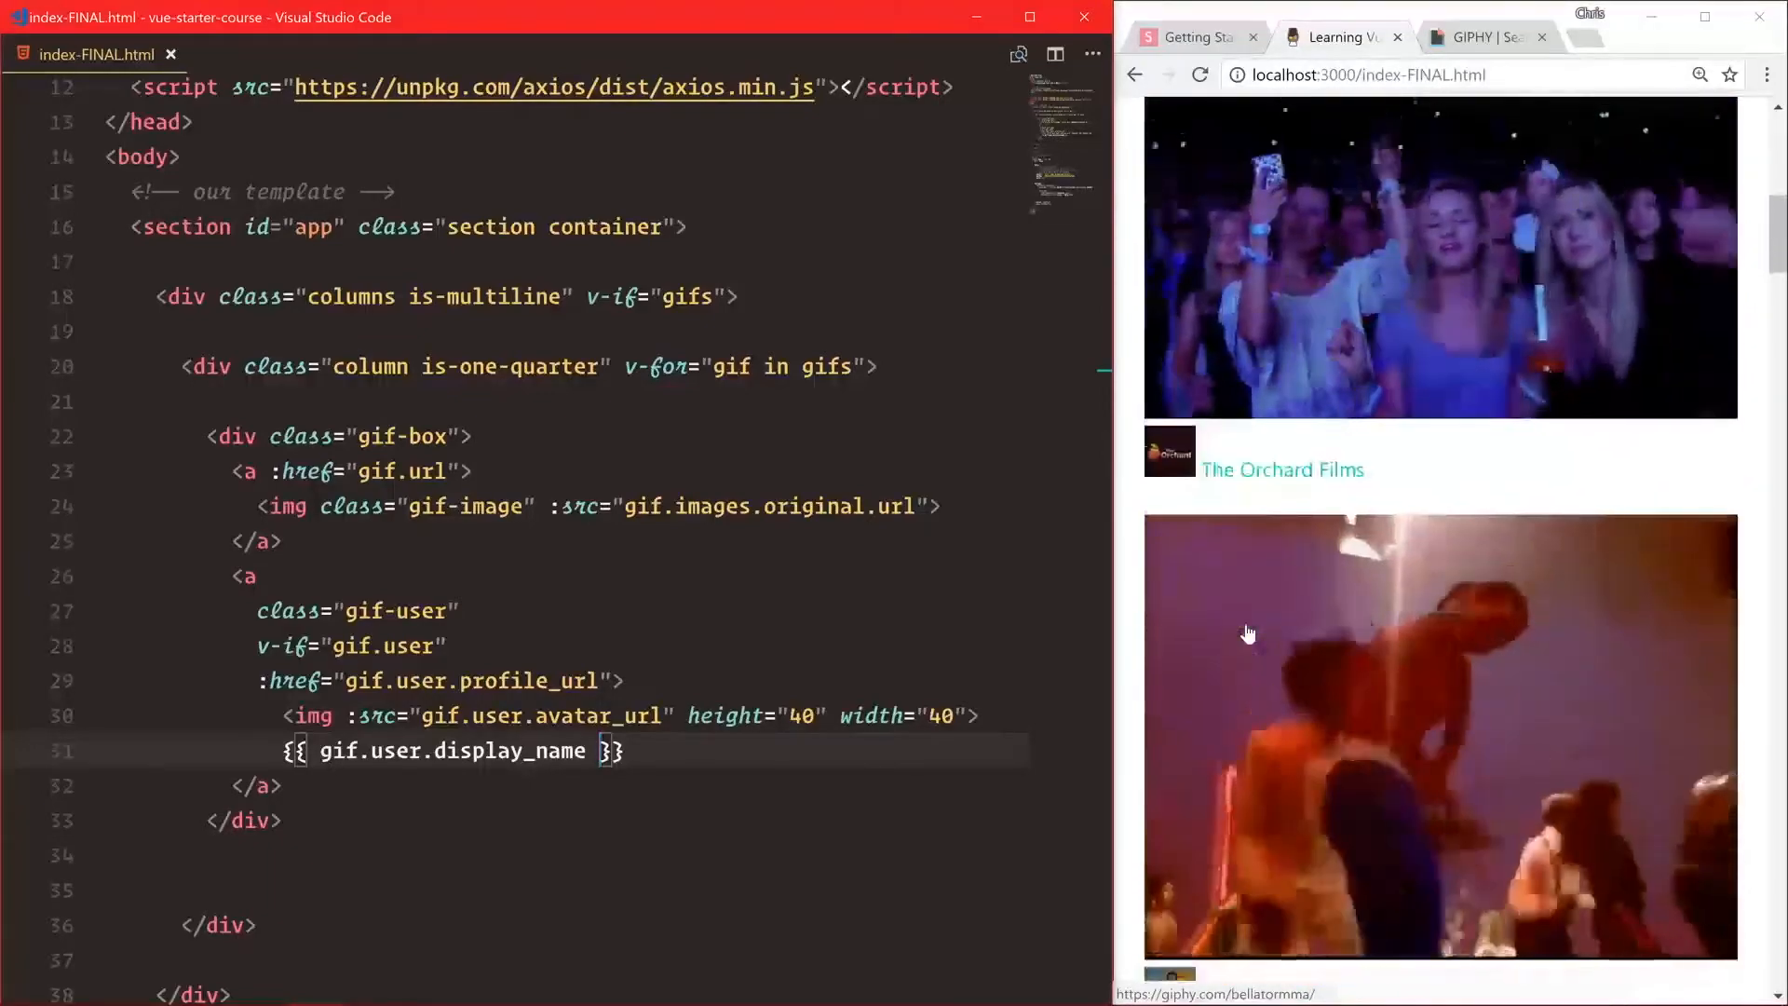
pyautogui.scroll(-3)
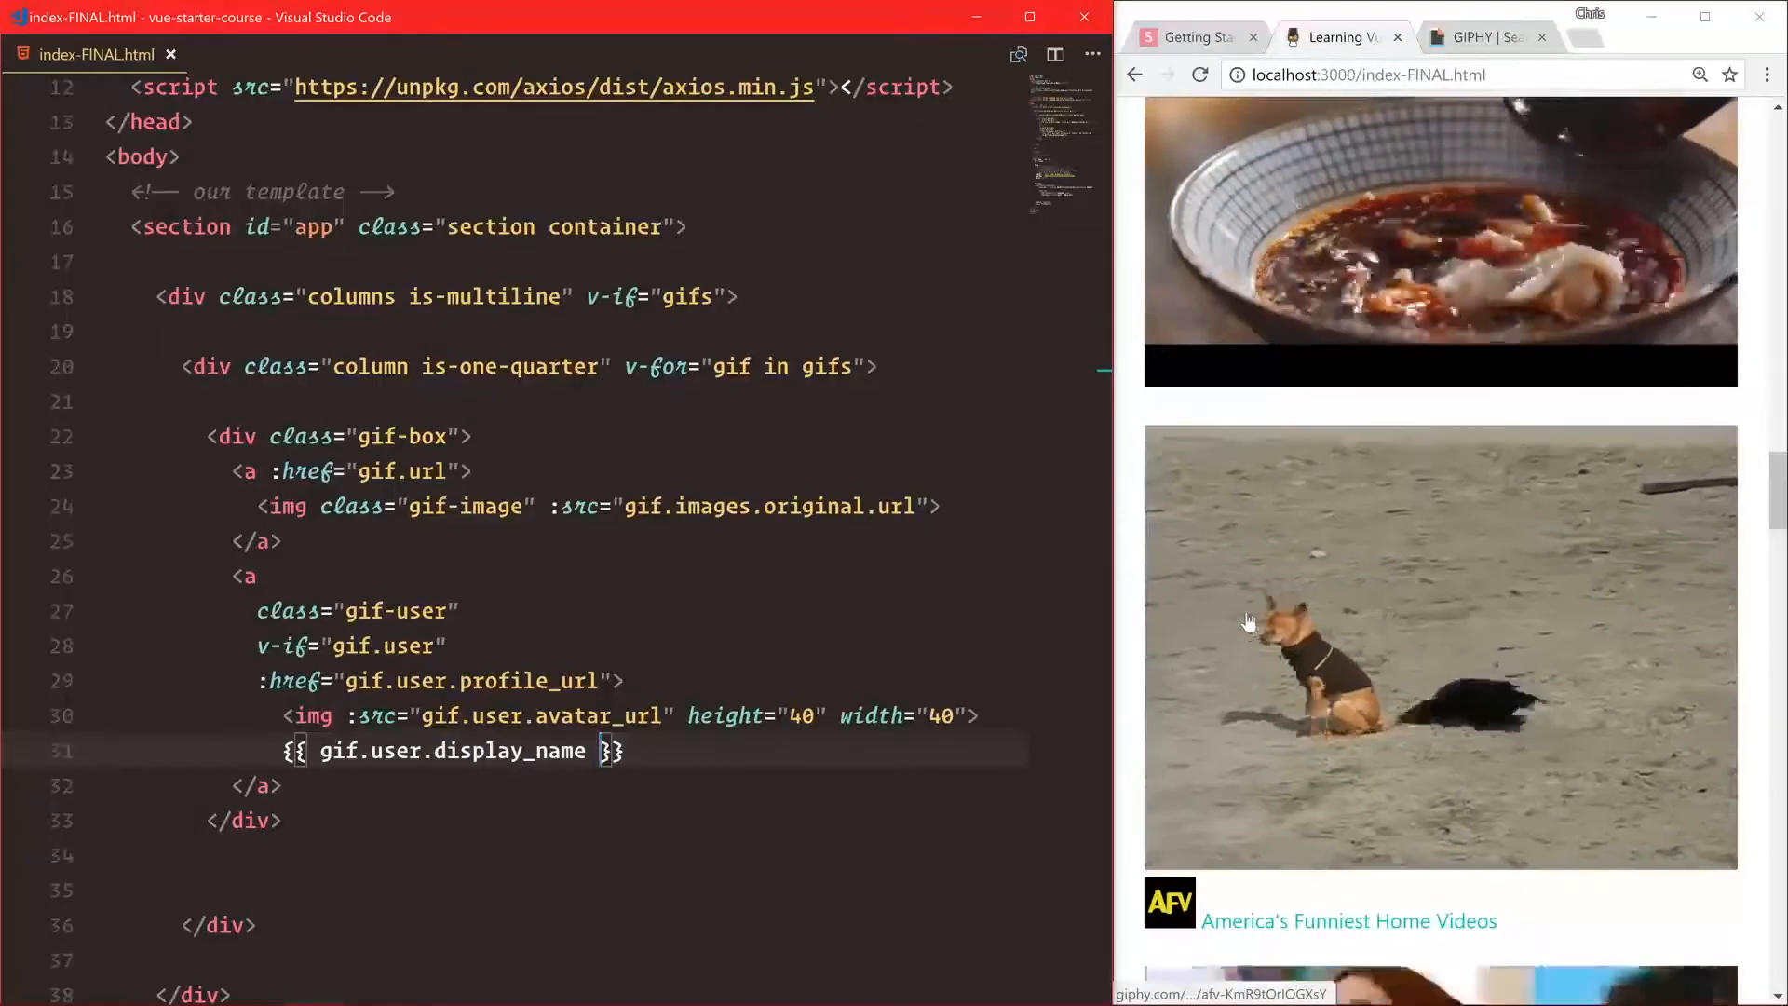
pyautogui.scroll(-3)
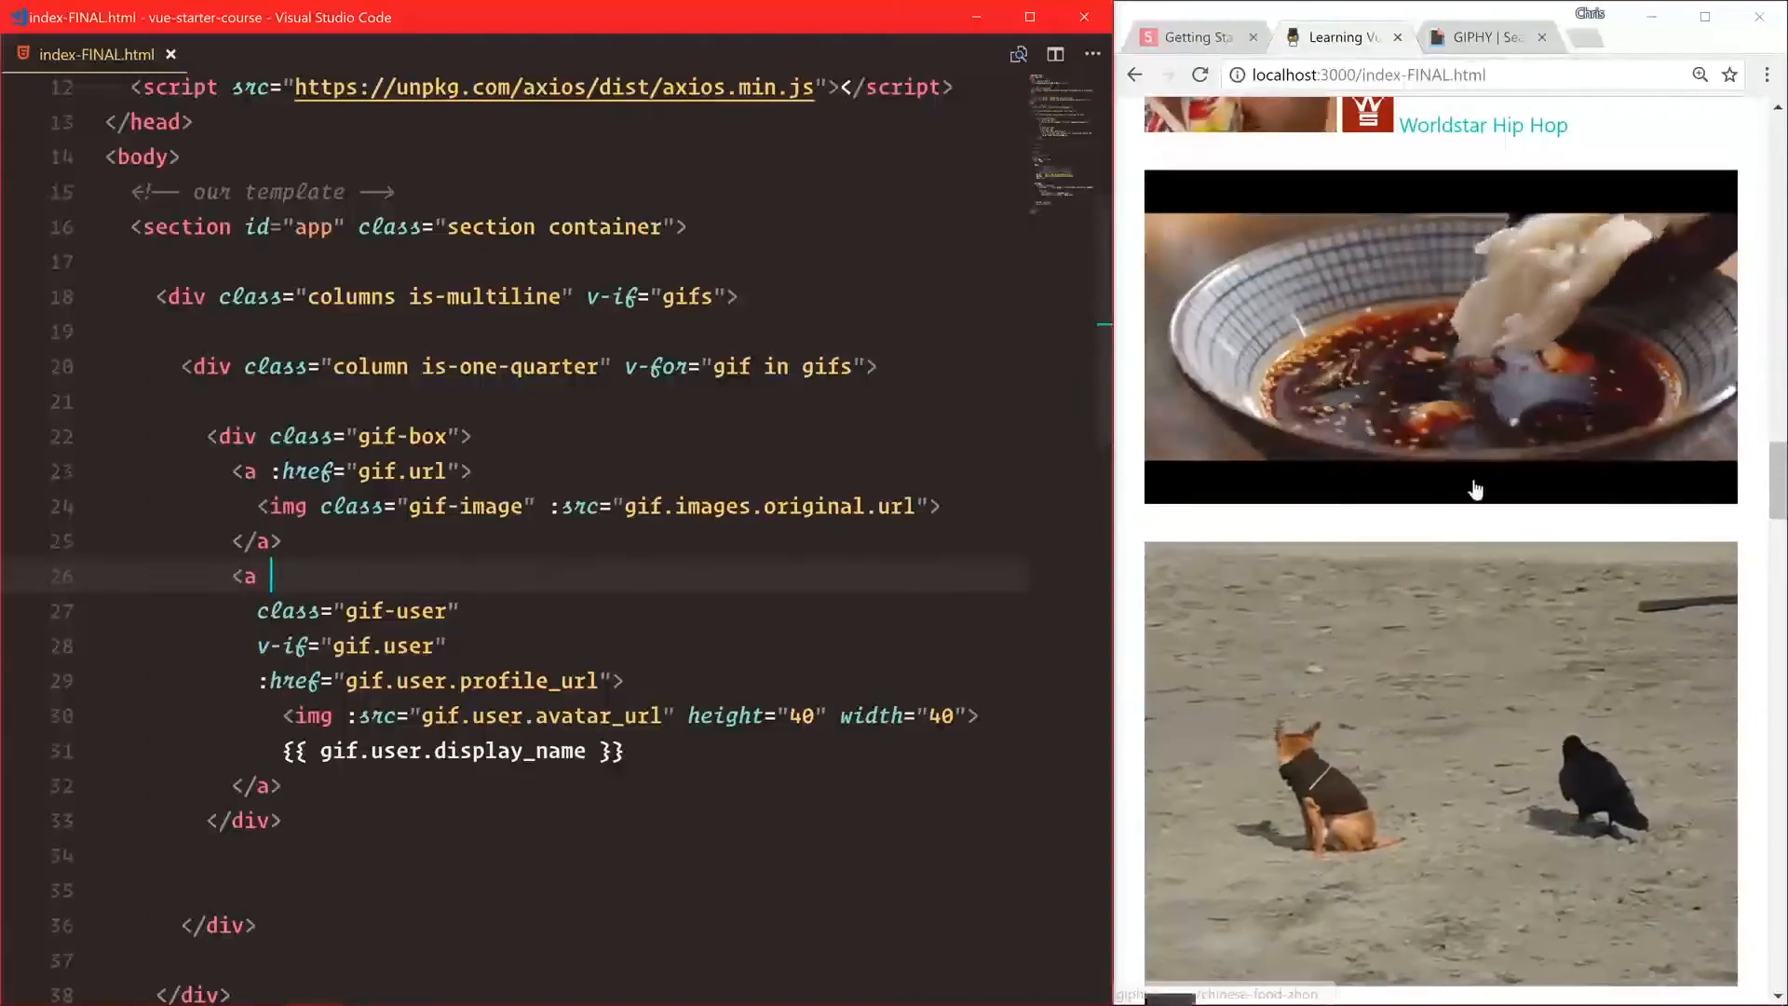
pyautogui.scroll(-3)
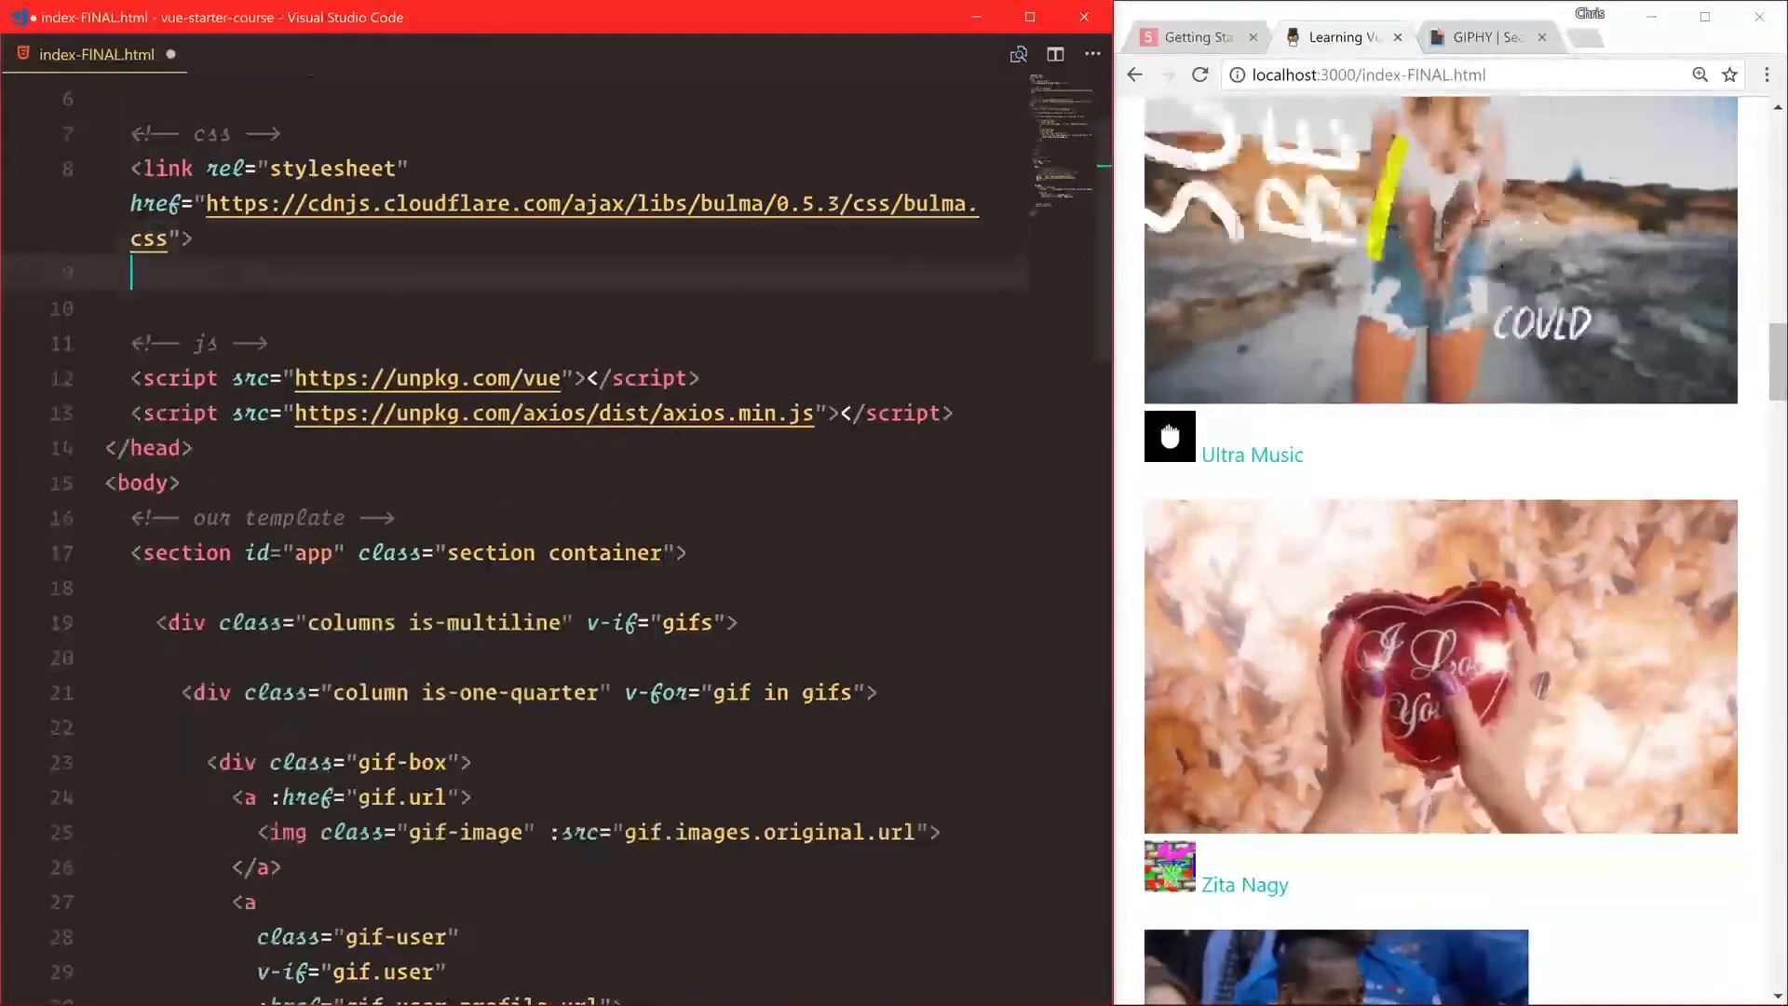
# Add a <style> block making .gif-box position relative, plus a .gif-image rule.
pyautogui.write('<style>')
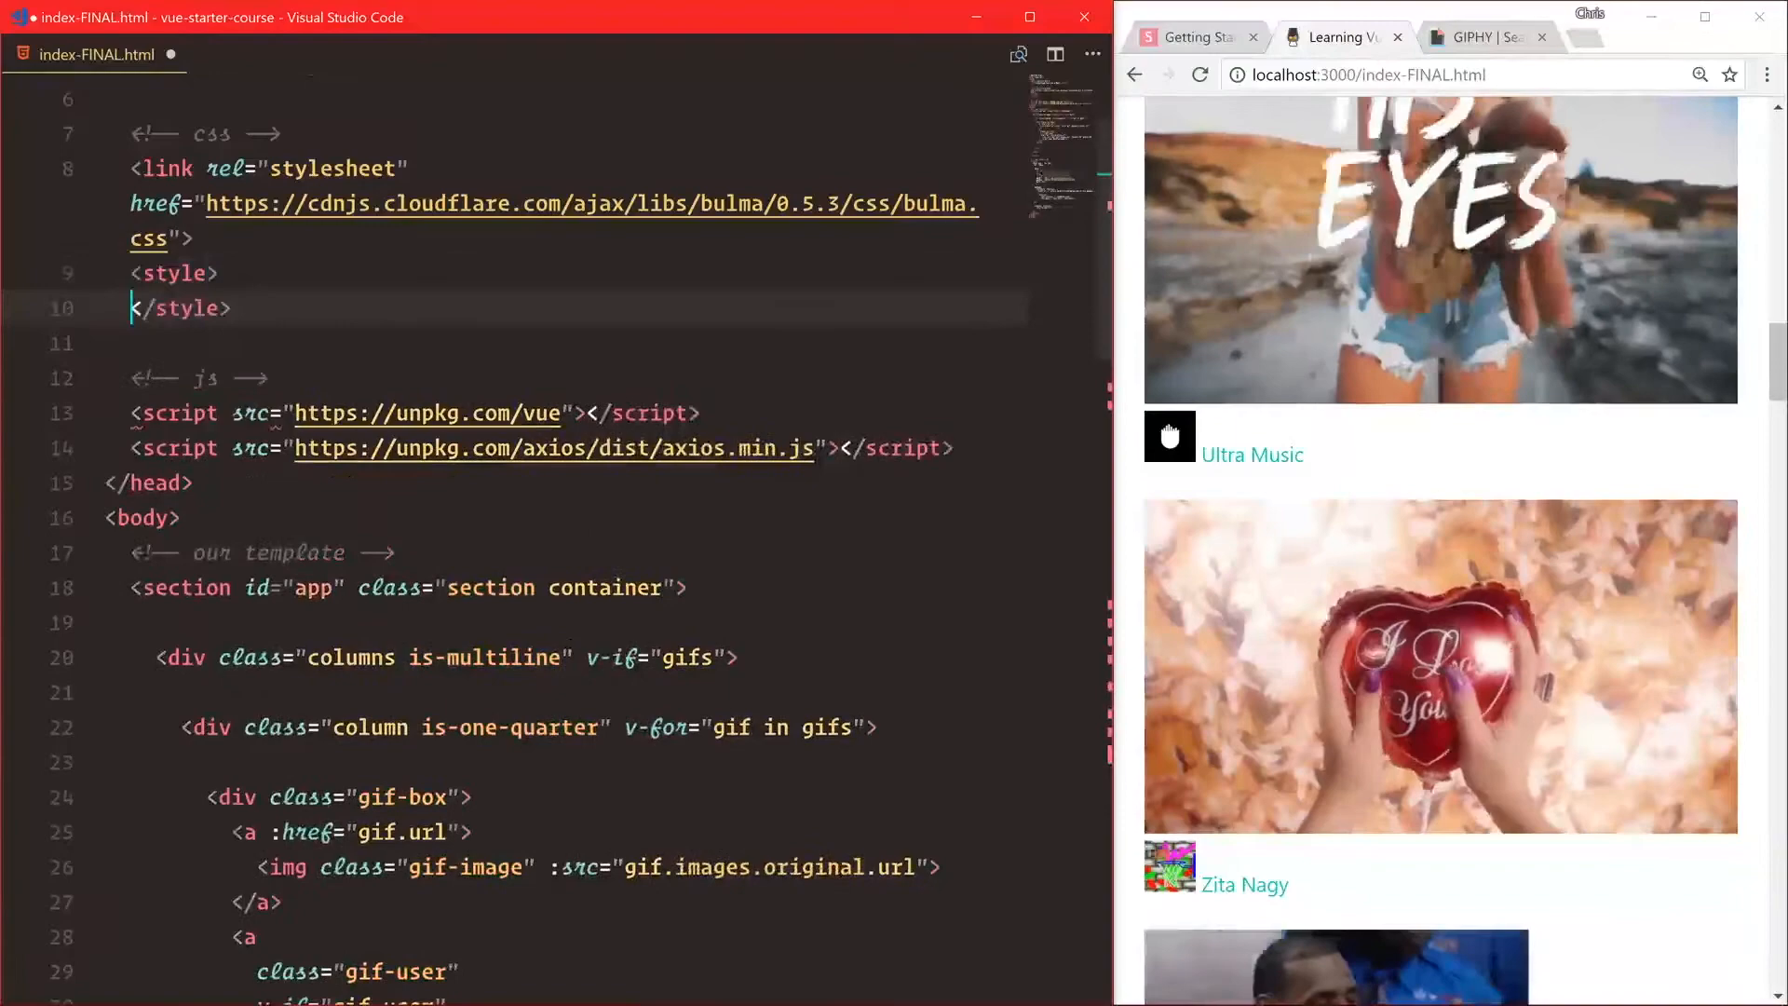
pyautogui.write('.gif-box {')
pyautogui.write('position:')
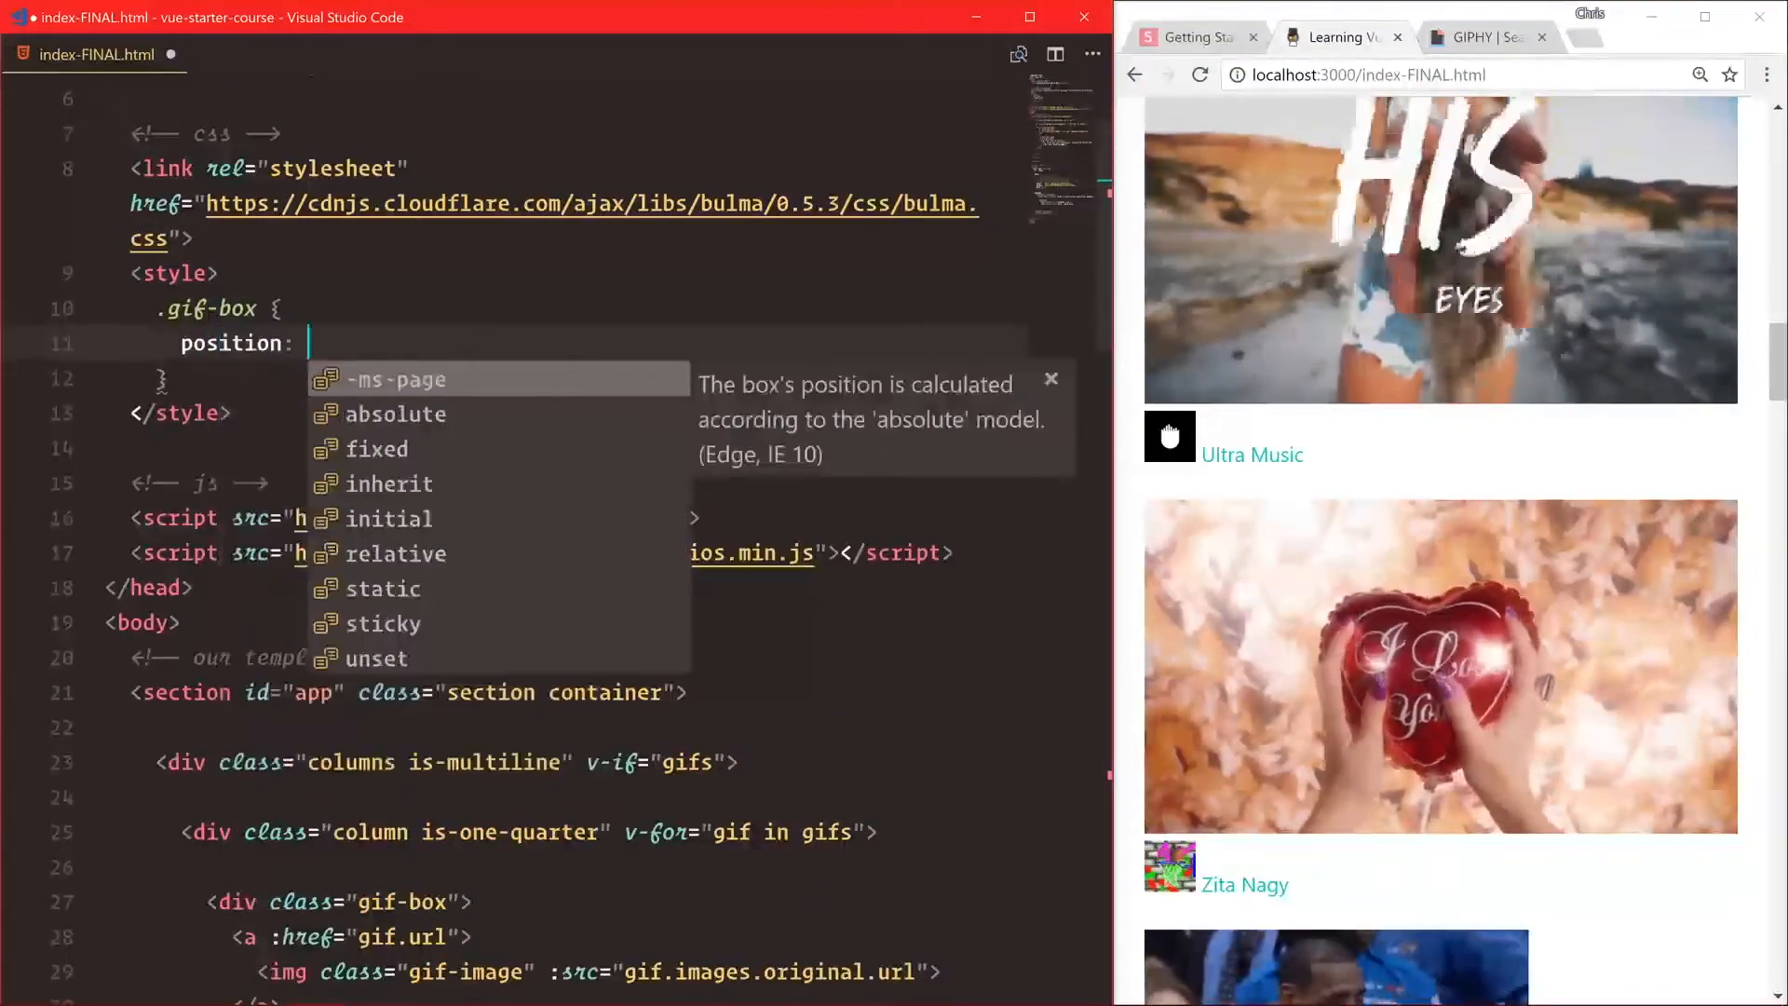
pyautogui.write('relative;')
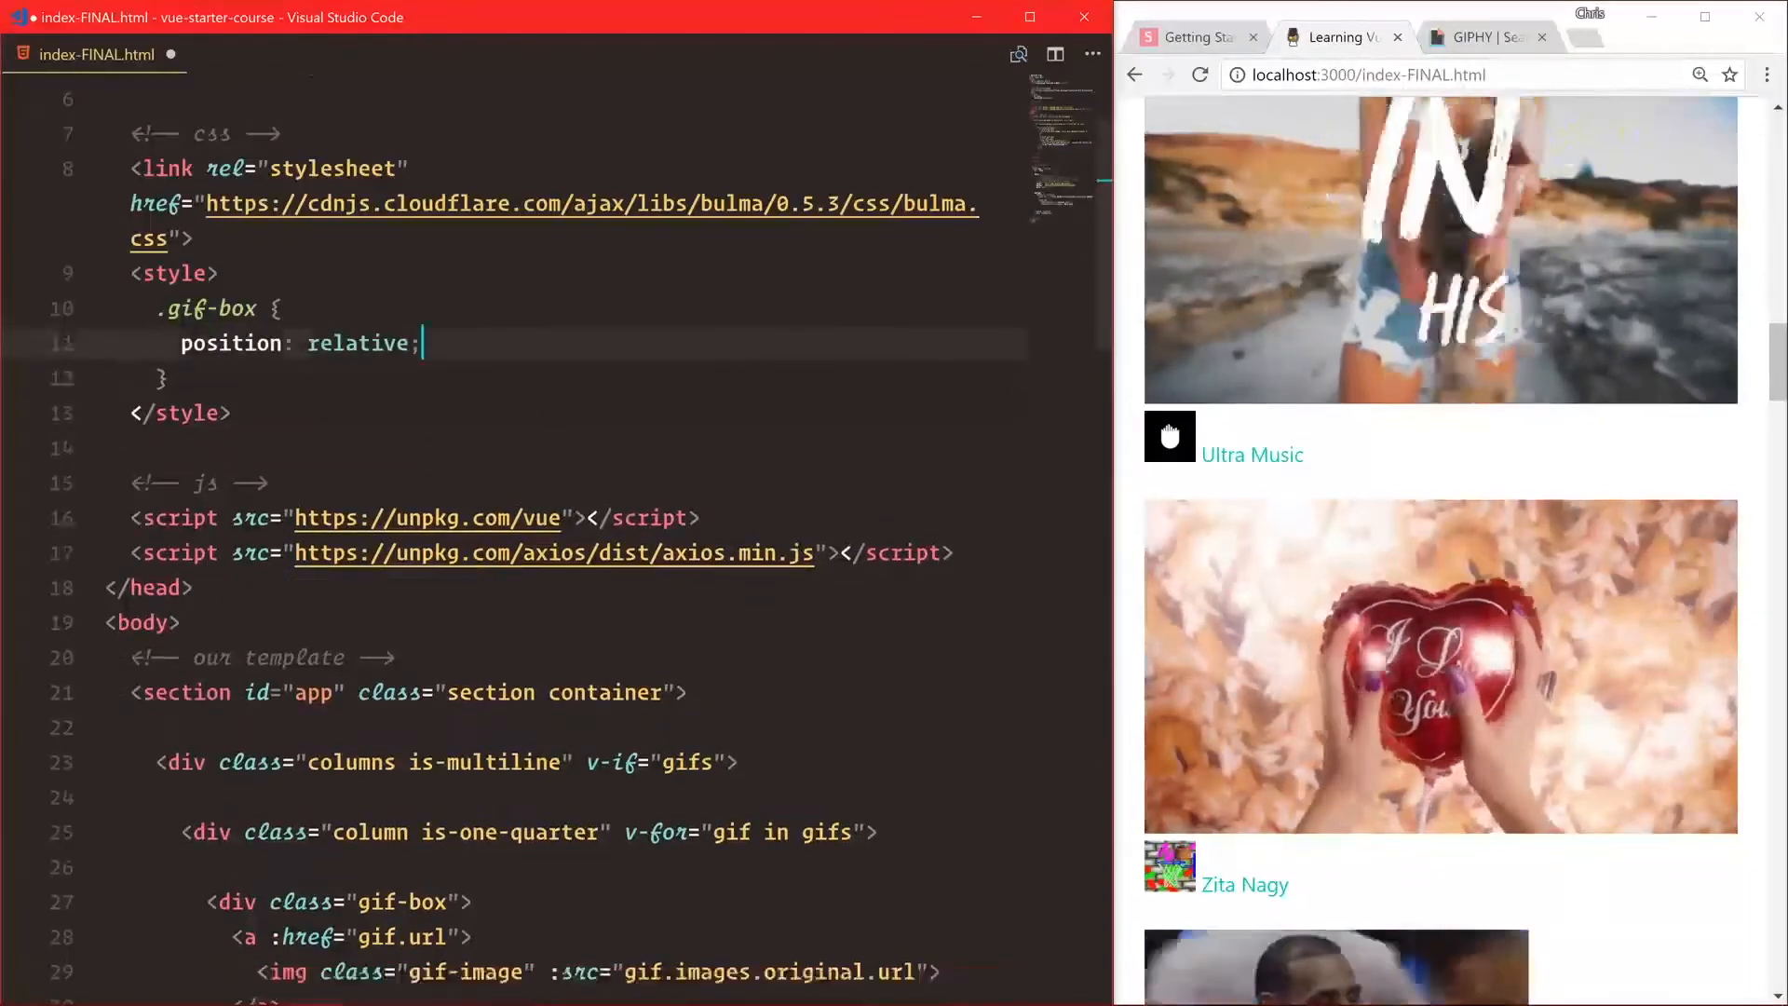
pyautogui.write('.gif-imag')
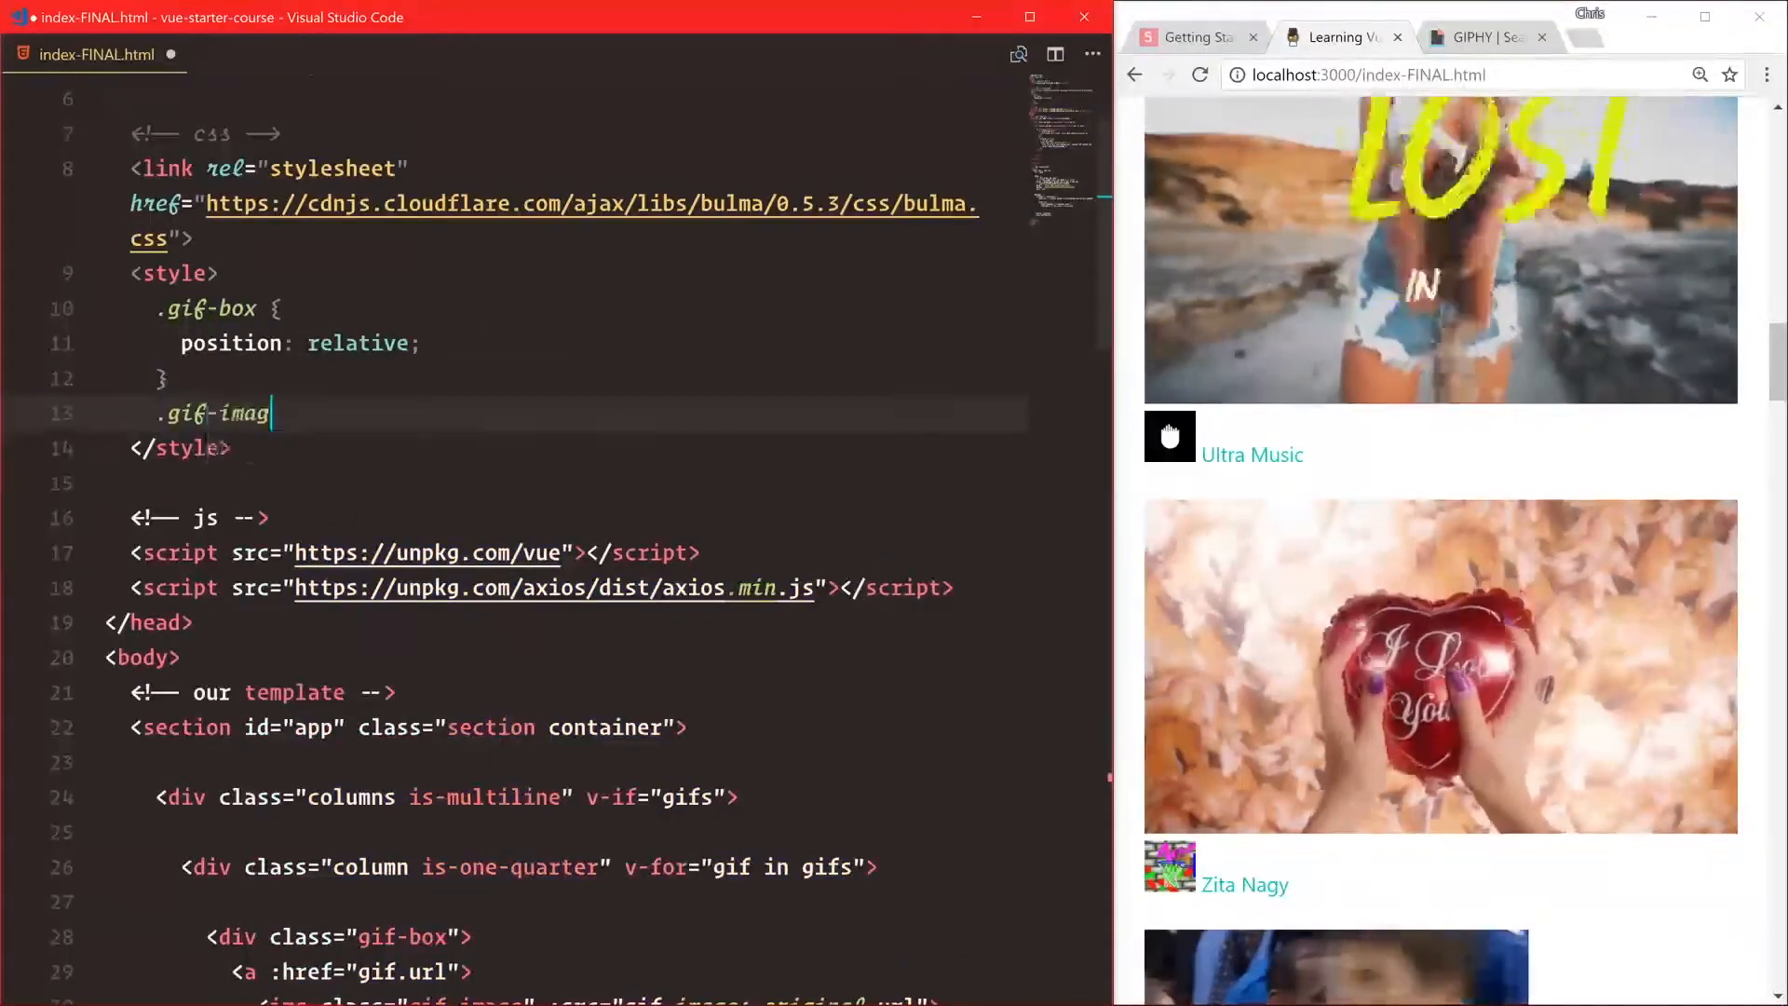
pyautogui.write('e')
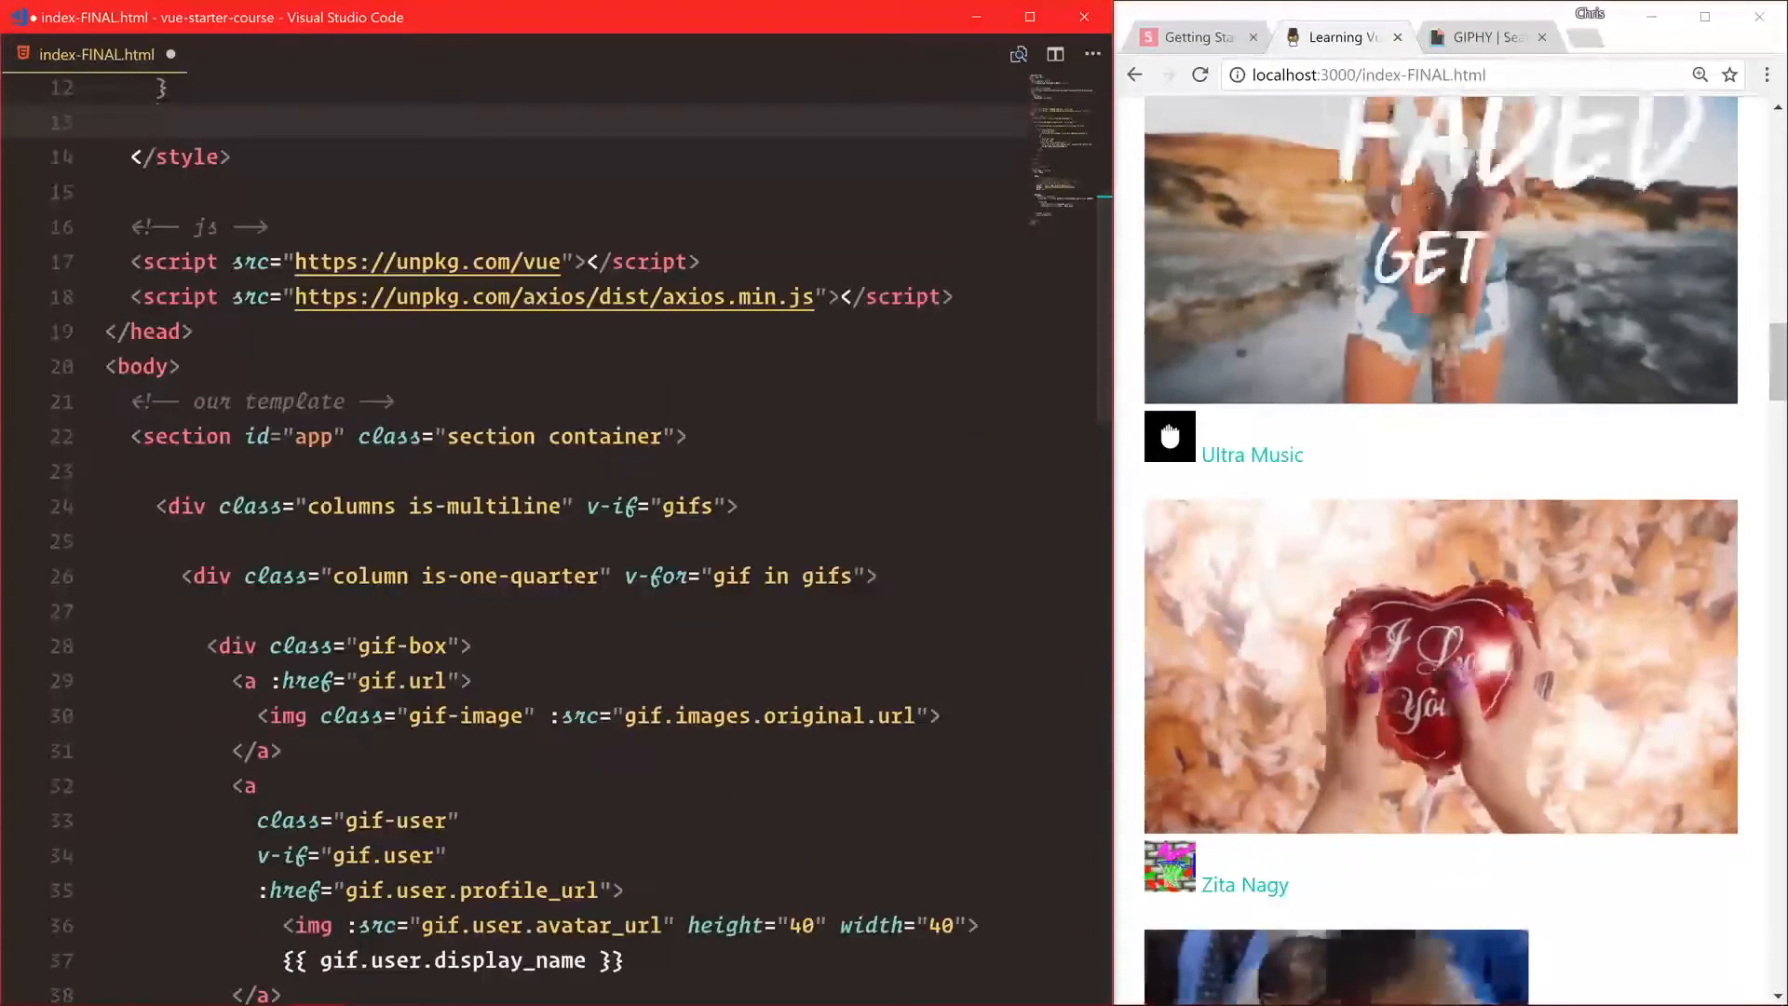
# Style .gif-user as flex centered with its img margin-right 8px.
pyautogui.write('.gif-user')
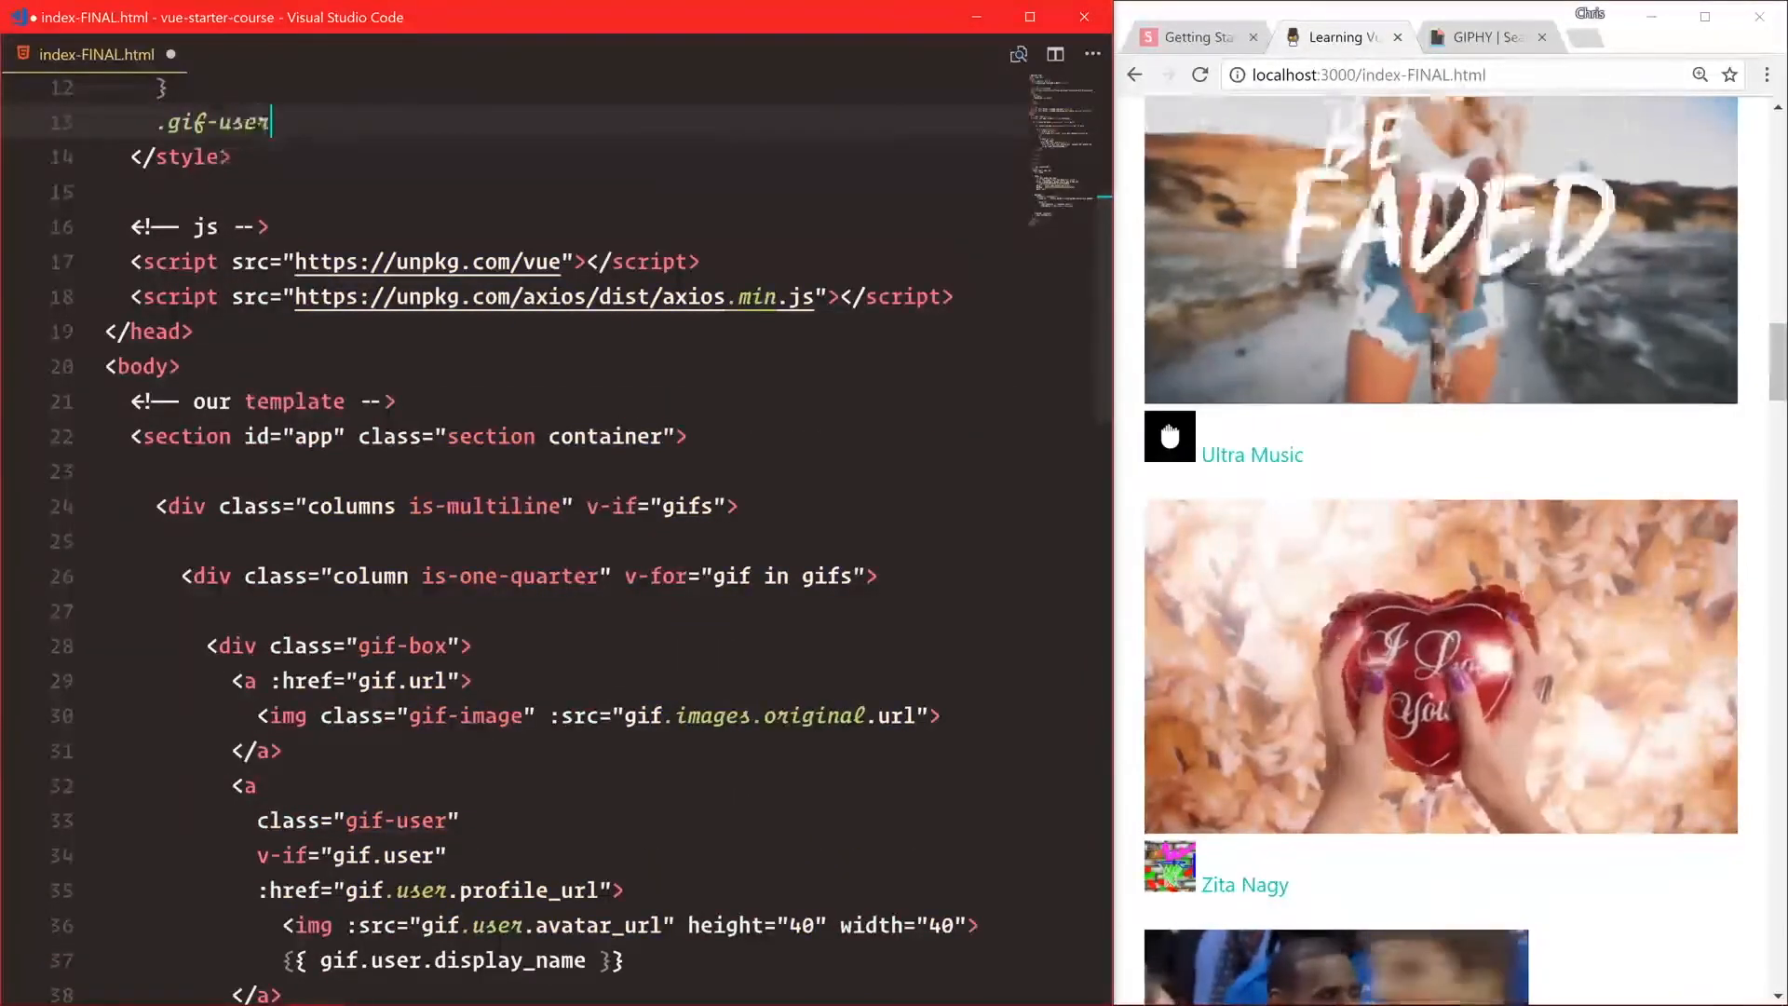
pyautogui.write('{')
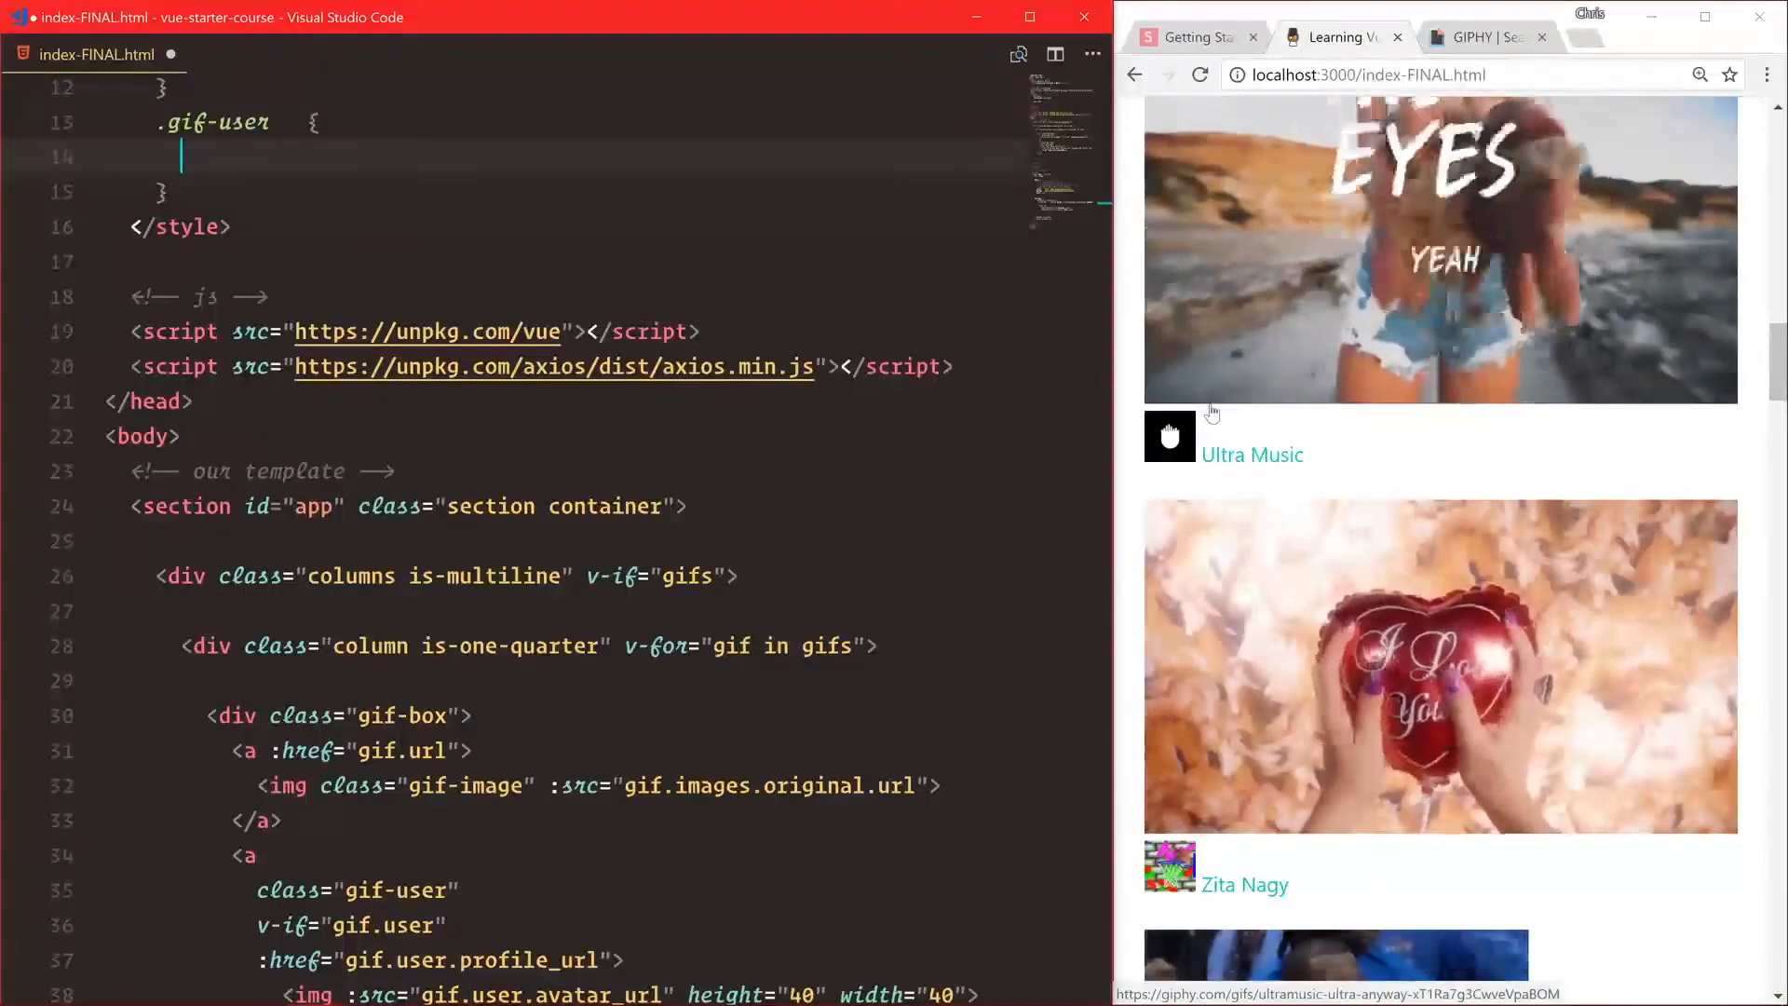
pyautogui.write('display: flex;')
pyautogui.write('.gif-user img {')
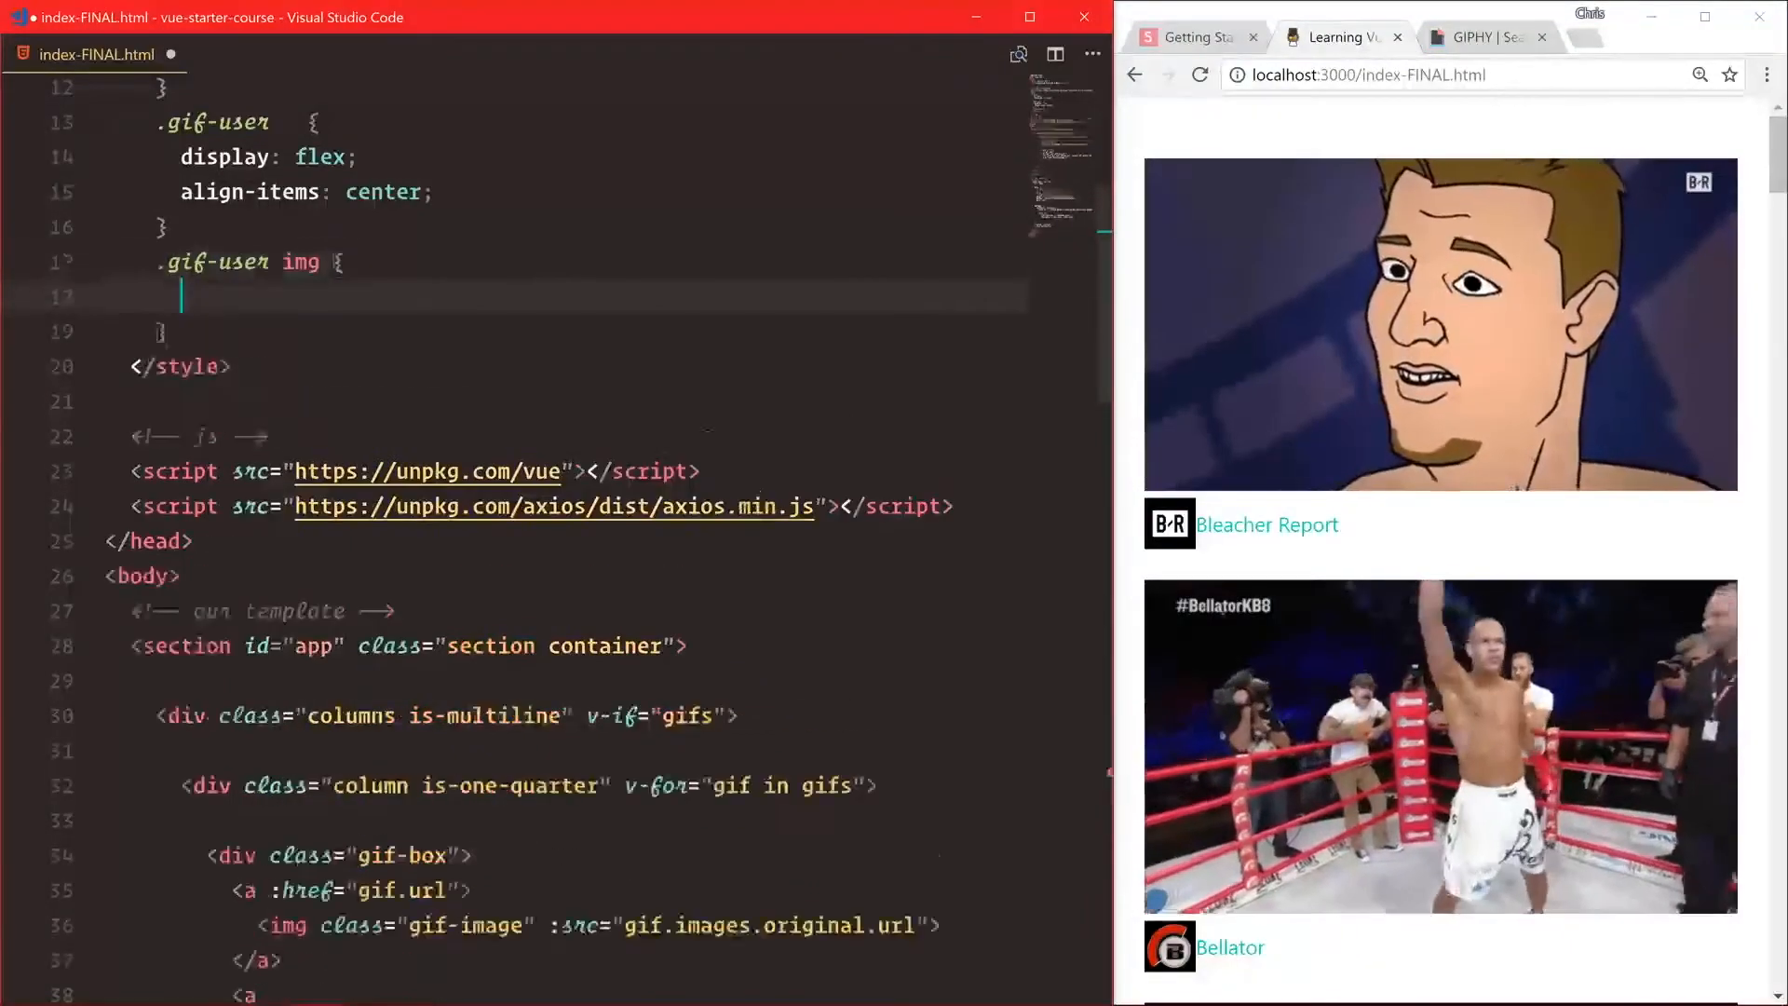
pyautogui.write('margin-right: 8')
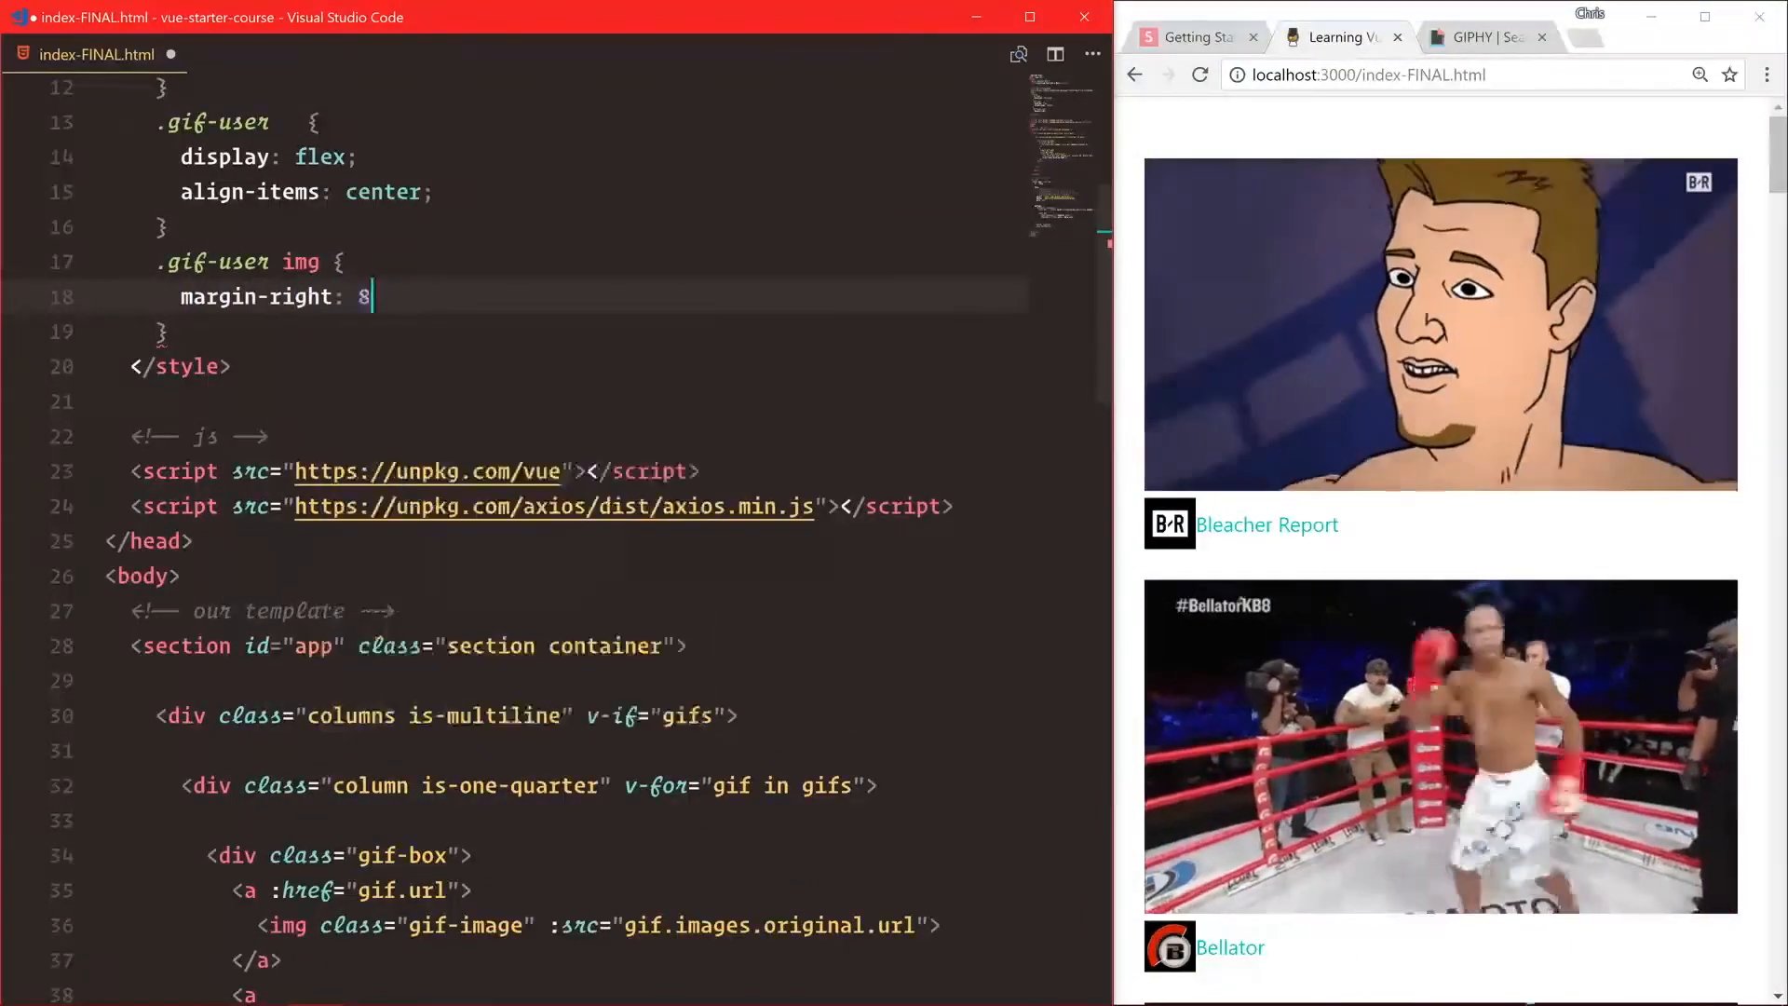
pyautogui.write('px;')
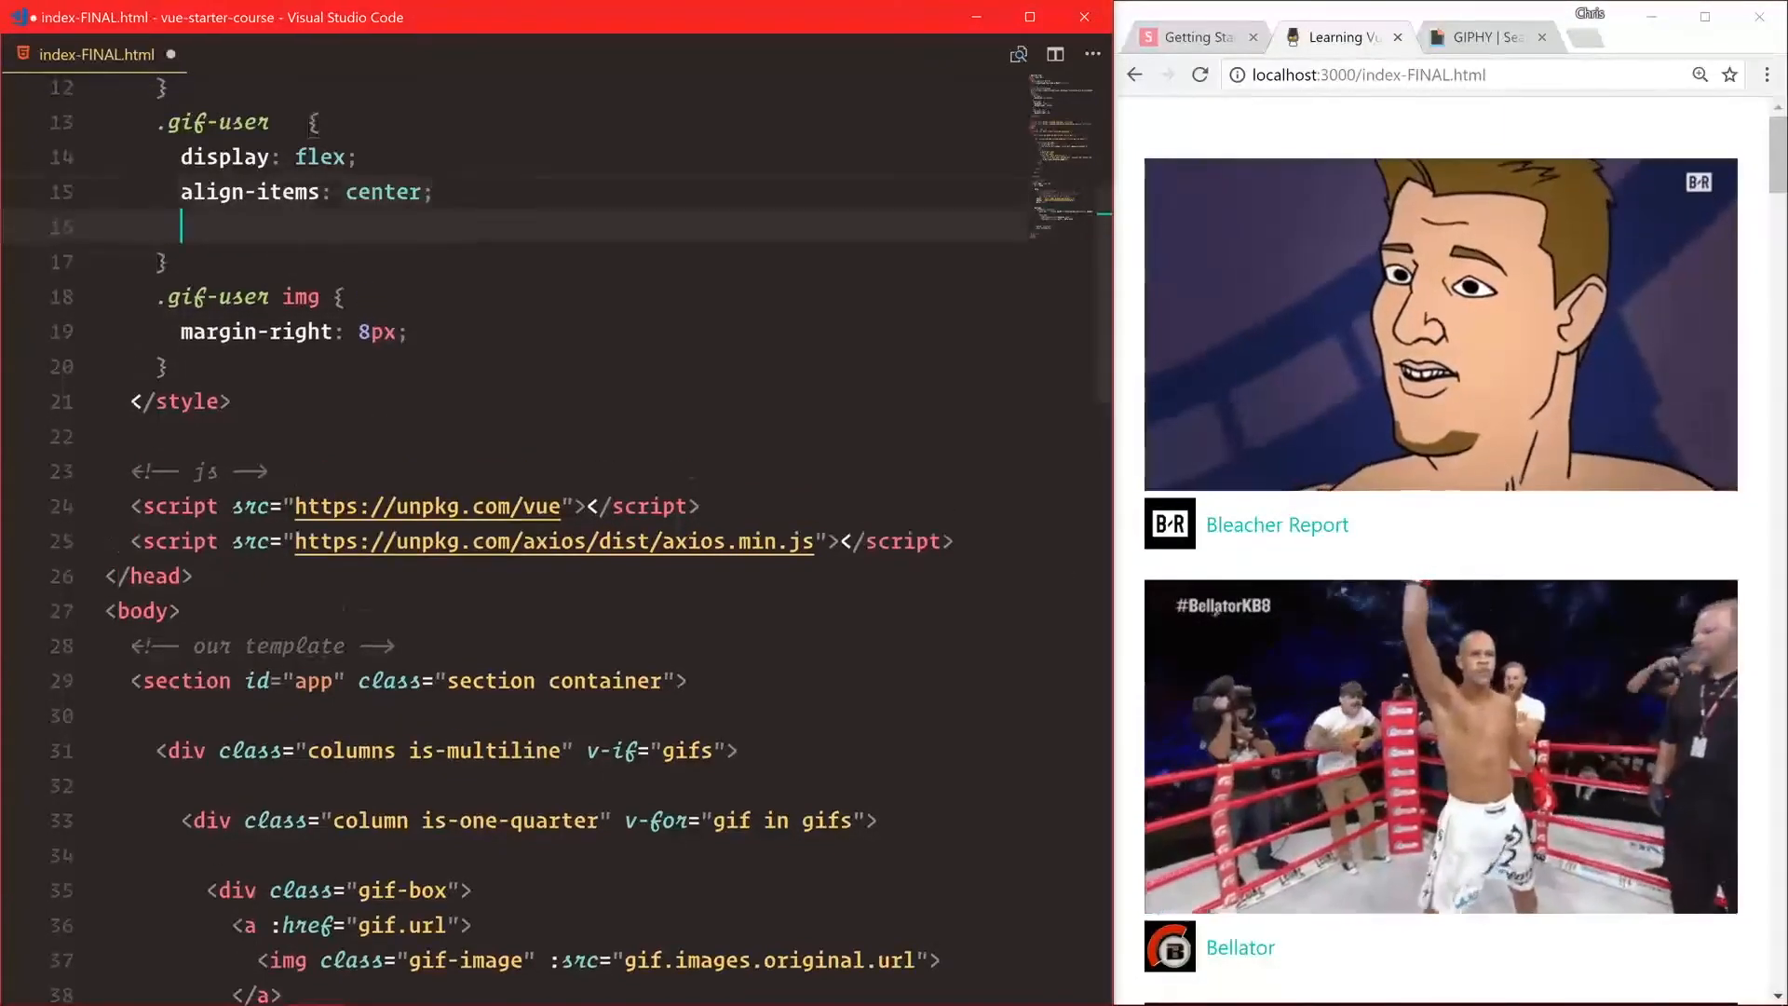
# Position .gif-user absolutely at left and bottom 15px of its GIF.
pyautogui.write('position: absolute')
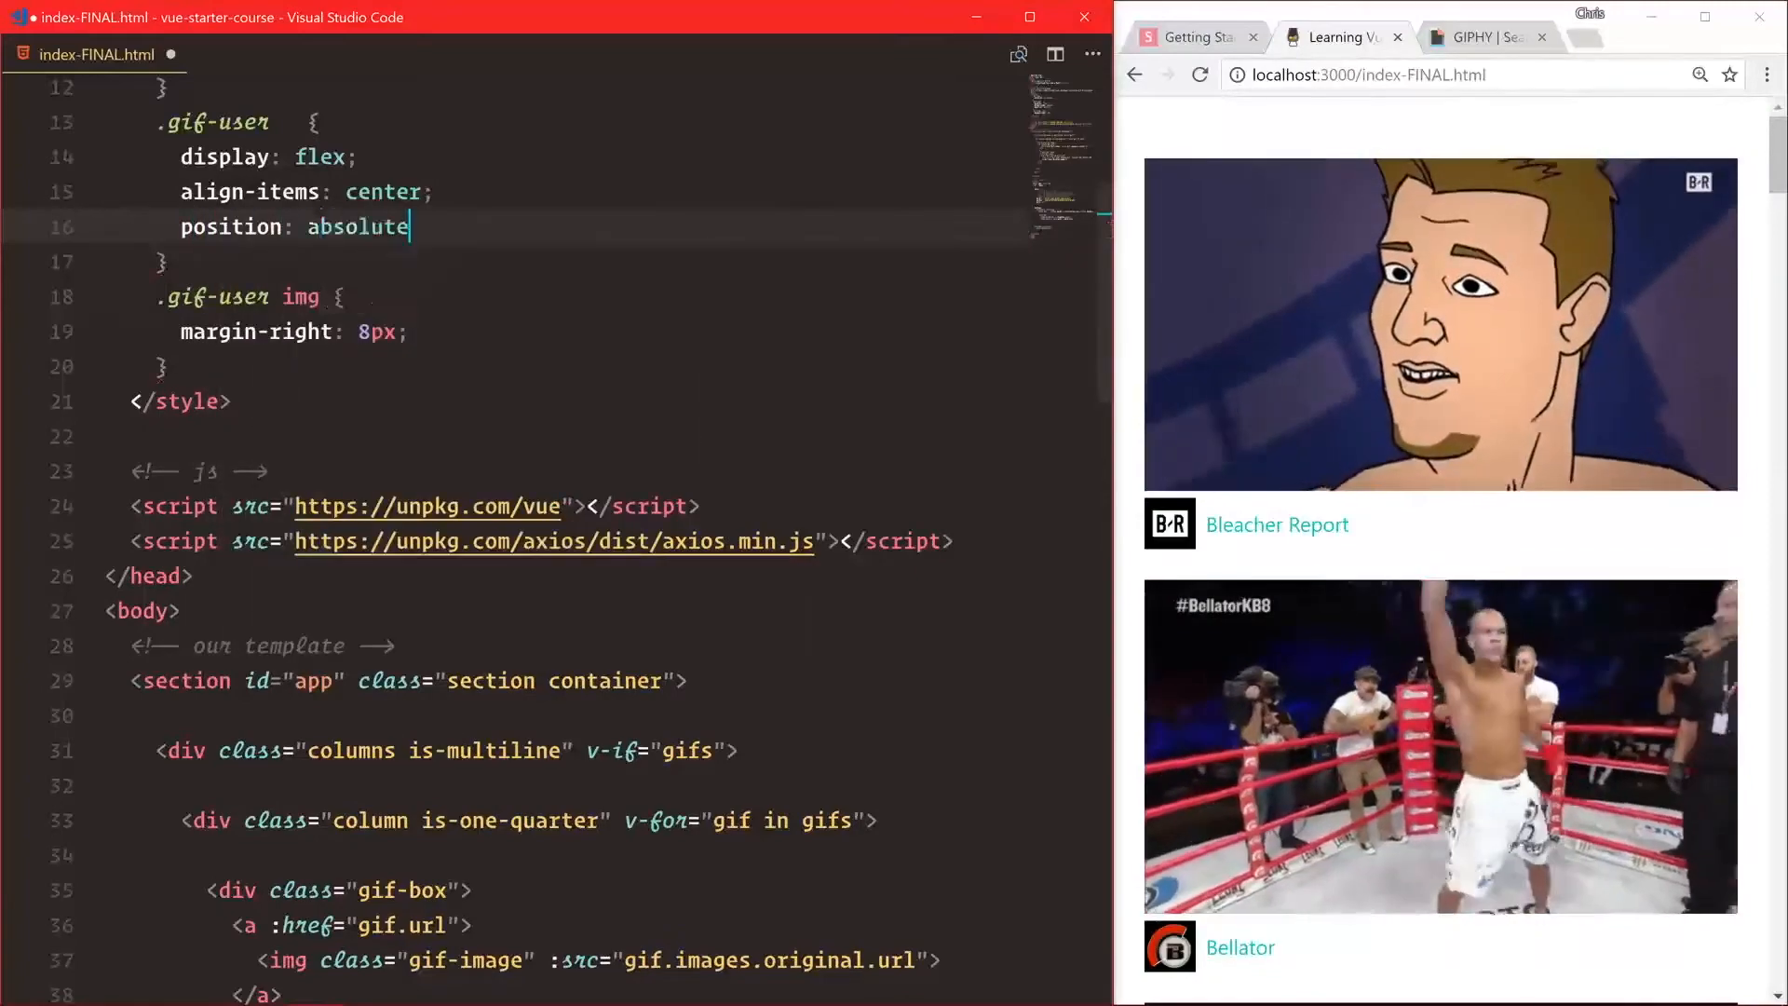
pyautogui.write(';')
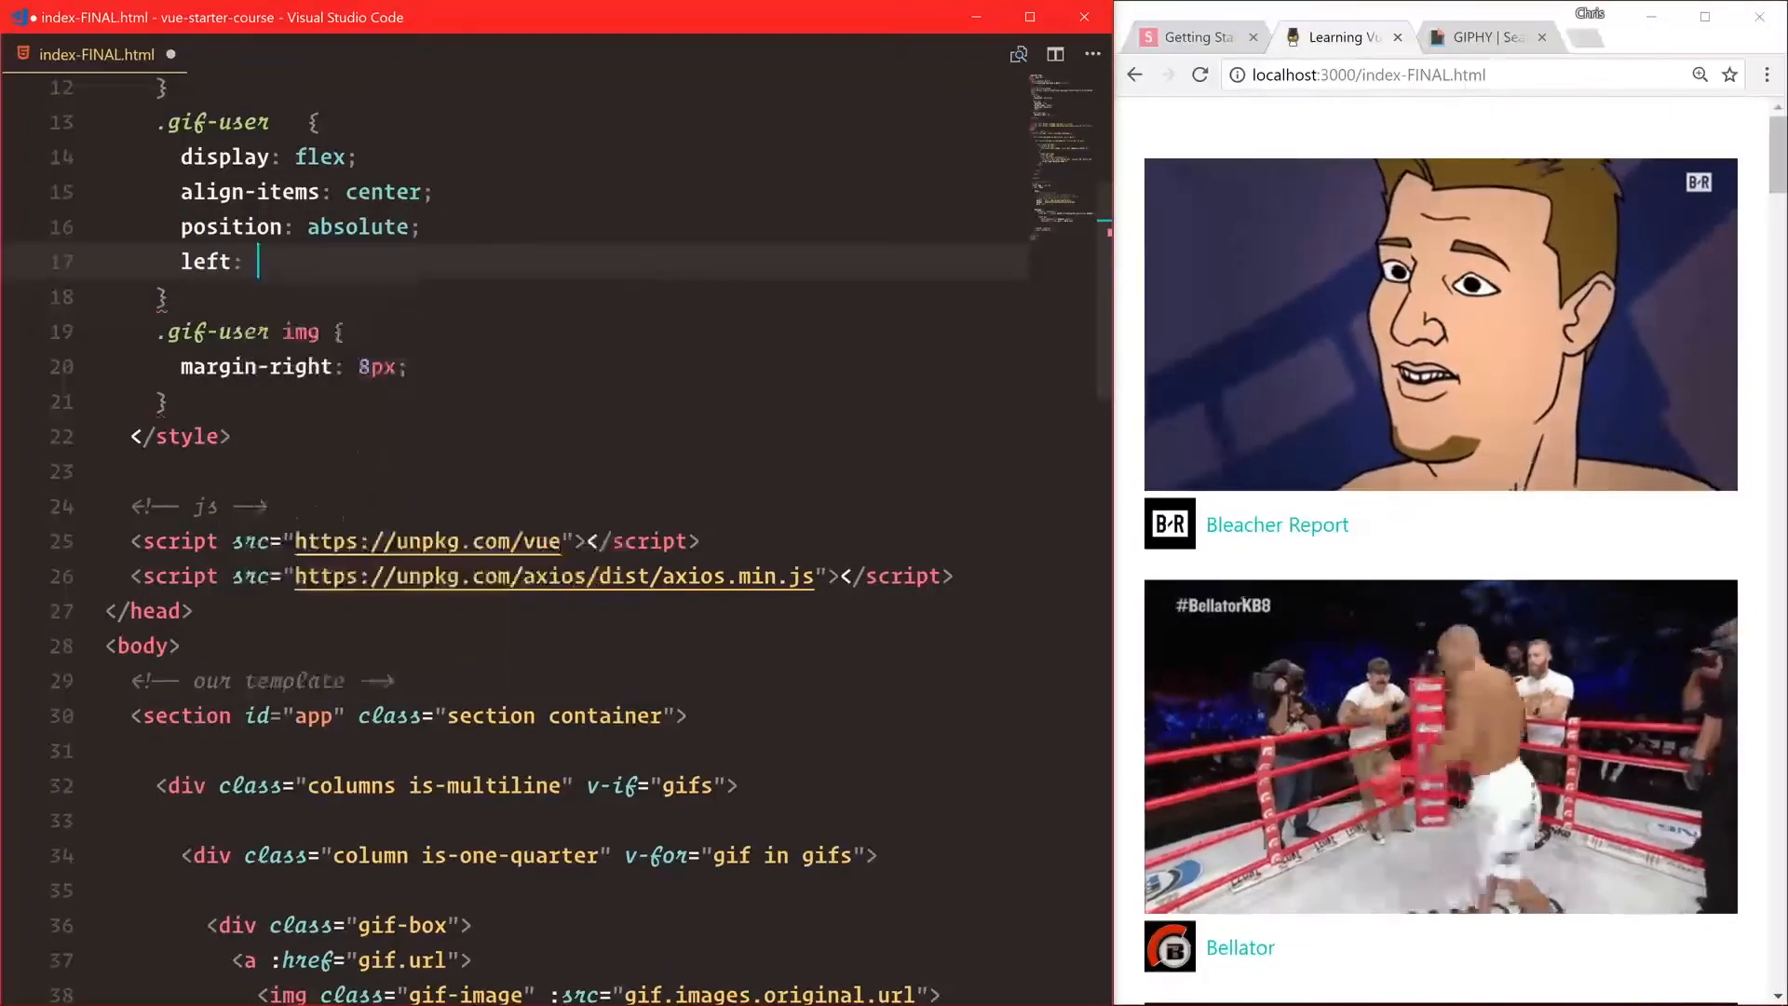
pyautogui.write('15px;')
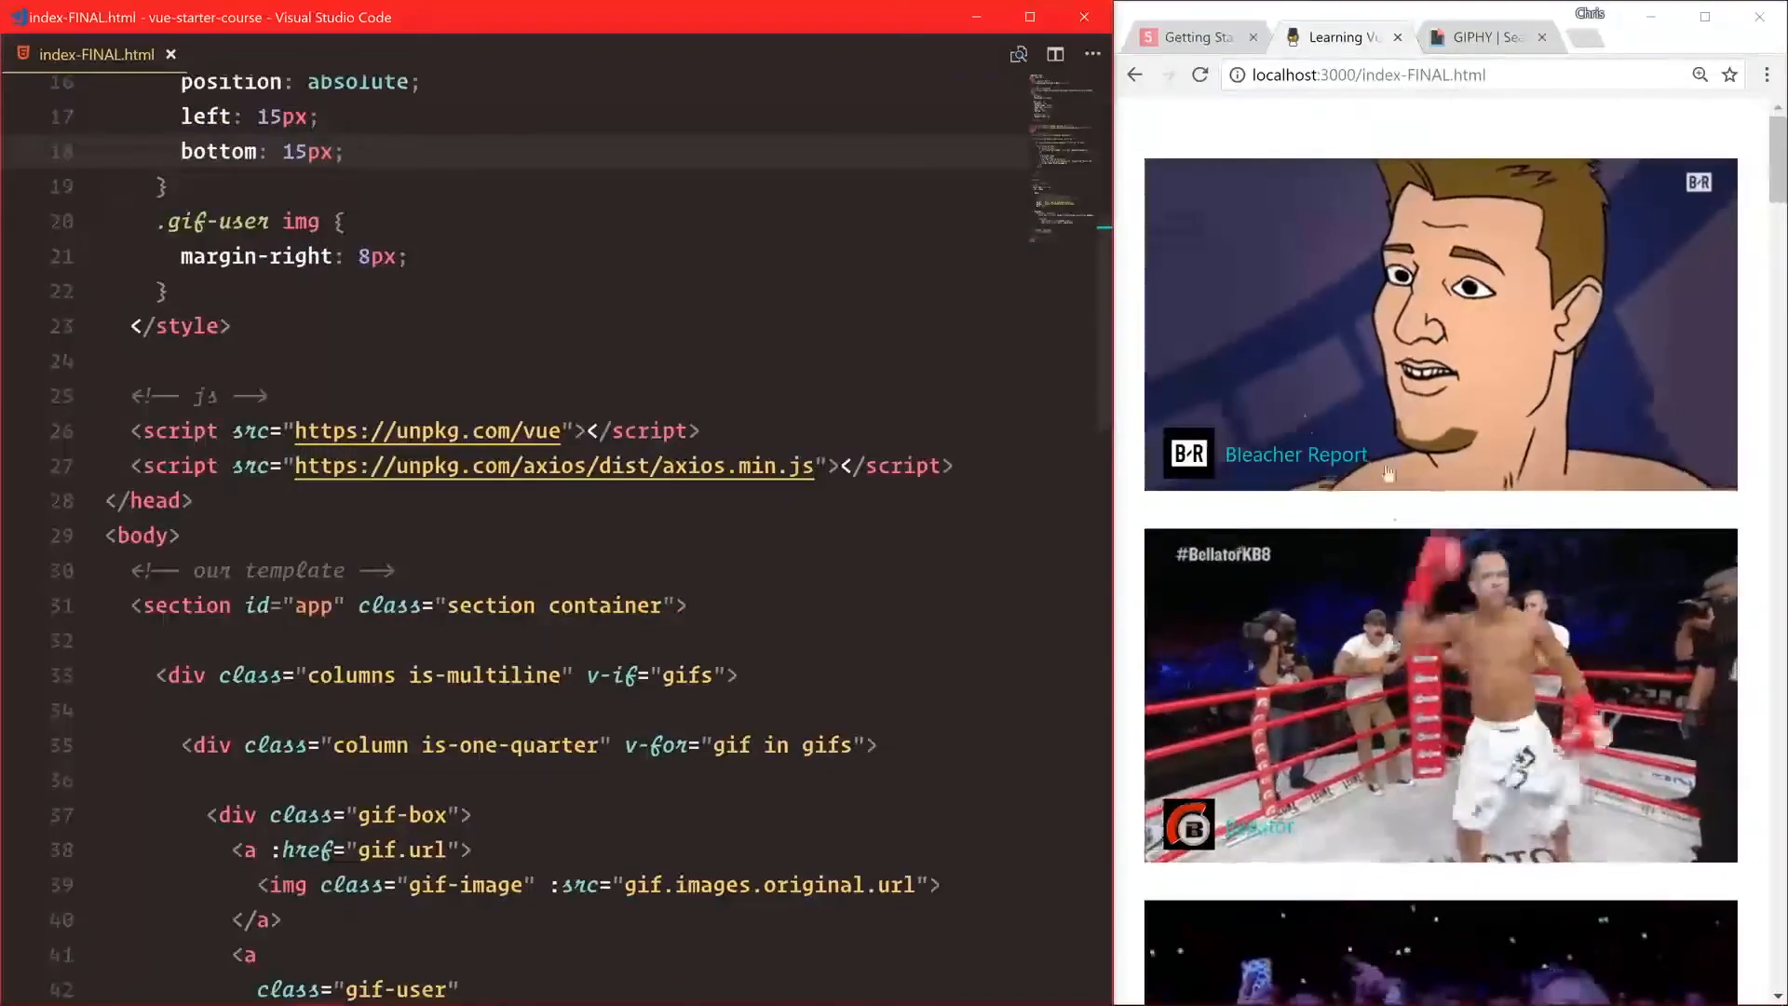
pyautogui.scroll(-3)
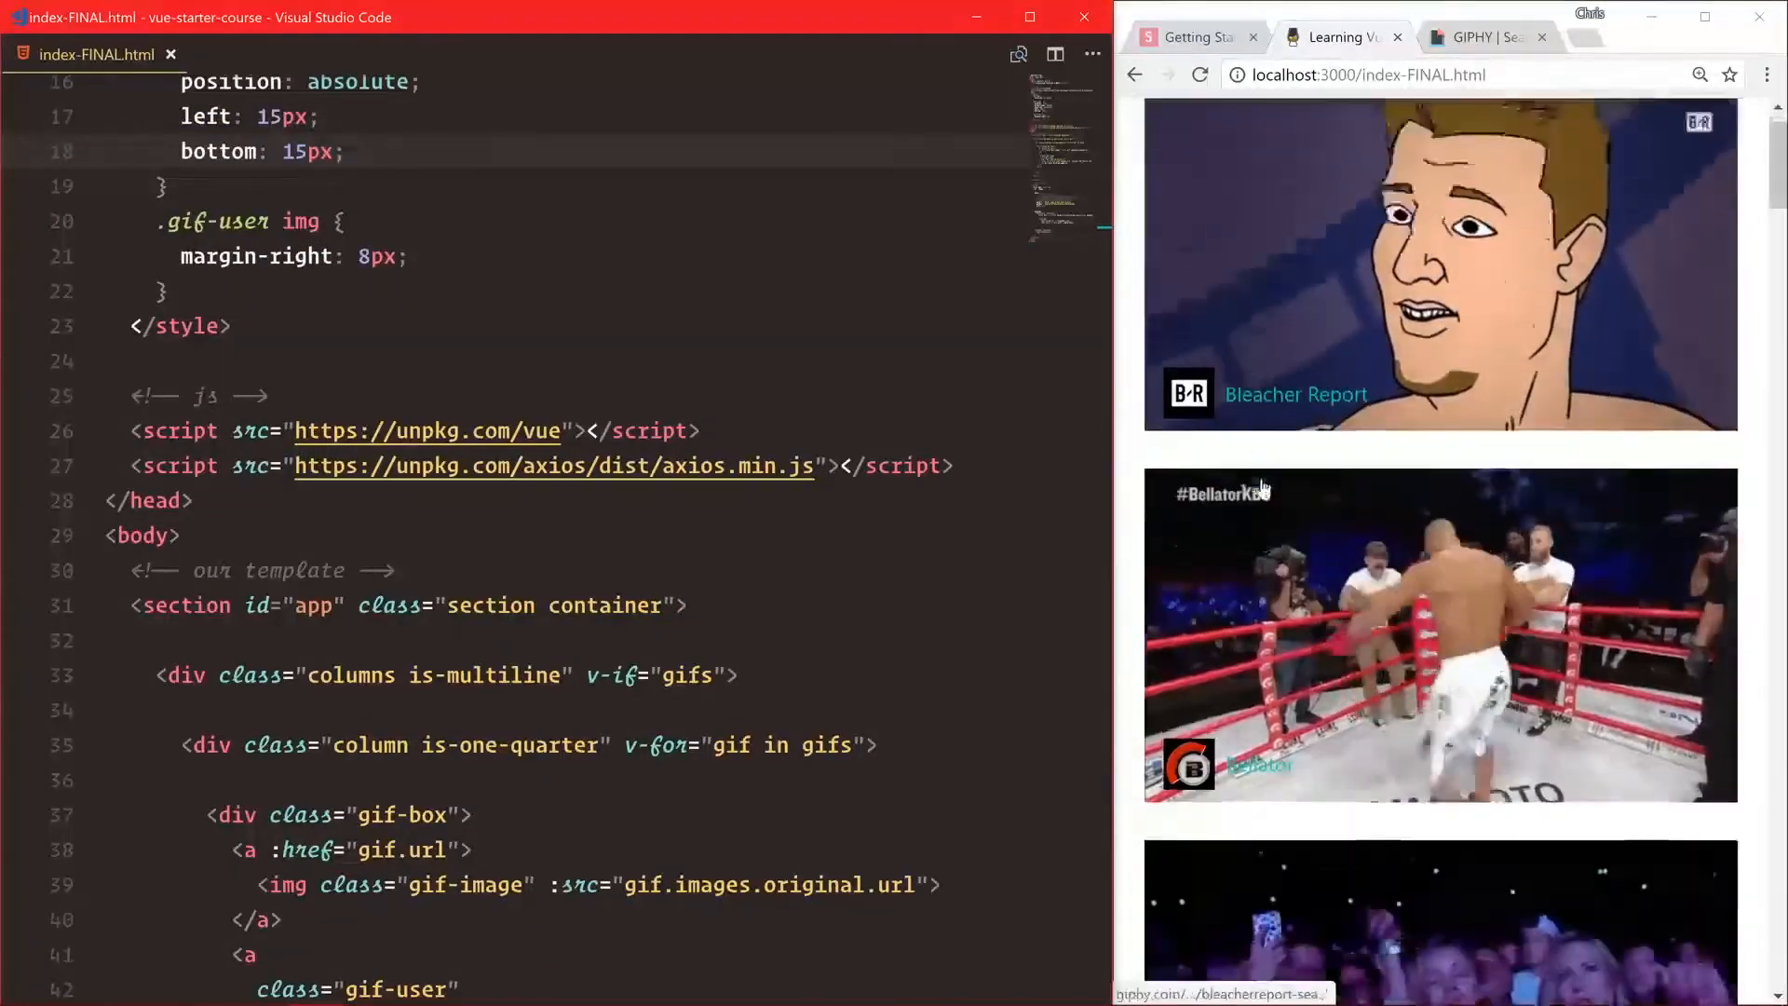
pyautogui.scroll(-3)
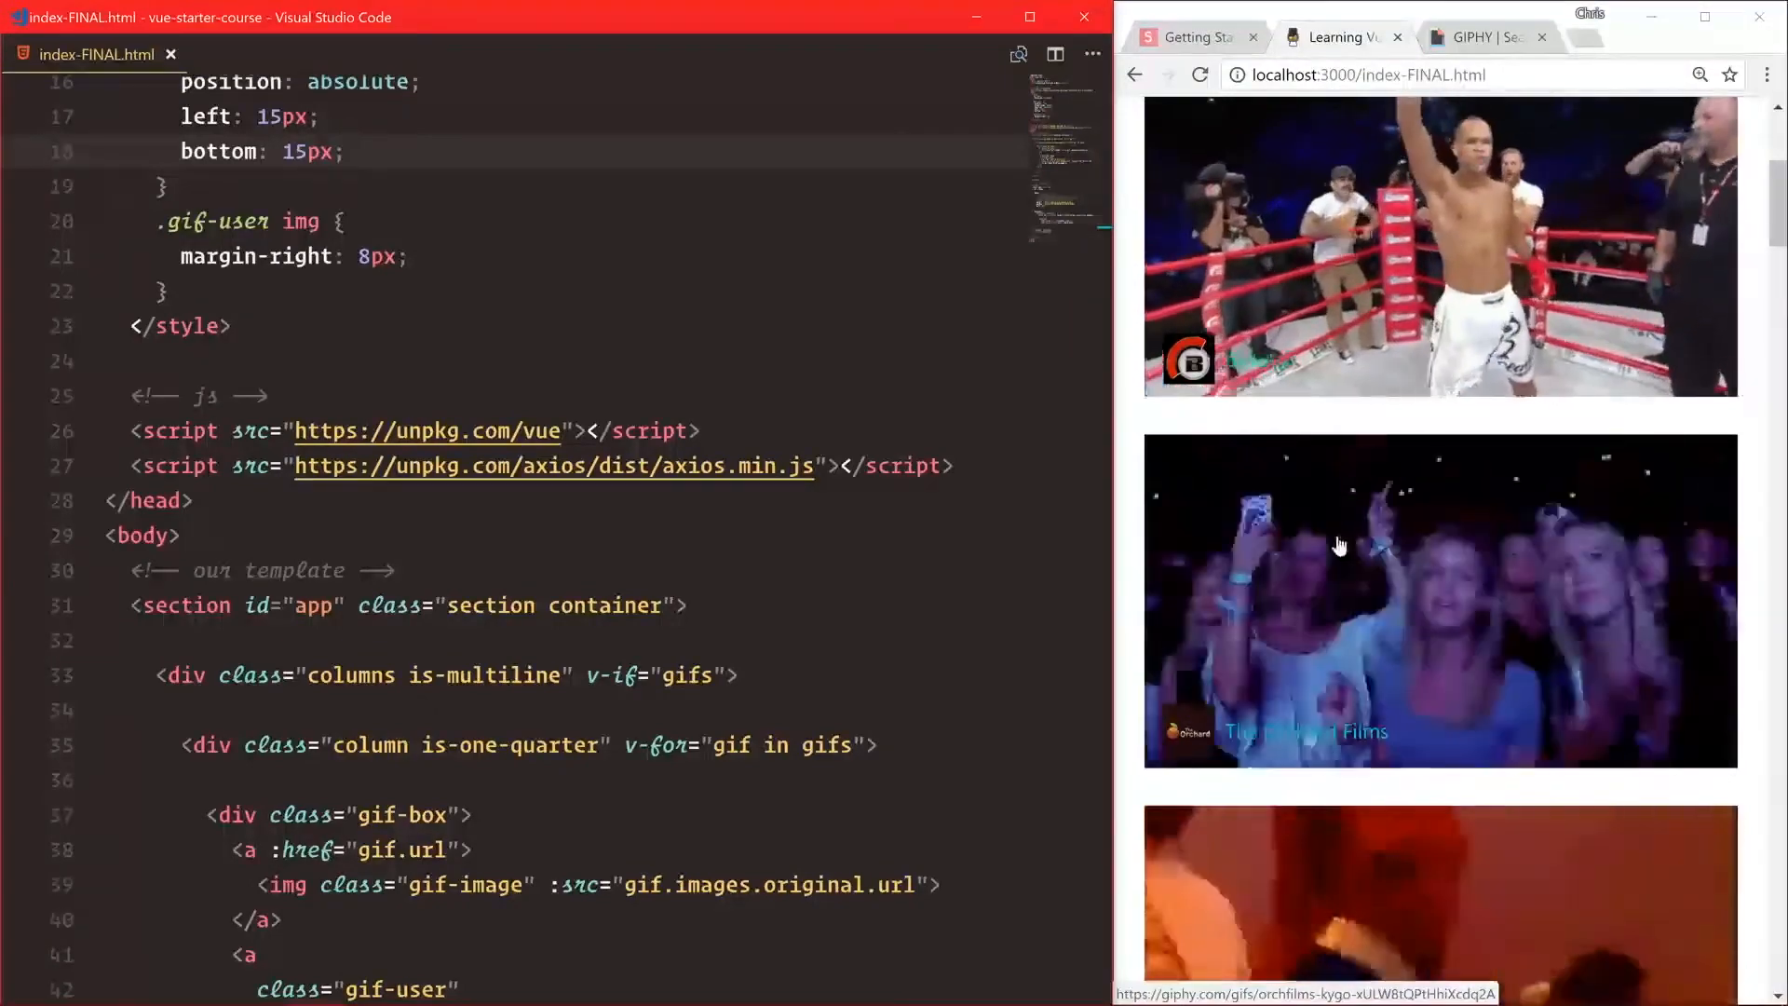
pyautogui.scroll(-3)
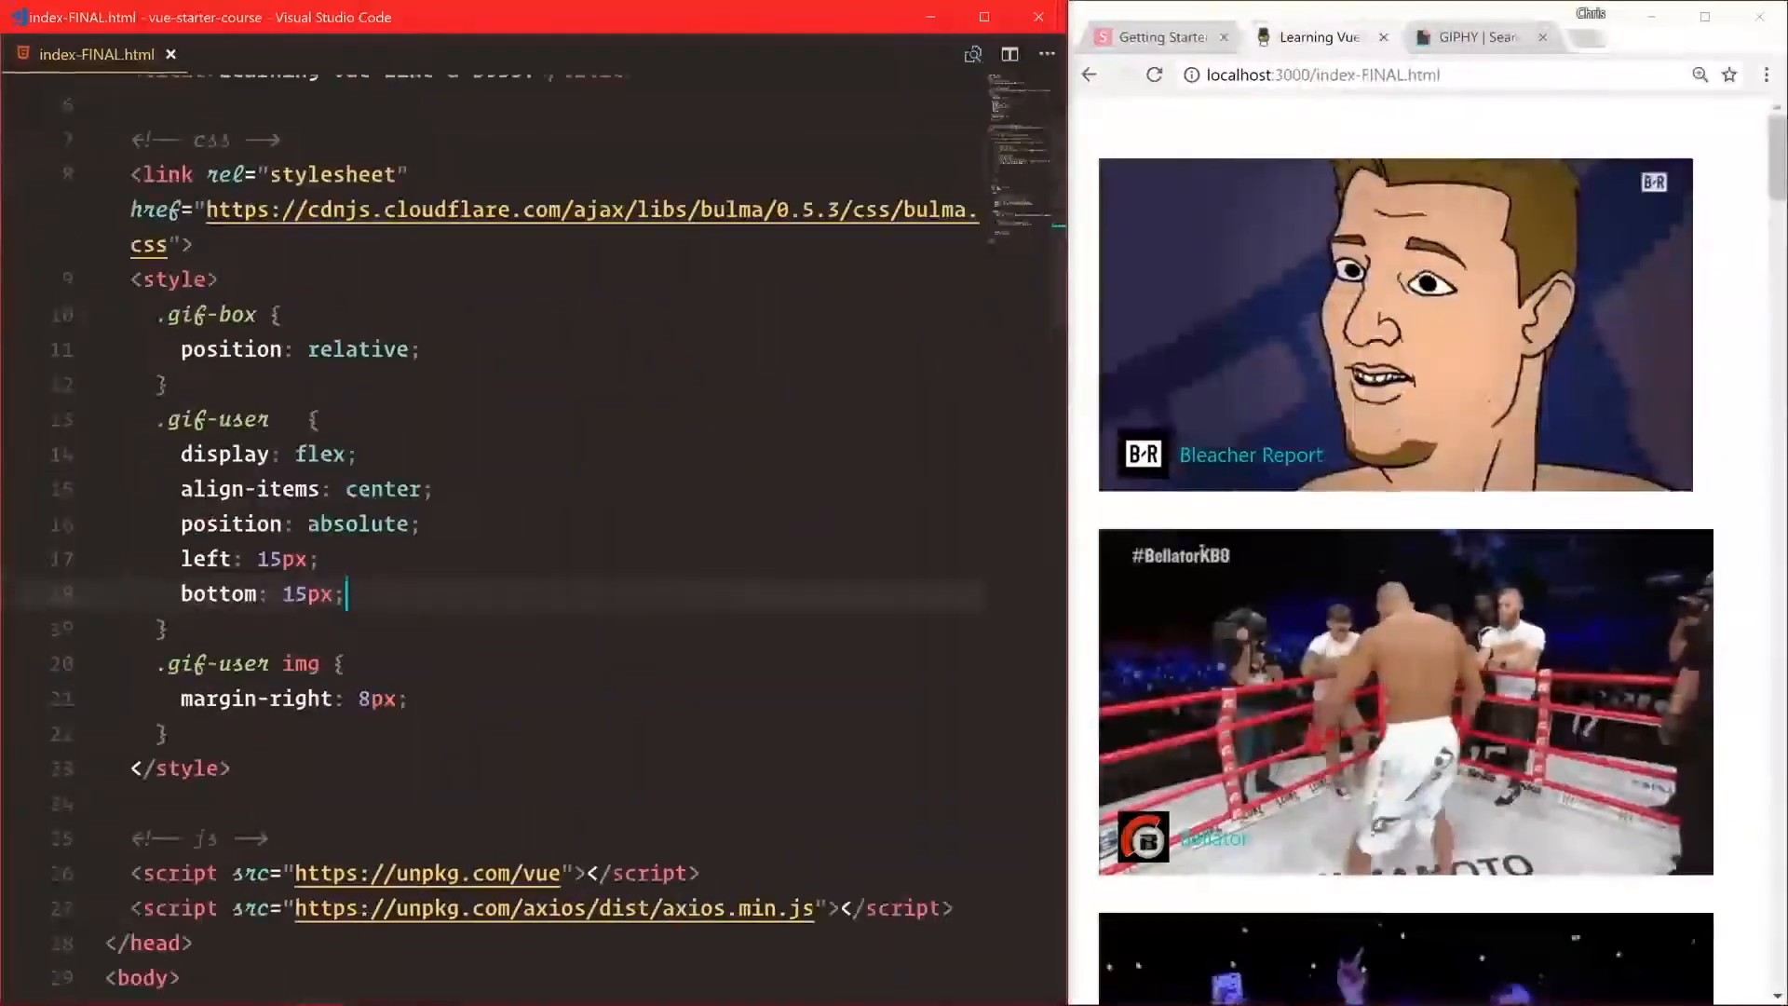
# Give .gif-box background #333, then open the SpongeBob GIF's Giphy page.
pyautogui.write('back')
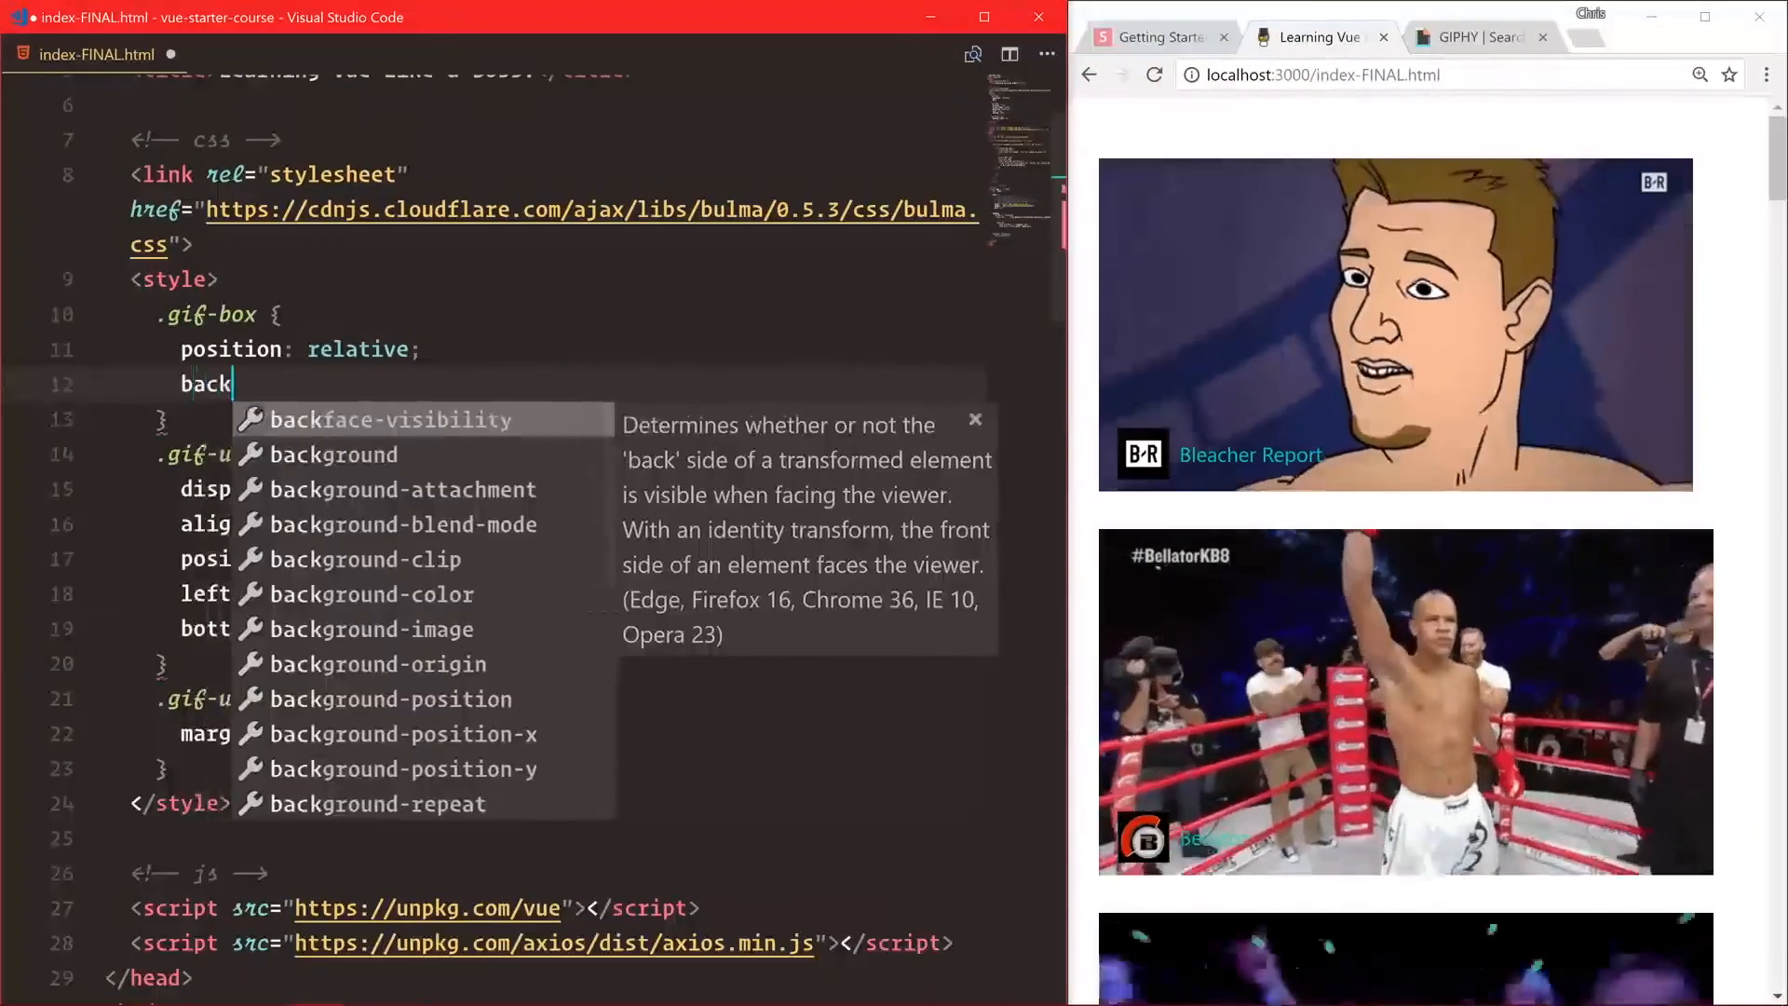
pyautogui.write('ground: #333;')
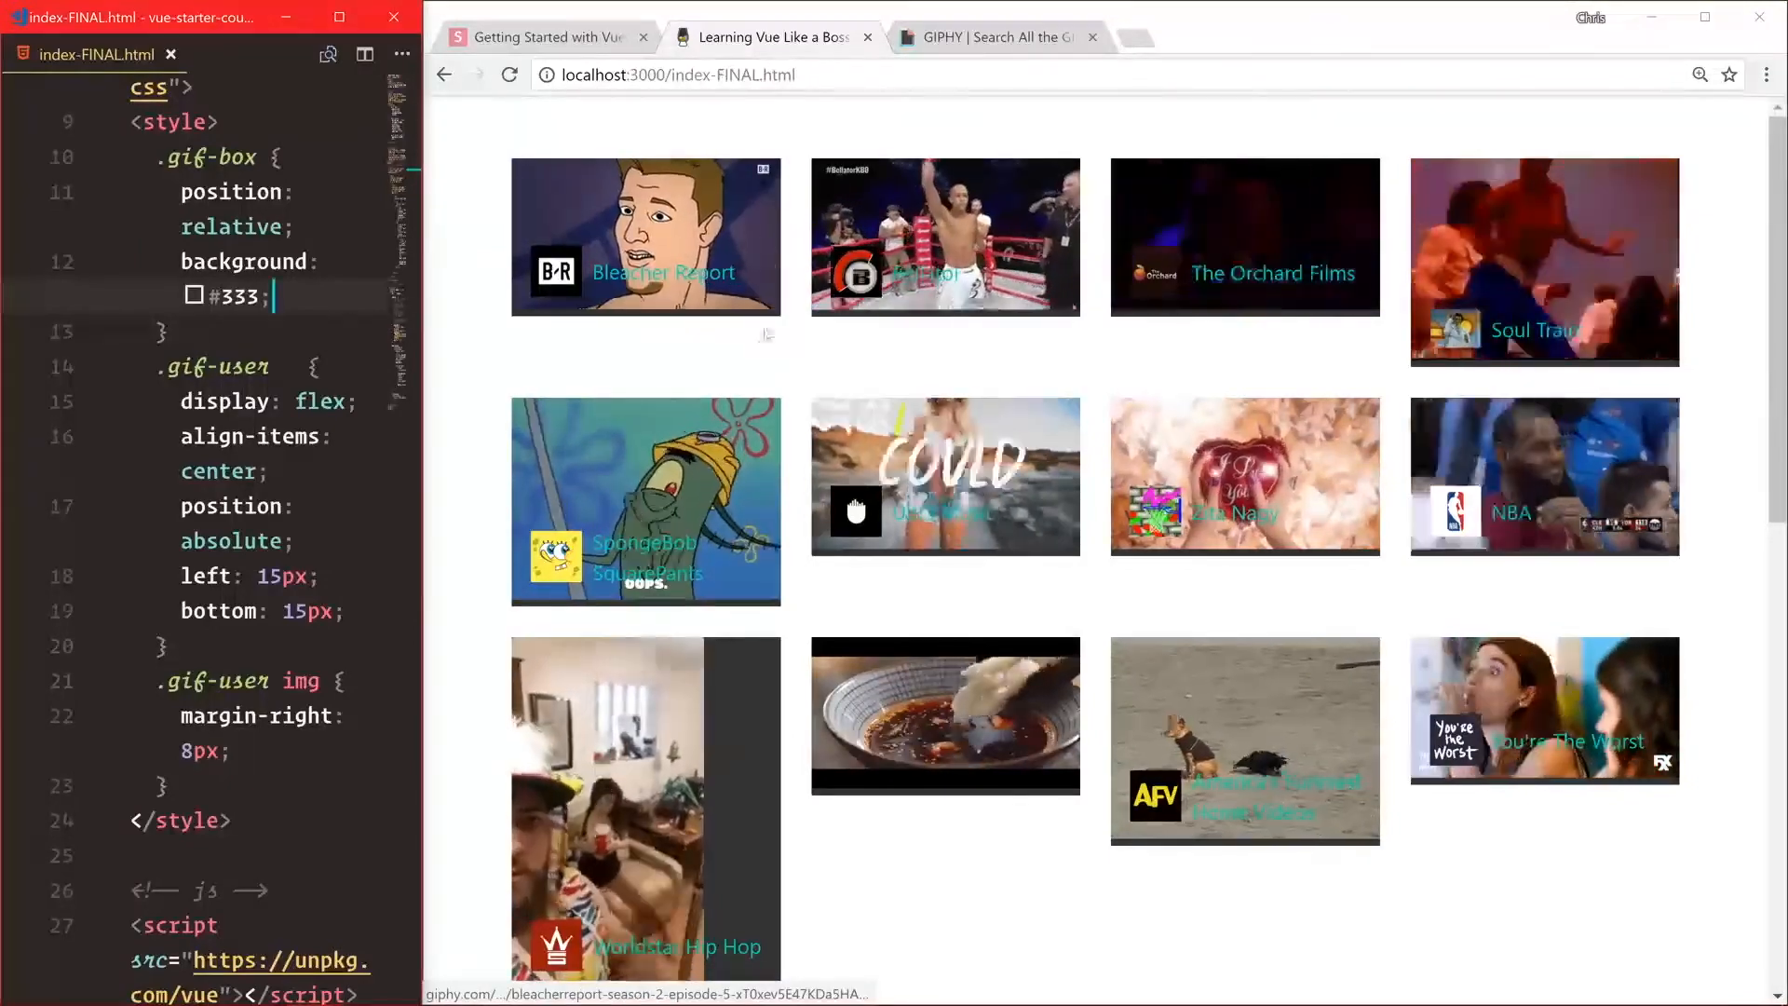
pyautogui.click(645, 502)
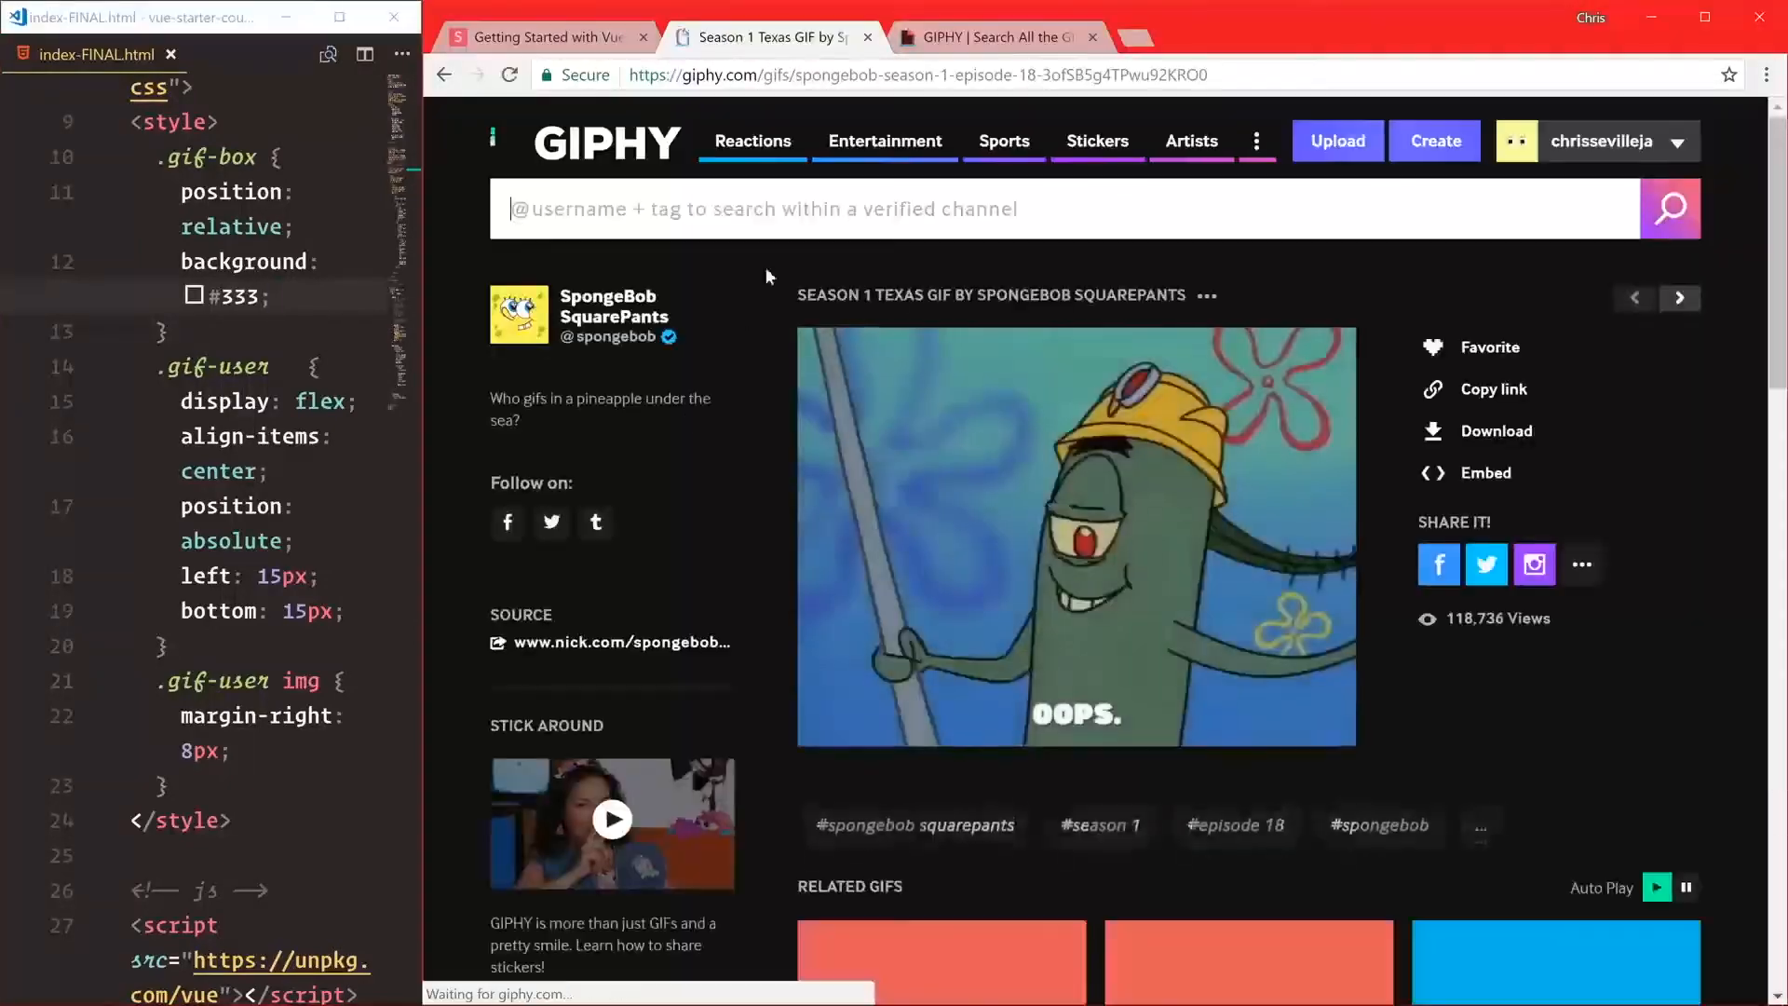